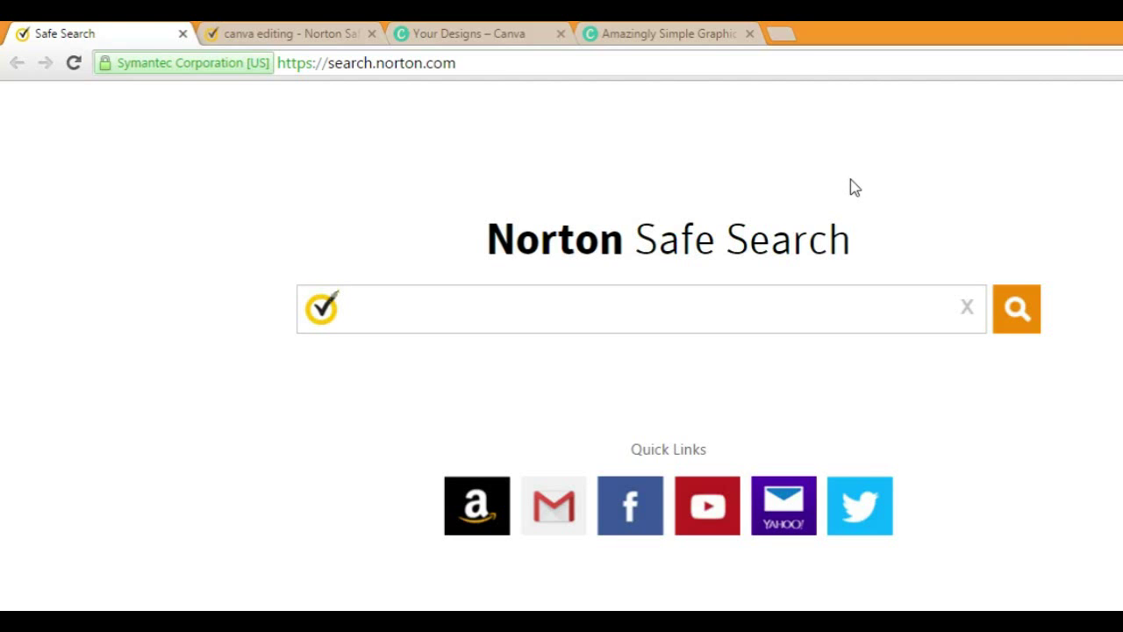
{"action": "mouse_move", "coordinate": [864, 184]}
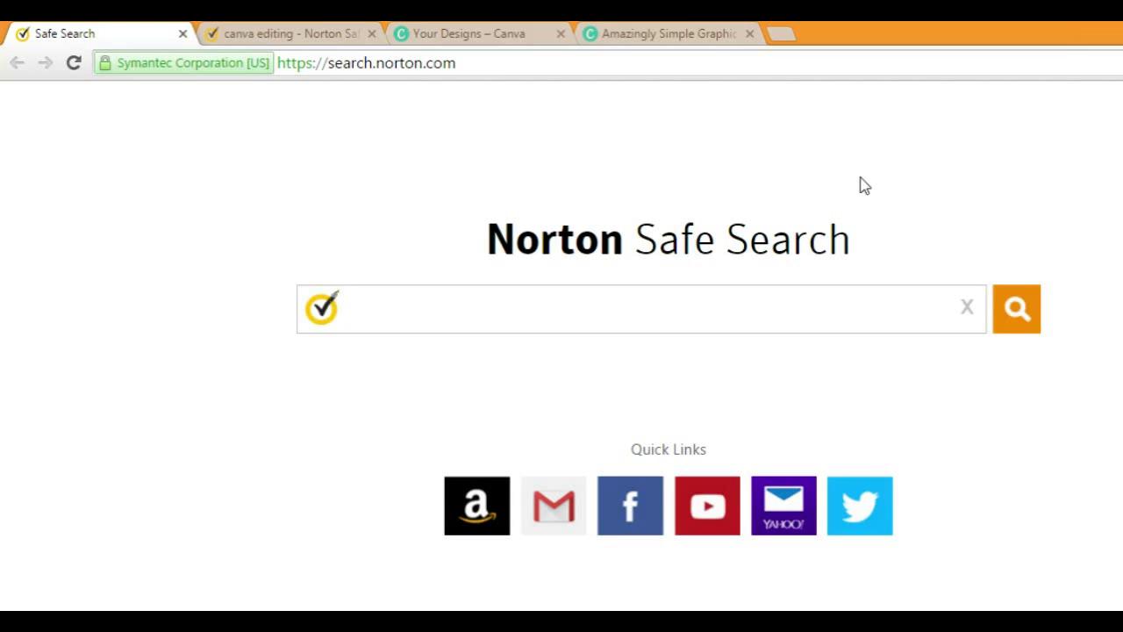
{"action": "mouse_move", "coordinate": [861, 187]}
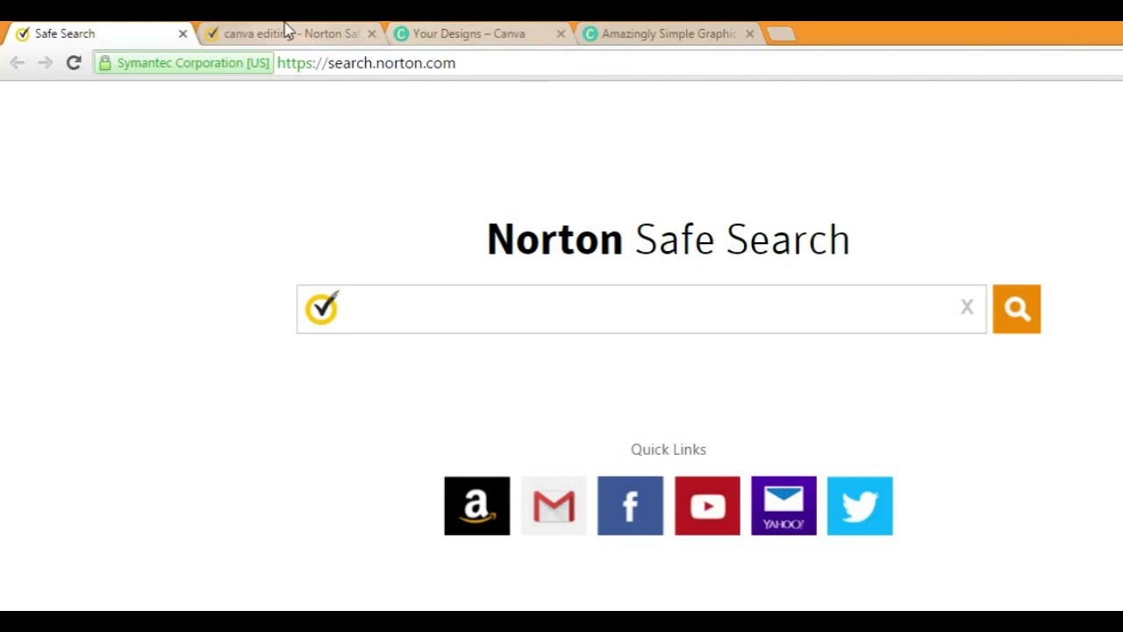
Step: Search Norton Safe Search for 'canva editing' and scroll to Canva's site in the web results
{"action": "left_click", "coordinate": [465, 33]}
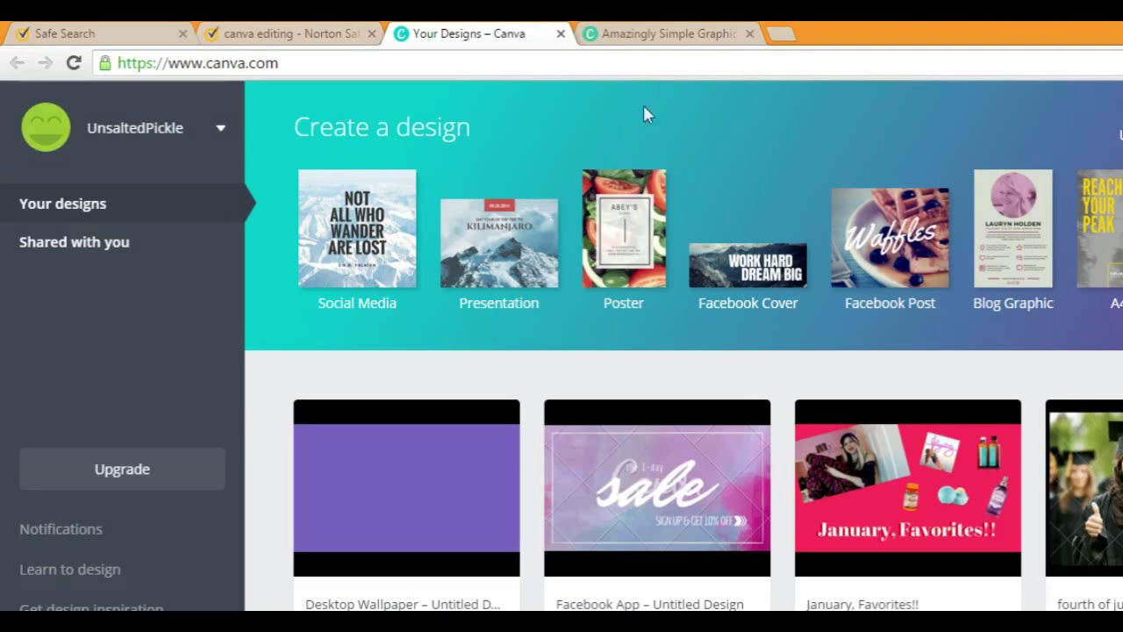
{"action": "left_click", "coordinate": [96, 34]}
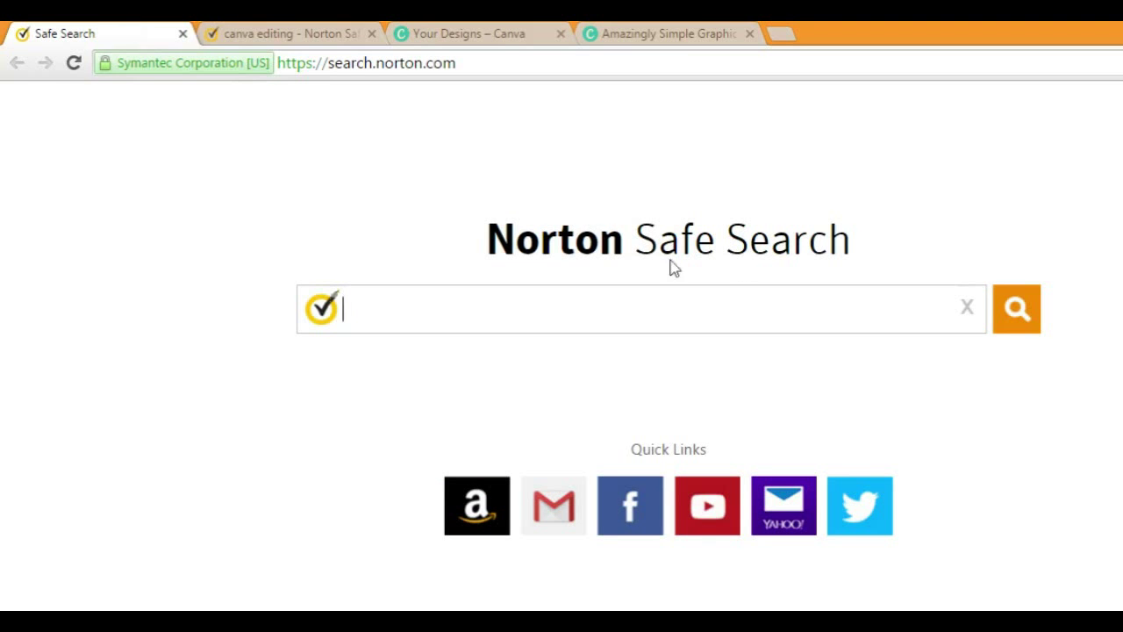
{"action": "mouse_move", "coordinate": [798, 202]}
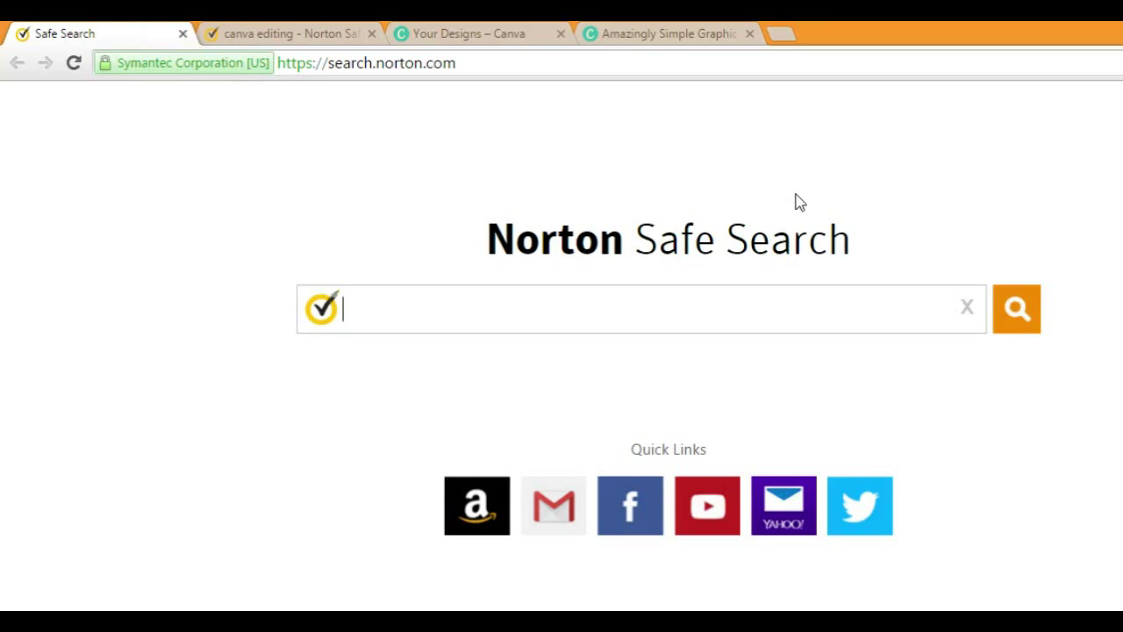
{"action": "mouse_move", "coordinate": [805, 199]}
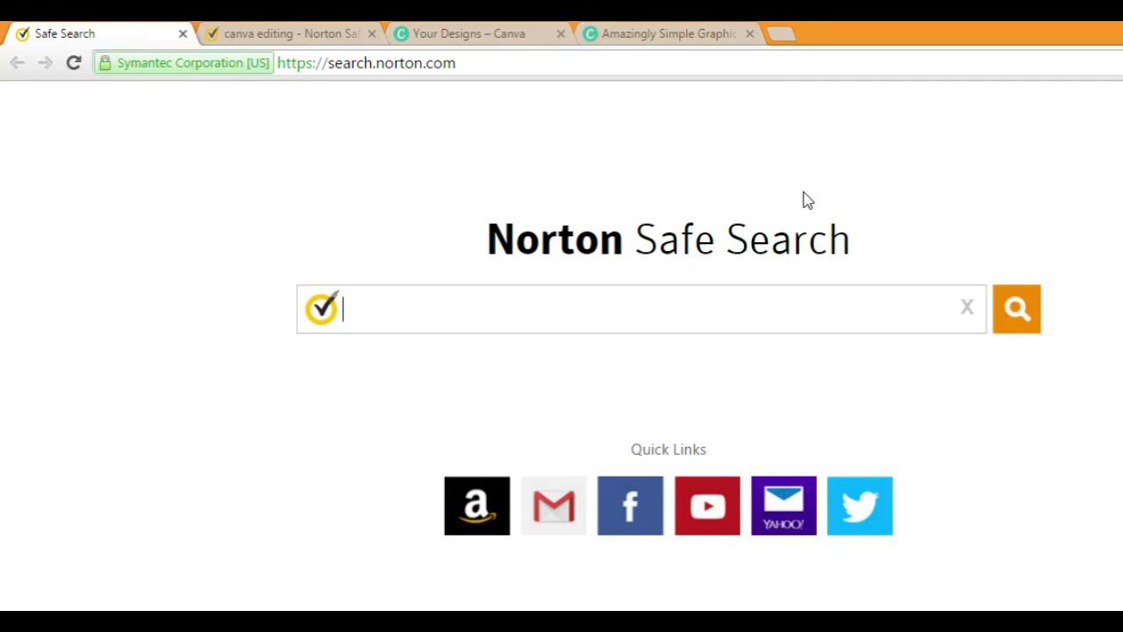
{"action": "mouse_move", "coordinate": [816, 193]}
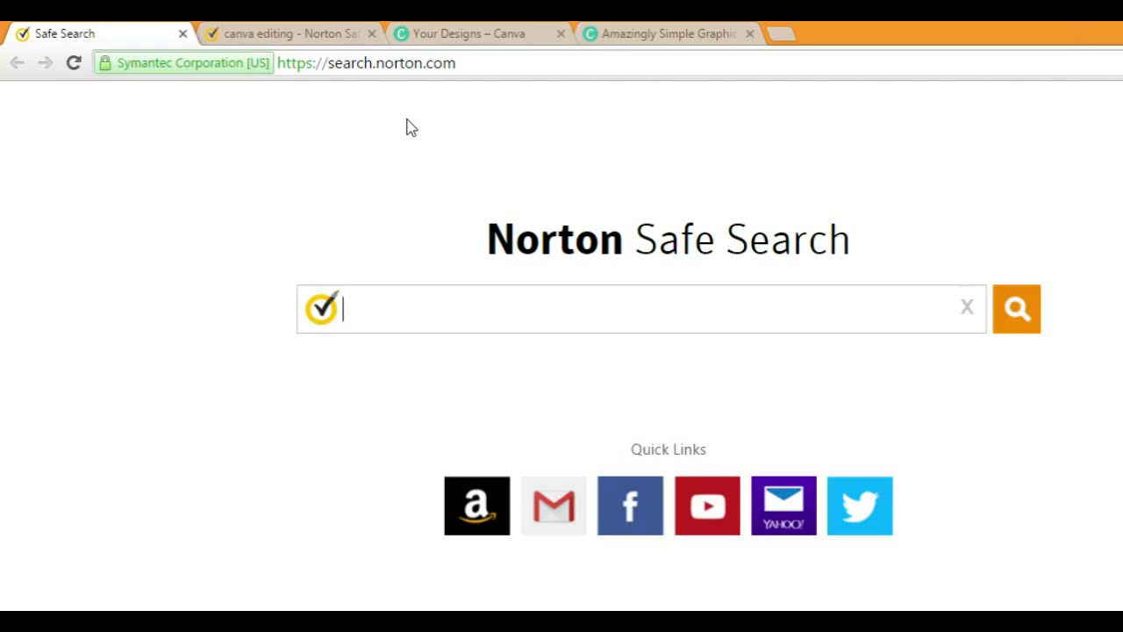
{"action": "mouse_move", "coordinate": [494, 146]}
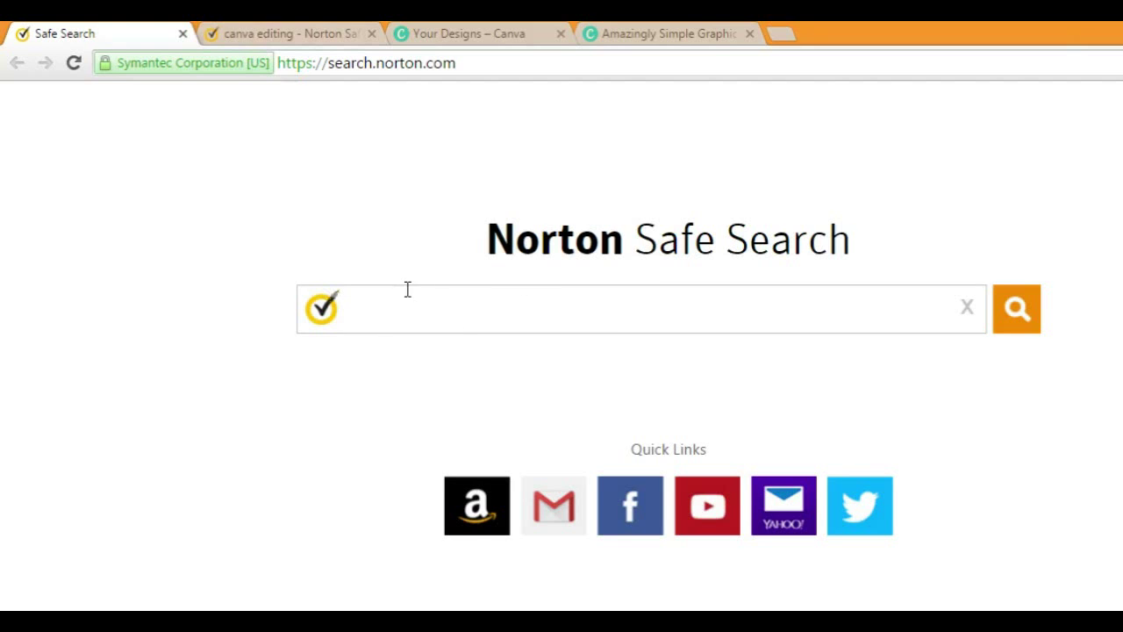
{"action": "type", "text": "canva editing"}
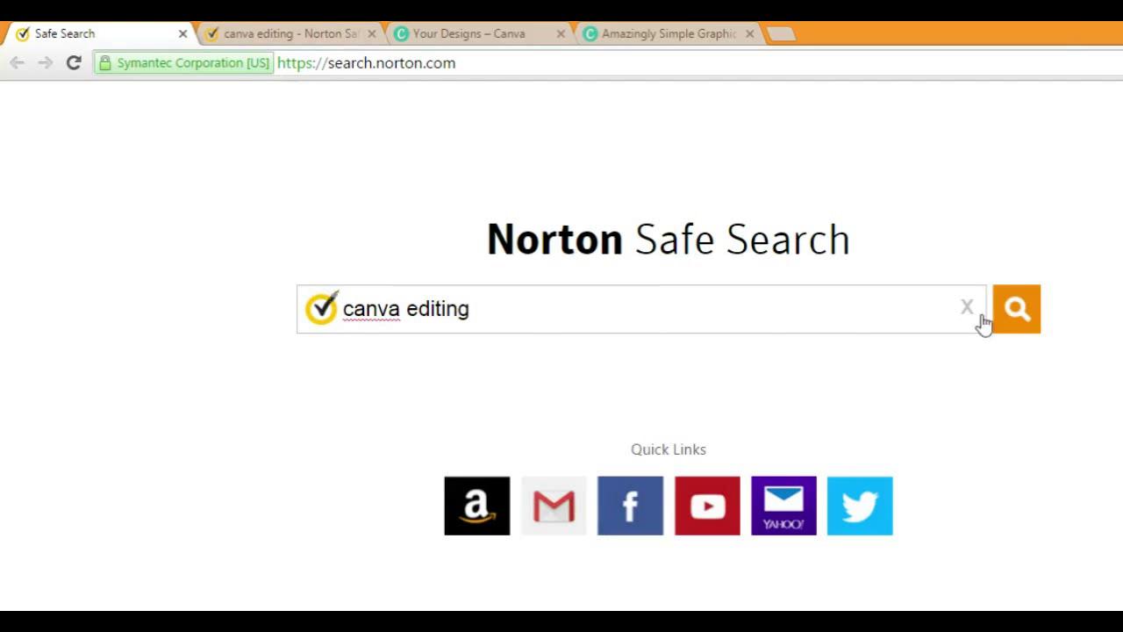
{"action": "left_click", "coordinate": [1016, 308]}
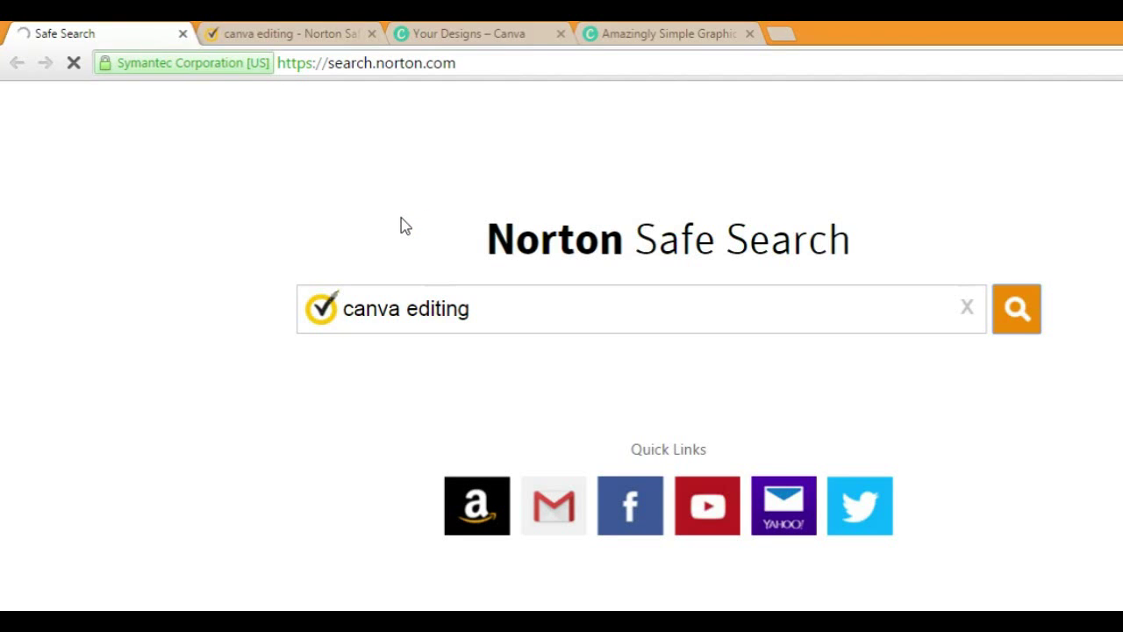
{"action": "left_click", "coordinate": [1016, 308]}
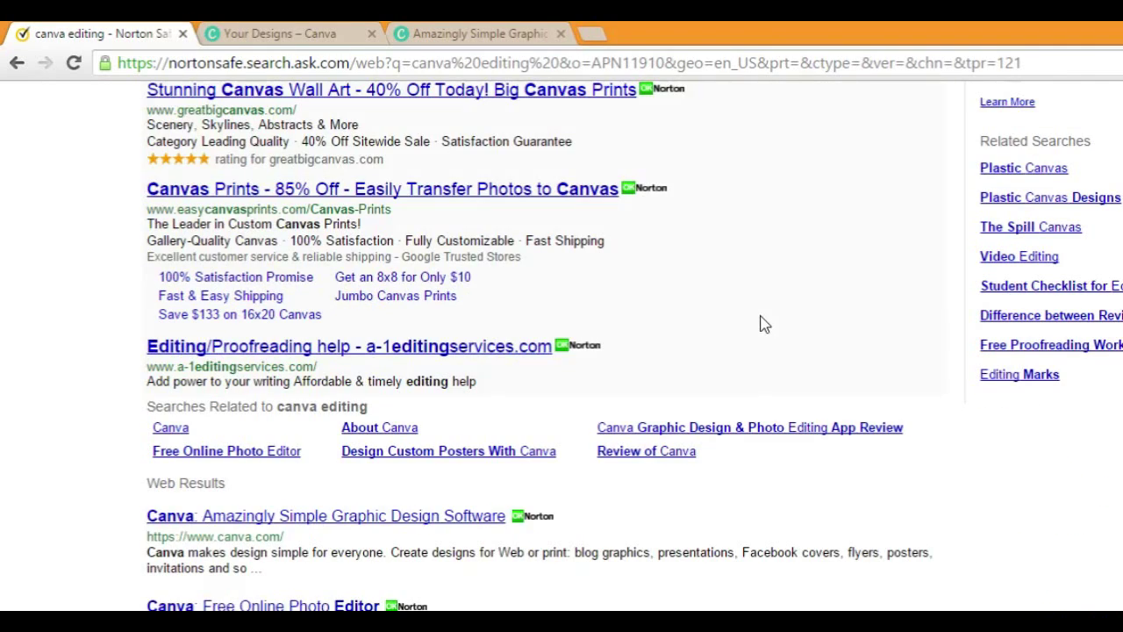
{"action": "scroll", "scroll_direction": "down", "scroll_amount": 3}
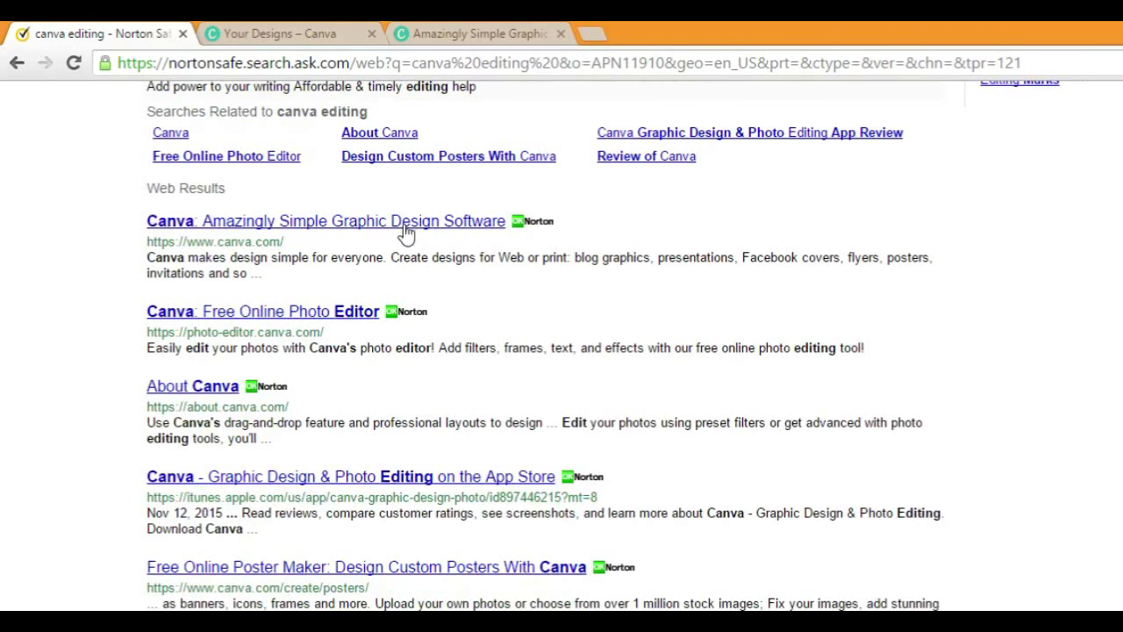
{"action": "mouse_move", "coordinate": [290, 326]}
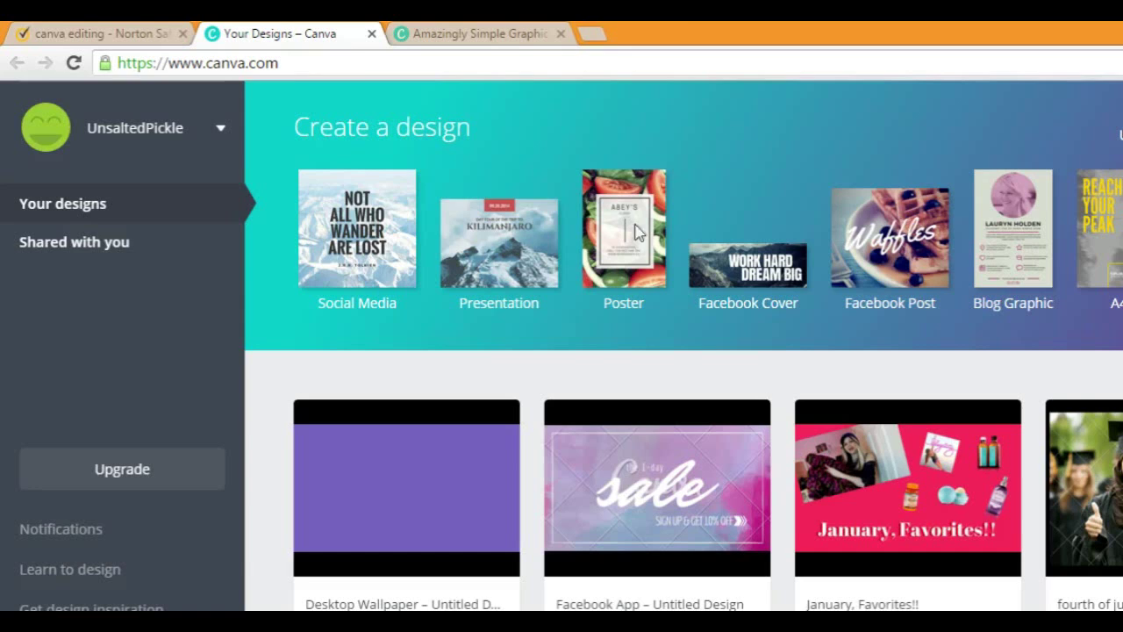
Step: Return to the Your Designs dashboard and scroll to the Social Media & Email Headers types
{"action": "left_click", "coordinate": [478, 33]}
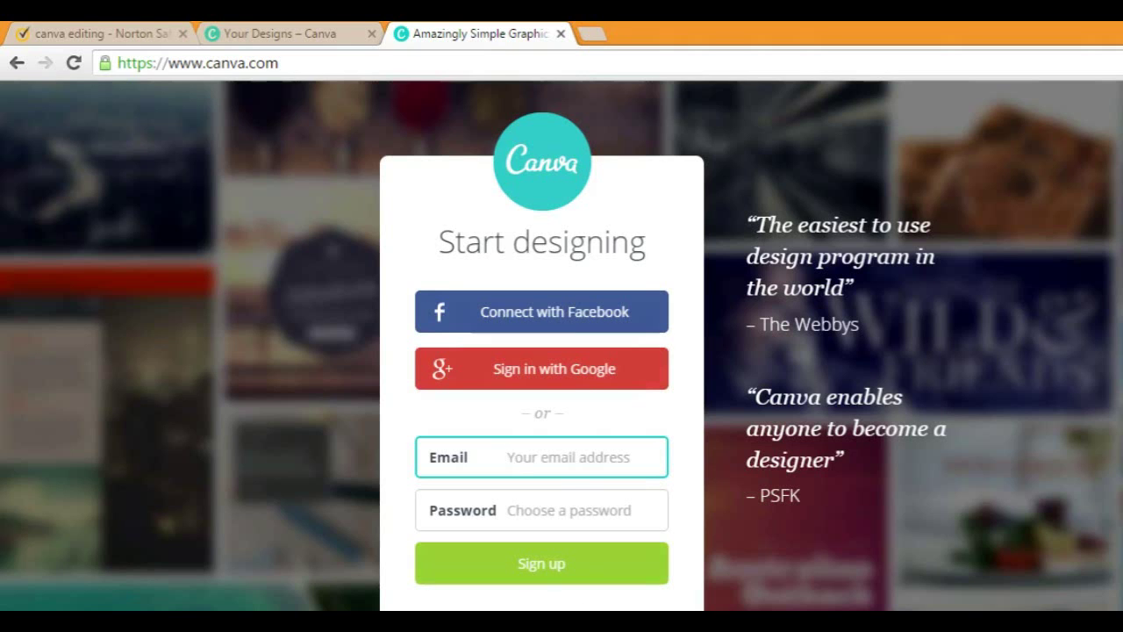
{"action": "left_click", "coordinate": [281, 33]}
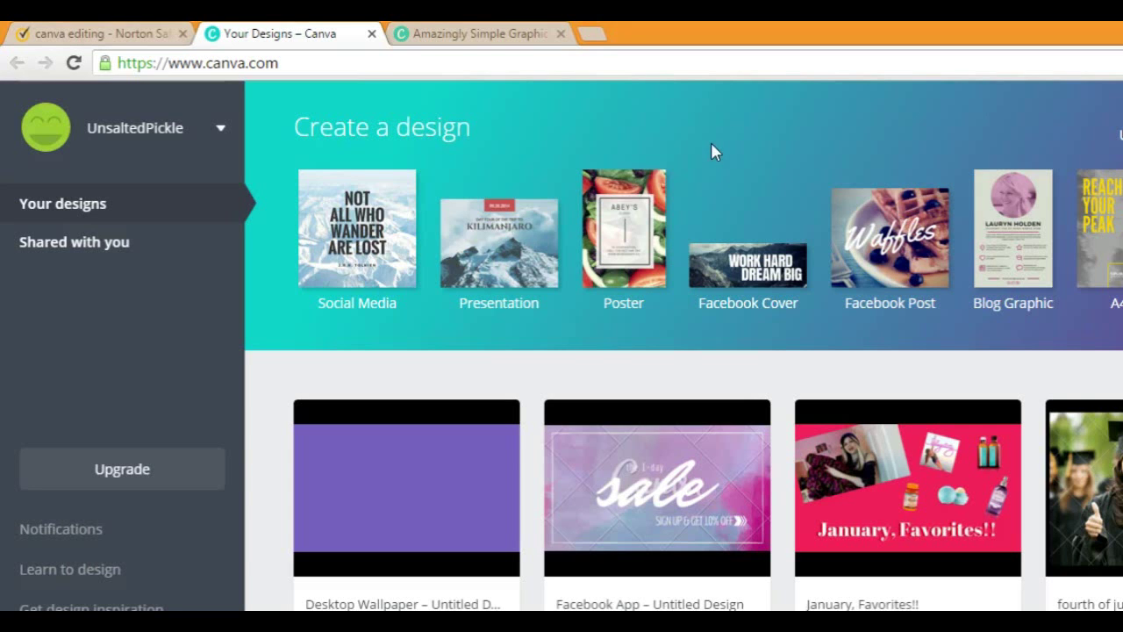
{"action": "mouse_move", "coordinate": [250, 167]}
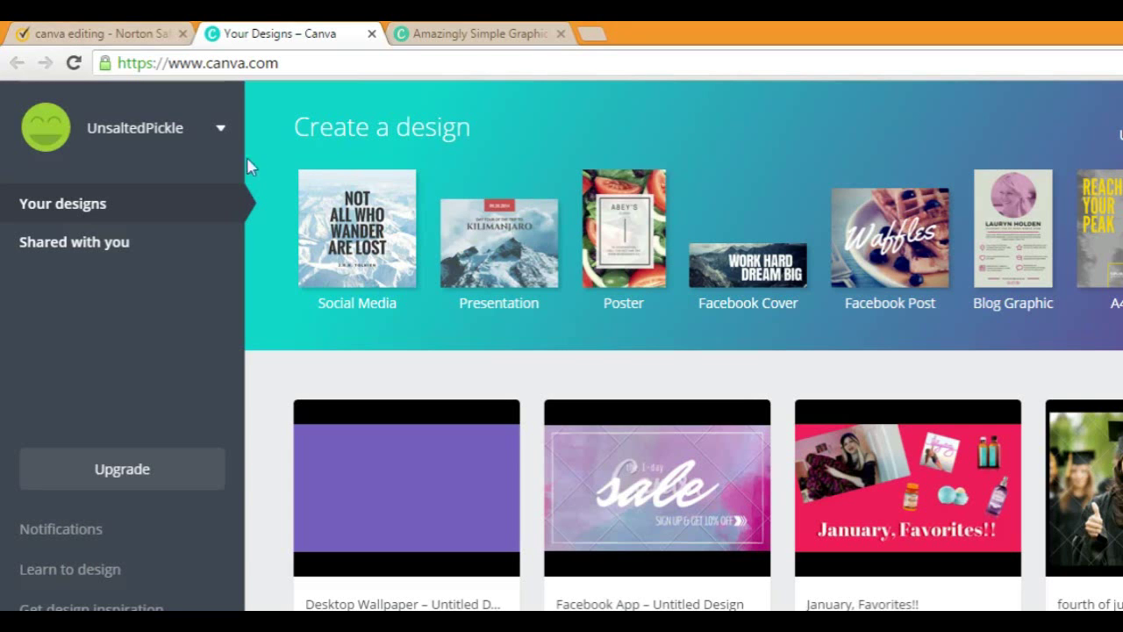
{"action": "mouse_move", "coordinate": [875, 344]}
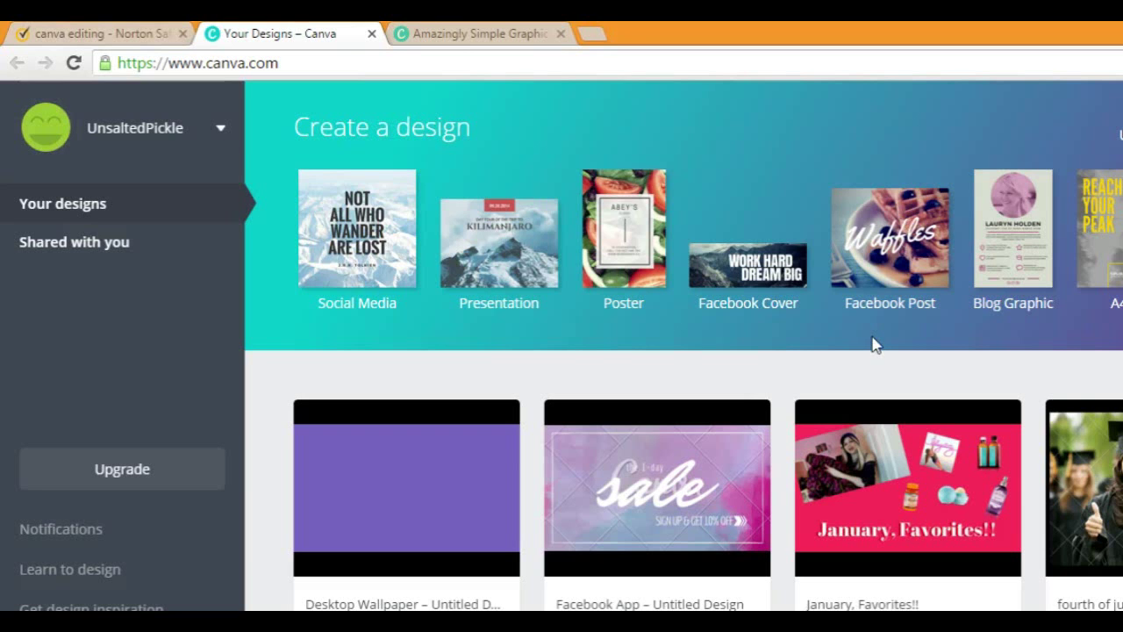
{"action": "scroll", "scroll_direction": "down", "scroll_amount": 3}
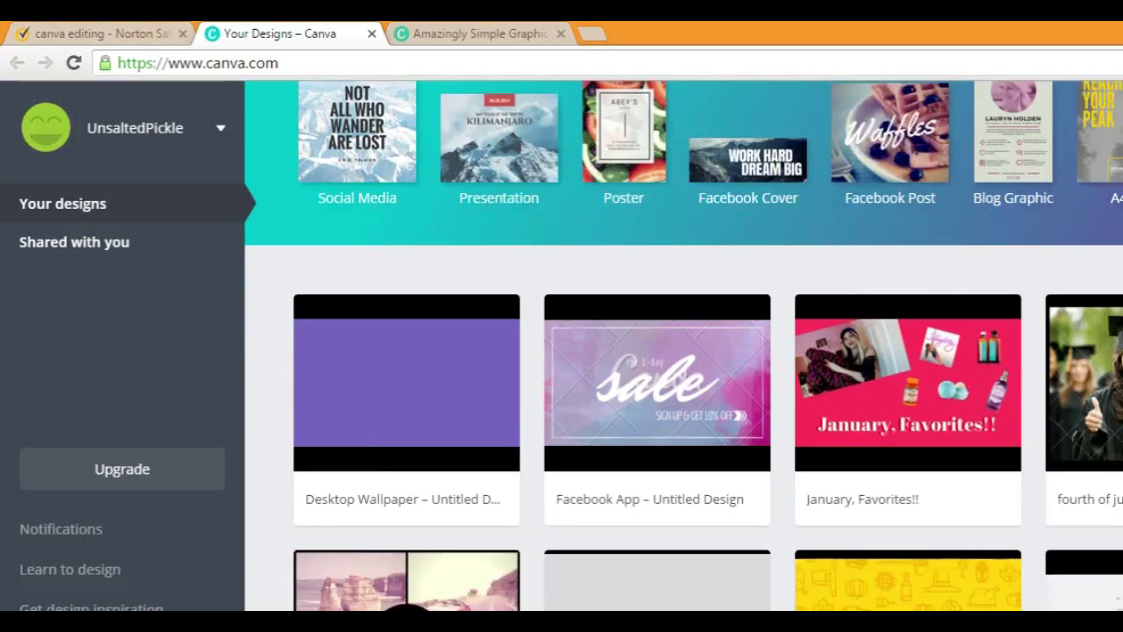
{"action": "scroll", "scroll_direction": "down", "scroll_amount": 3}
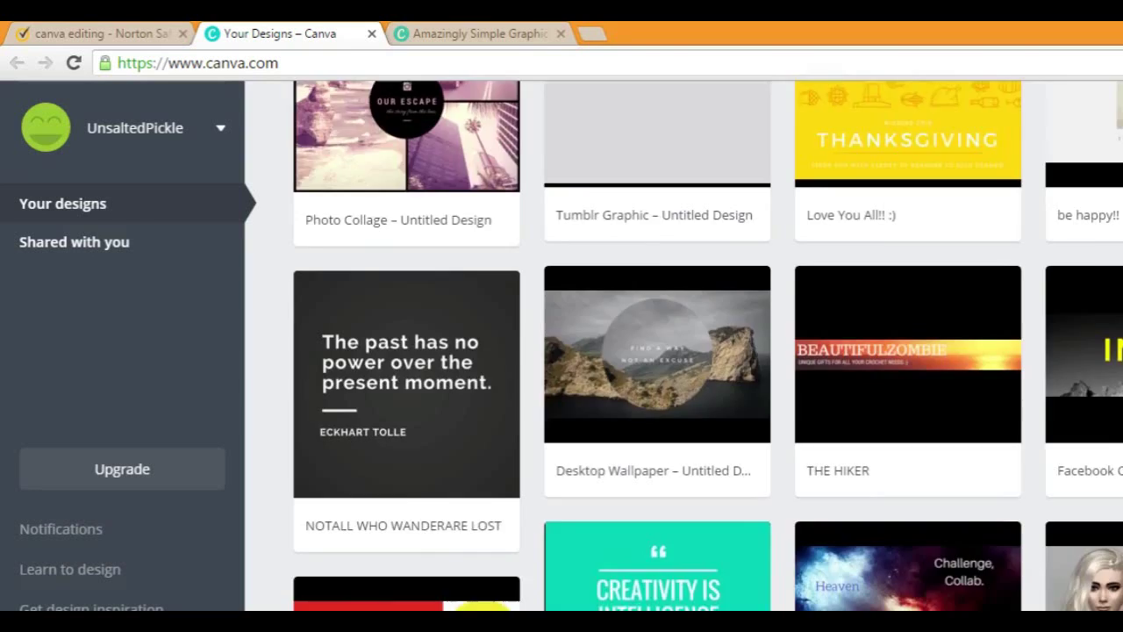
{"action": "scroll", "scroll_direction": "down", "scroll_amount": 3}
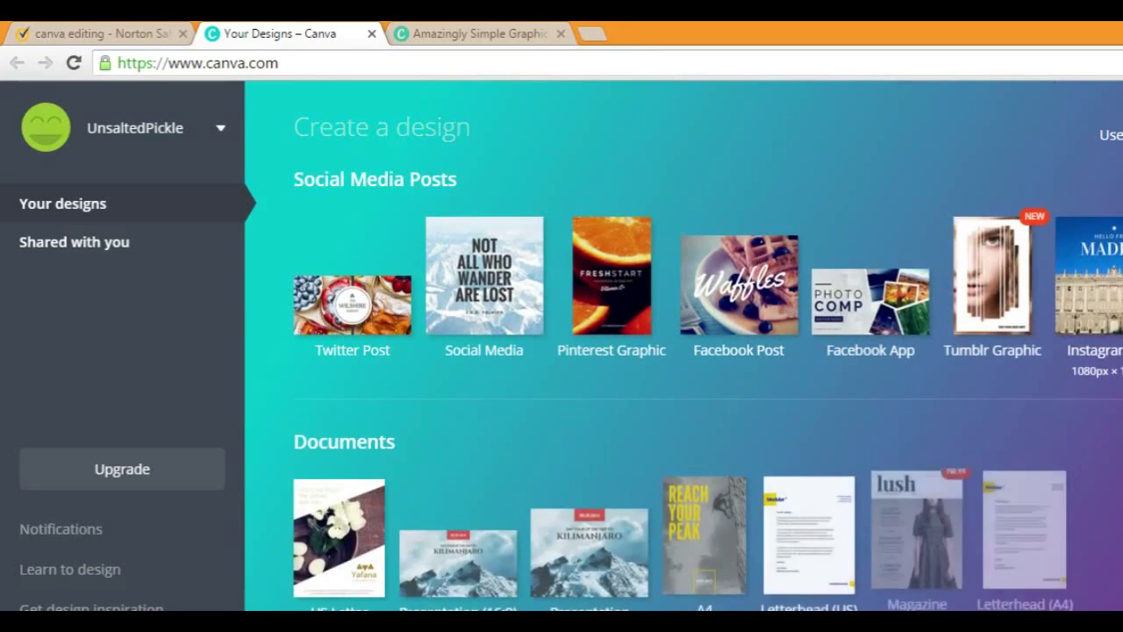
{"action": "scroll", "scroll_direction": "down", "scroll_amount": 3}
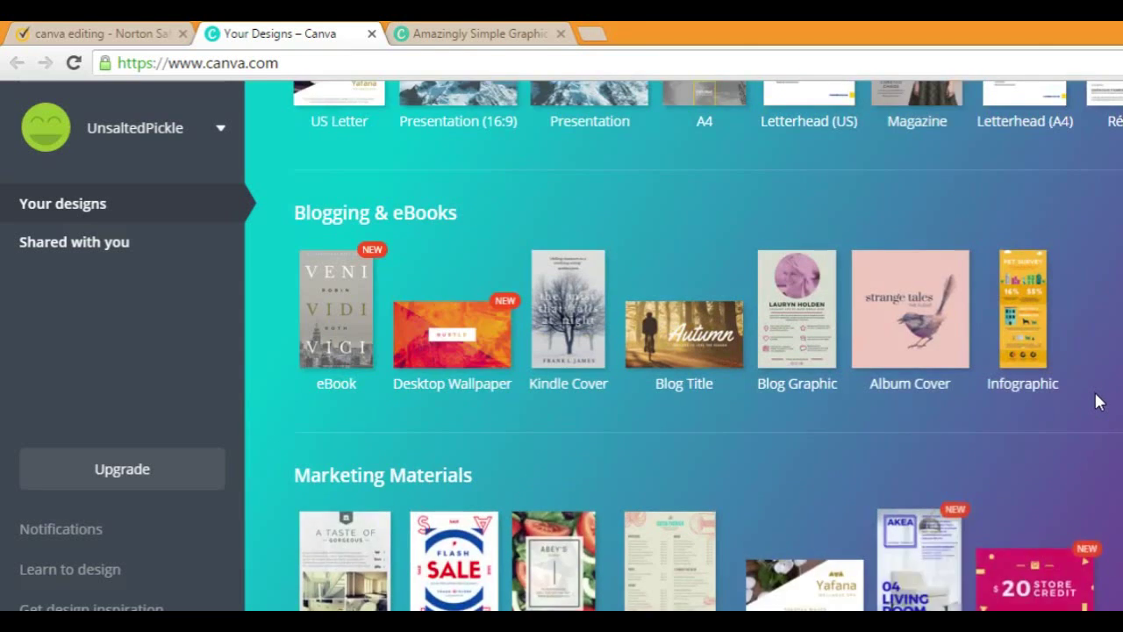
{"action": "scroll", "scroll_direction": "down", "scroll_amount": 3}
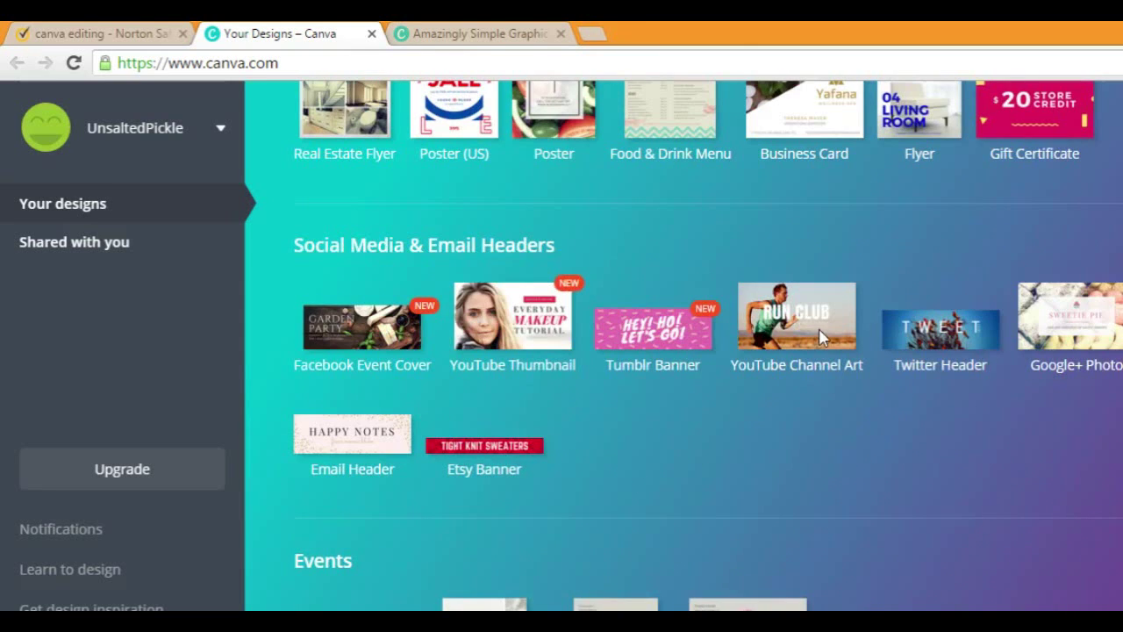
Step: Open a new blank YouTube Channel Art design from the design types
{"action": "left_click", "coordinate": [796, 316]}
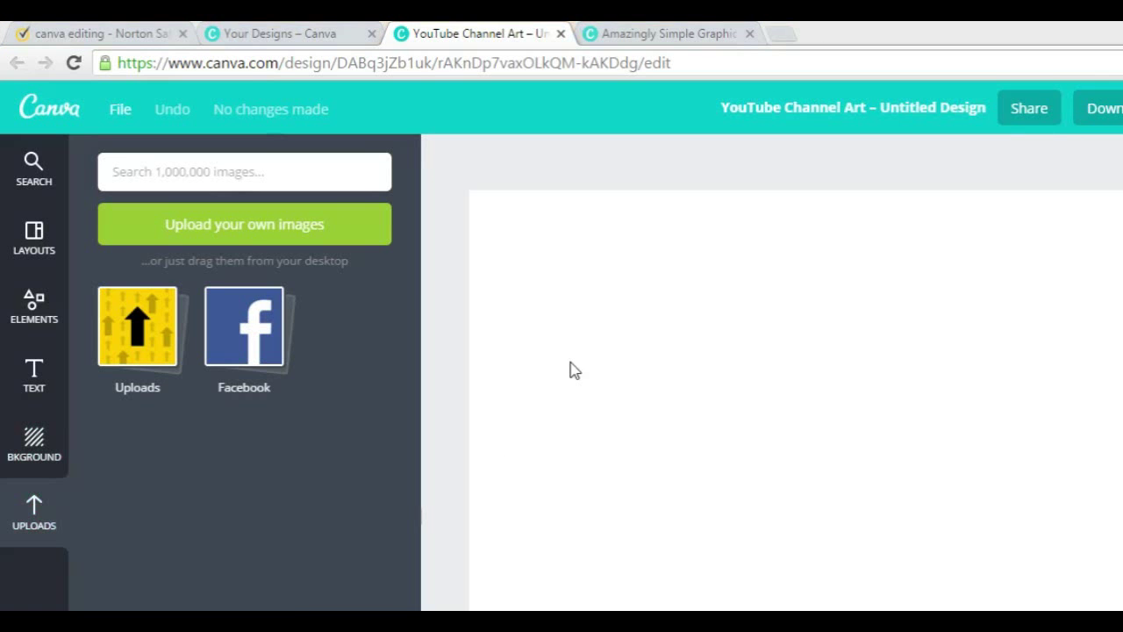
Step: Upload the Sims 3 logo image, place it on the canvas and select it
{"action": "left_click", "coordinate": [244, 224]}
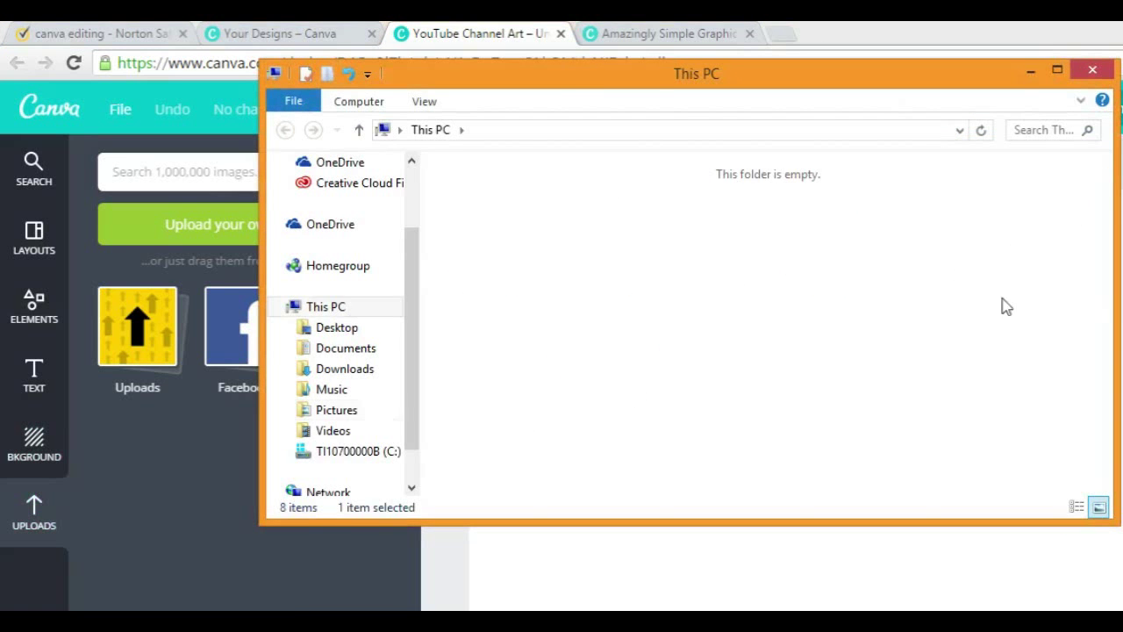
{"action": "left_click", "coordinate": [336, 409]}
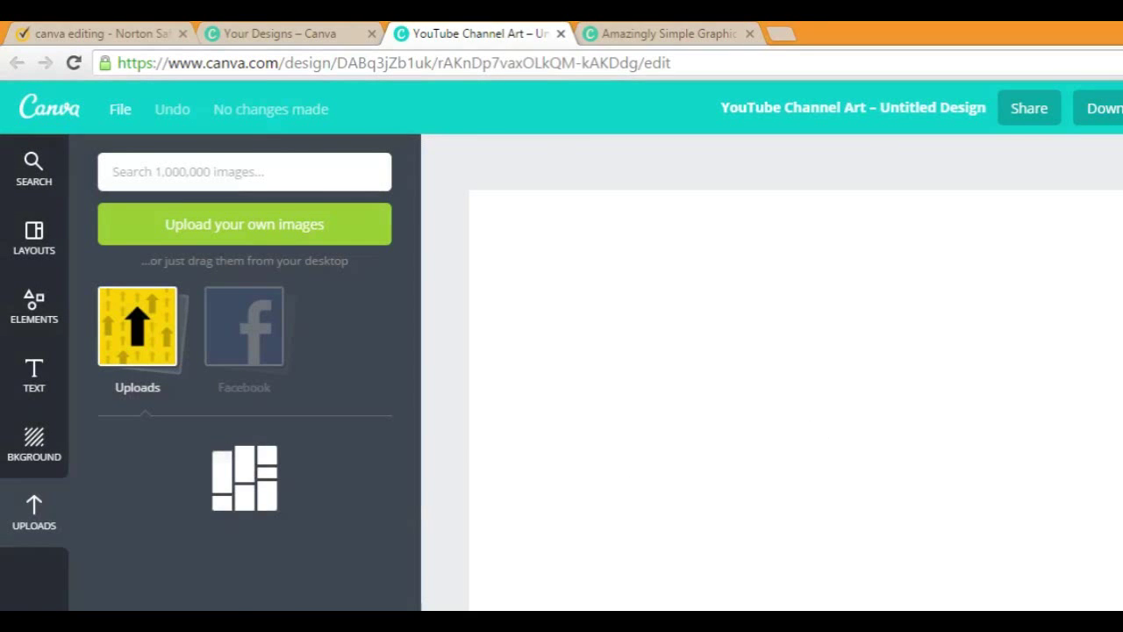
{"action": "left_click", "coordinate": [244, 224]}
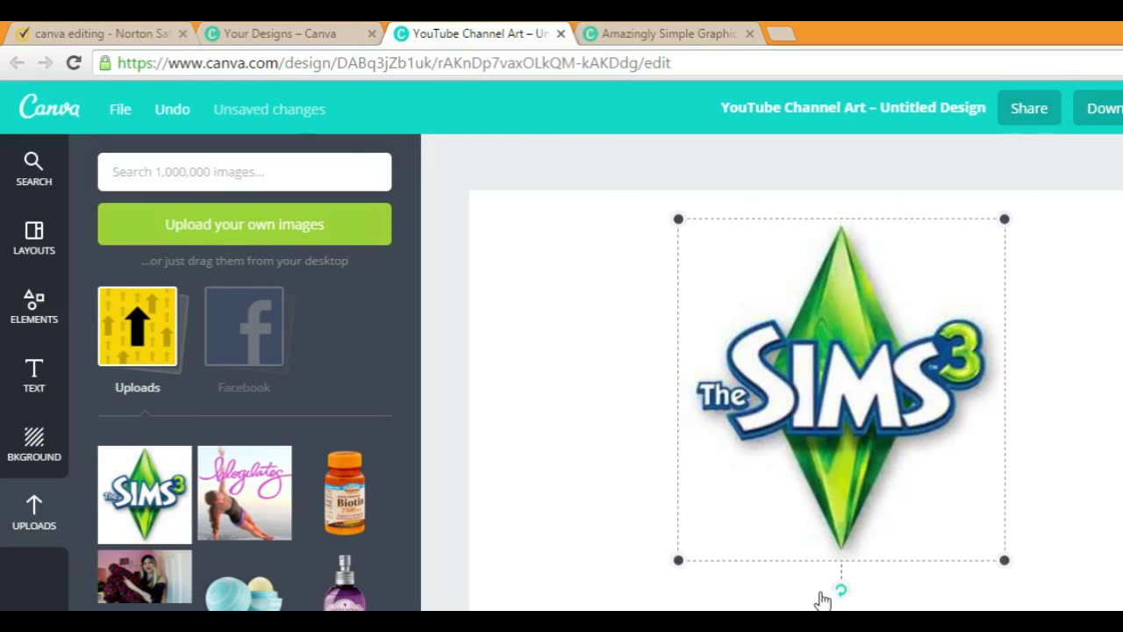
{"action": "left_click", "coordinate": [838, 386]}
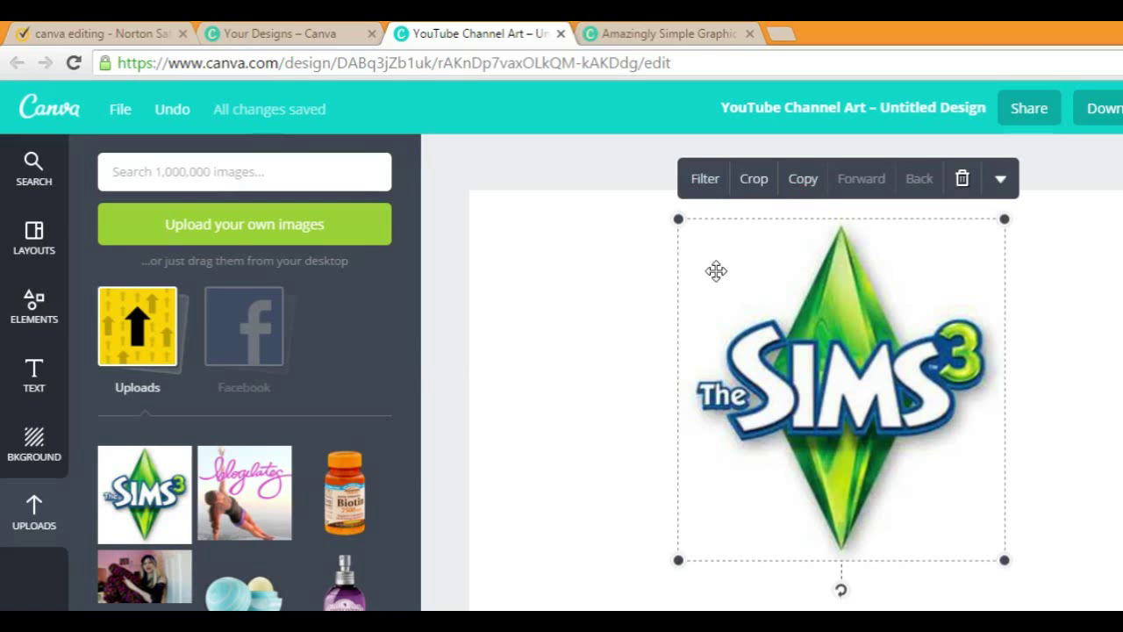
Step: Adjust the logo's filter brightness, contrast, saturation and tint
{"action": "left_click", "coordinate": [705, 178]}
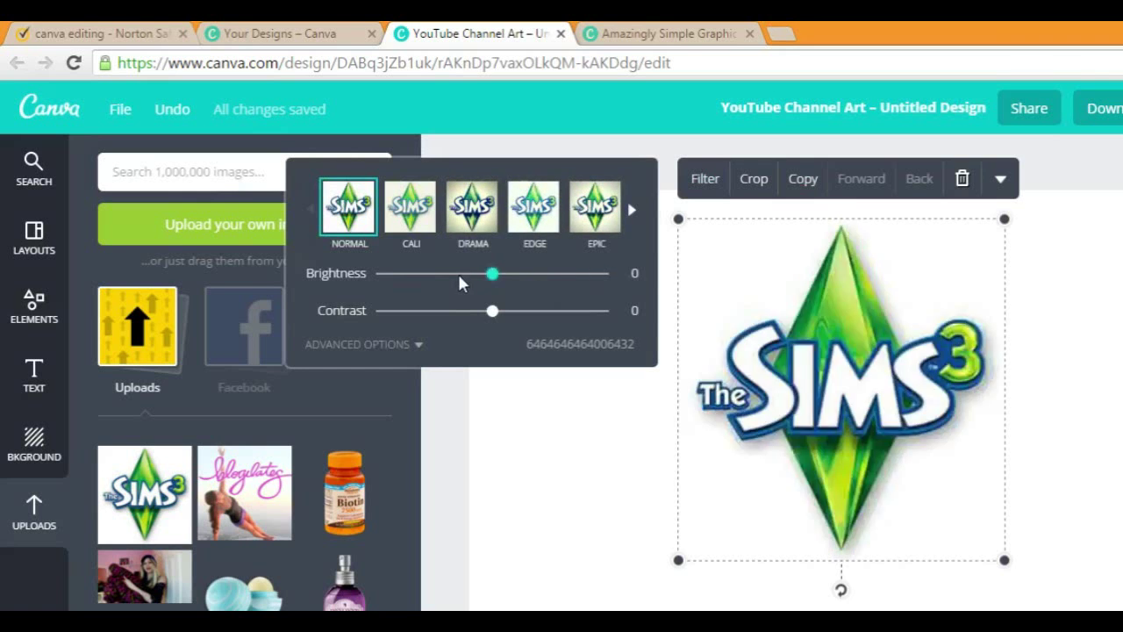
{"action": "left_click_drag", "start_coordinate": [491, 273], "coordinate": [380, 273]}
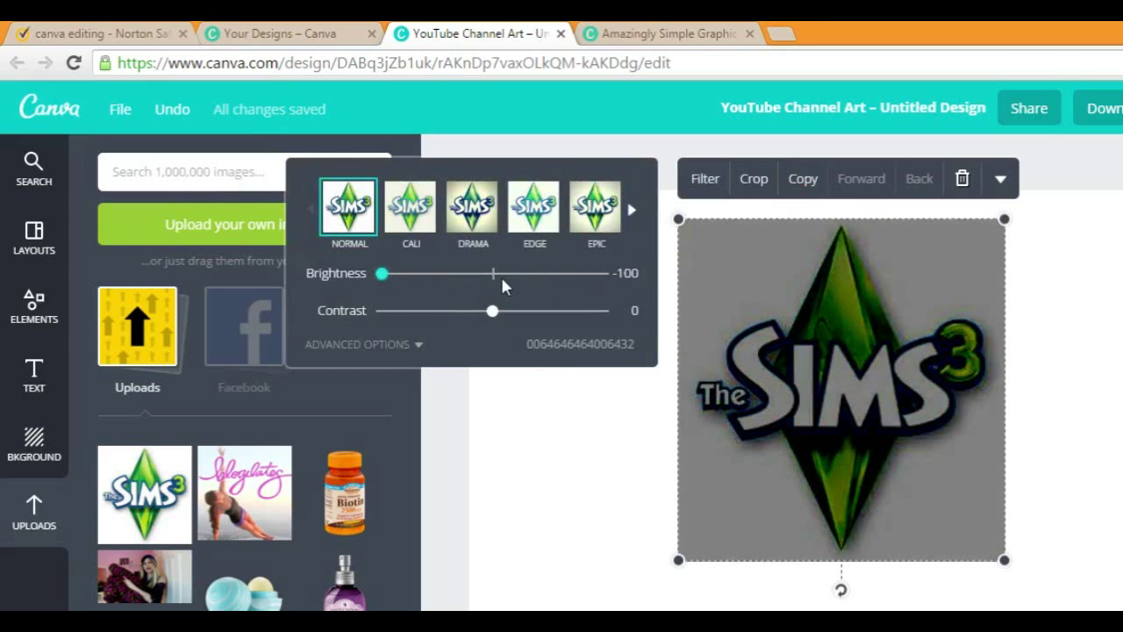
{"action": "left_click_drag", "start_coordinate": [492, 310], "coordinate": [400, 310]}
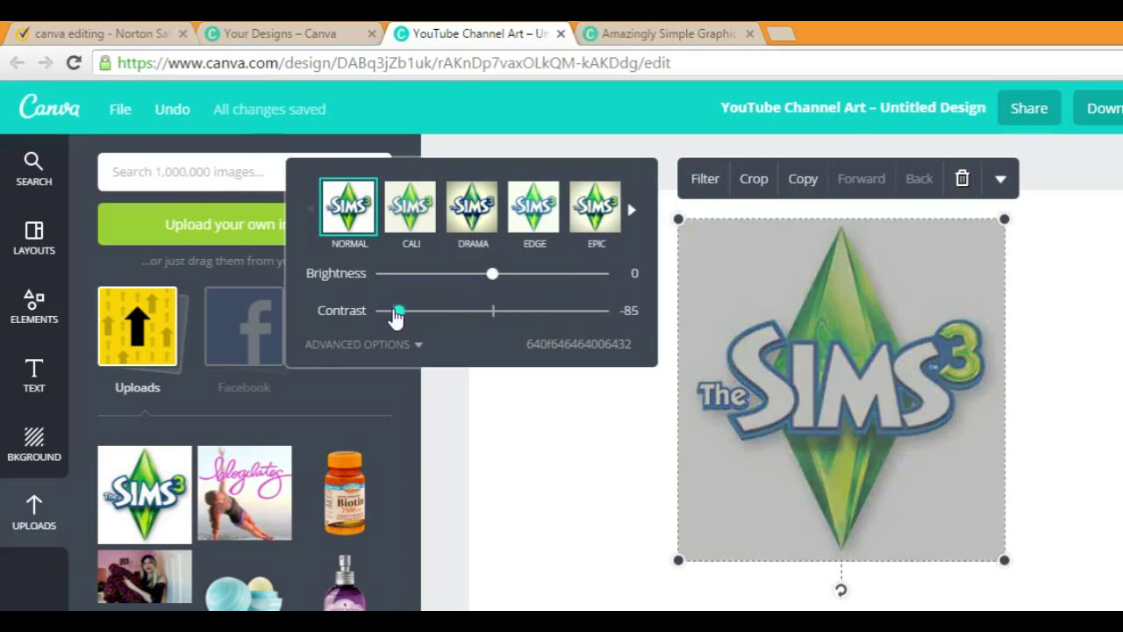
{"action": "left_click_drag", "start_coordinate": [399, 310], "coordinate": [491, 310]}
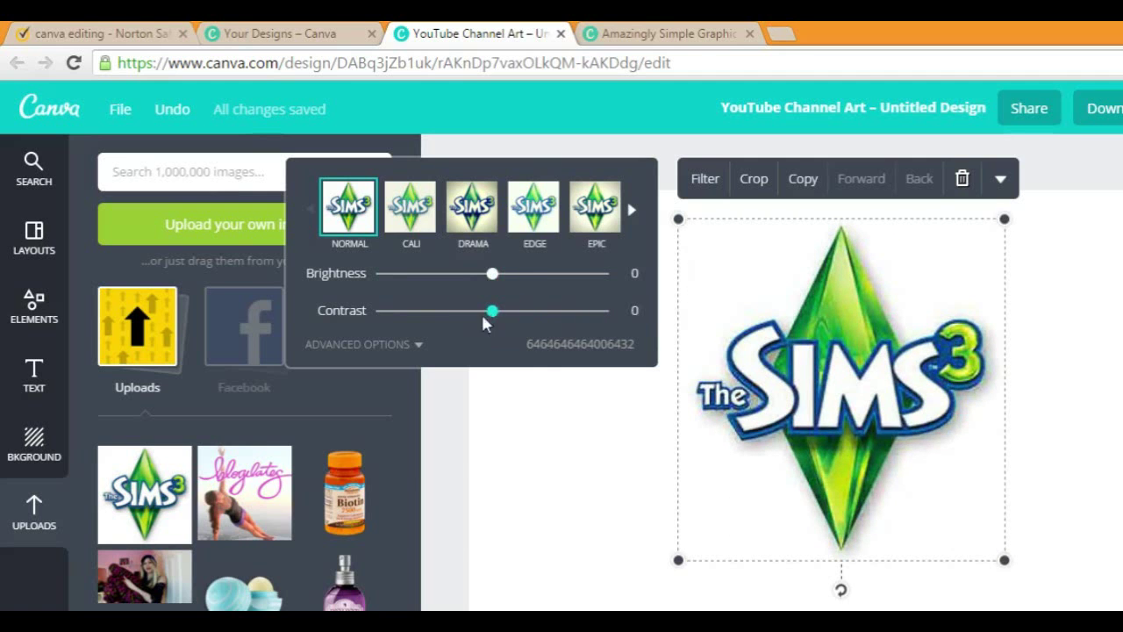
{"action": "left_click", "coordinate": [358, 344]}
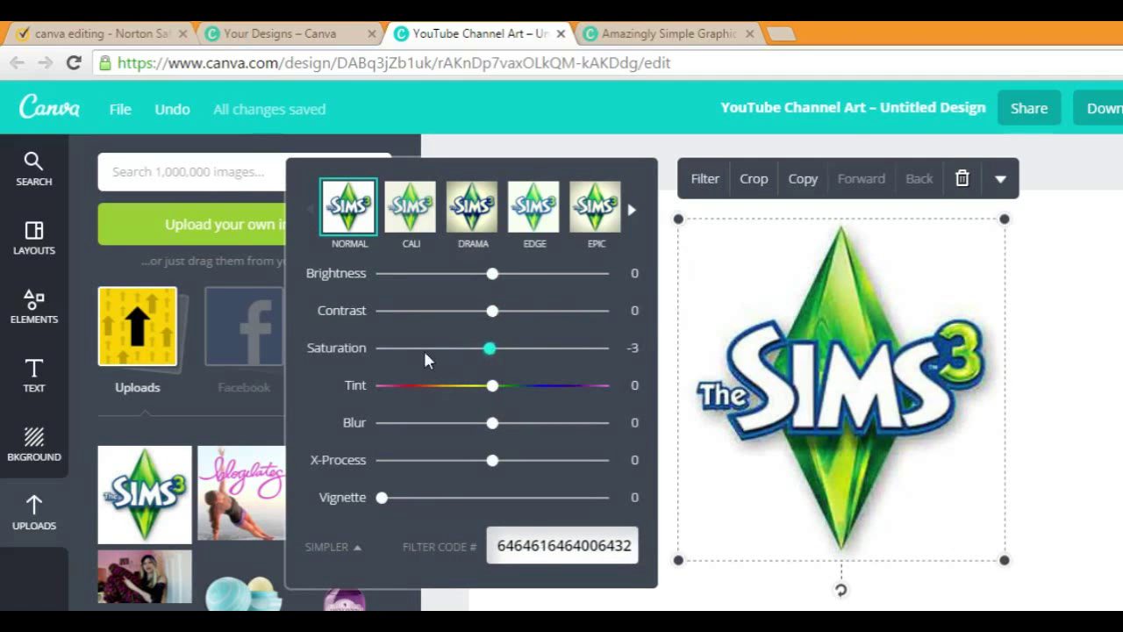
{"action": "left_click_drag", "start_coordinate": [490, 348], "coordinate": [500, 348]}
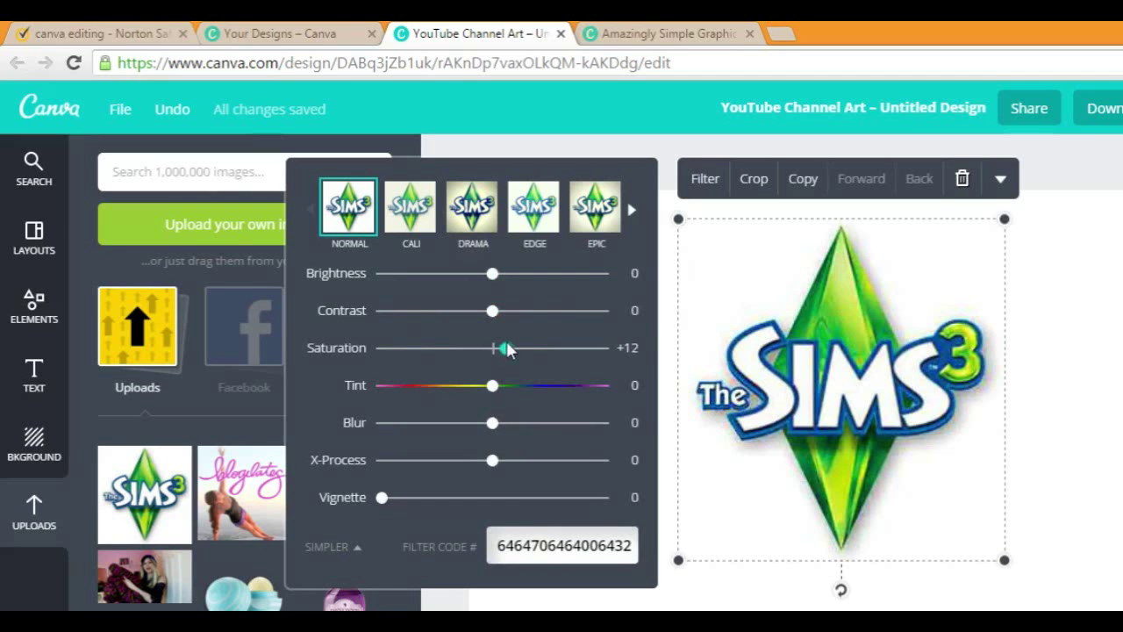
{"action": "left_click_drag", "start_coordinate": [505, 348], "coordinate": [491, 348]}
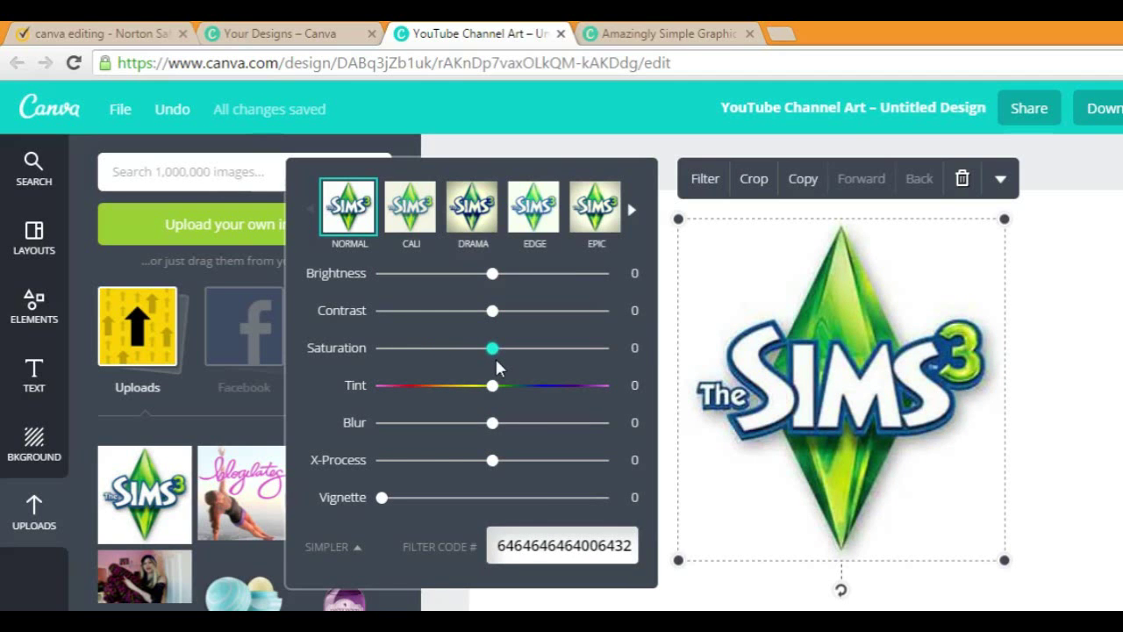
{"action": "left_click_drag", "start_coordinate": [491, 347], "coordinate": [601, 348]}
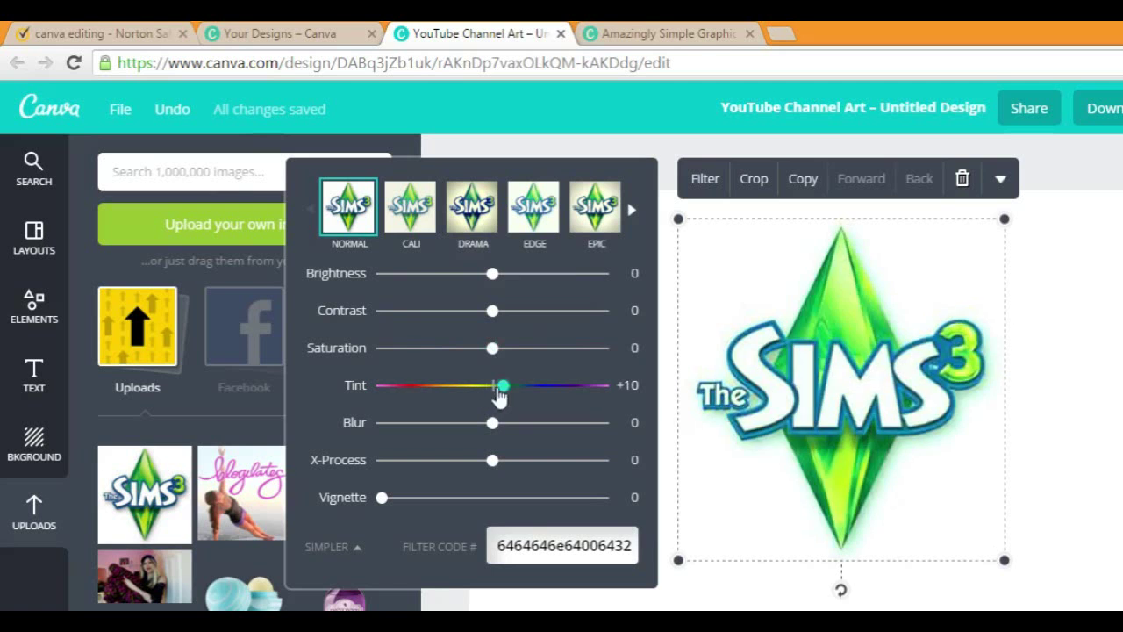
Step: Set Blur to -98, X-Process to -6 and Vignette to +100, then close the filter
{"action": "left_click_drag", "start_coordinate": [500, 386], "coordinate": [603, 385]}
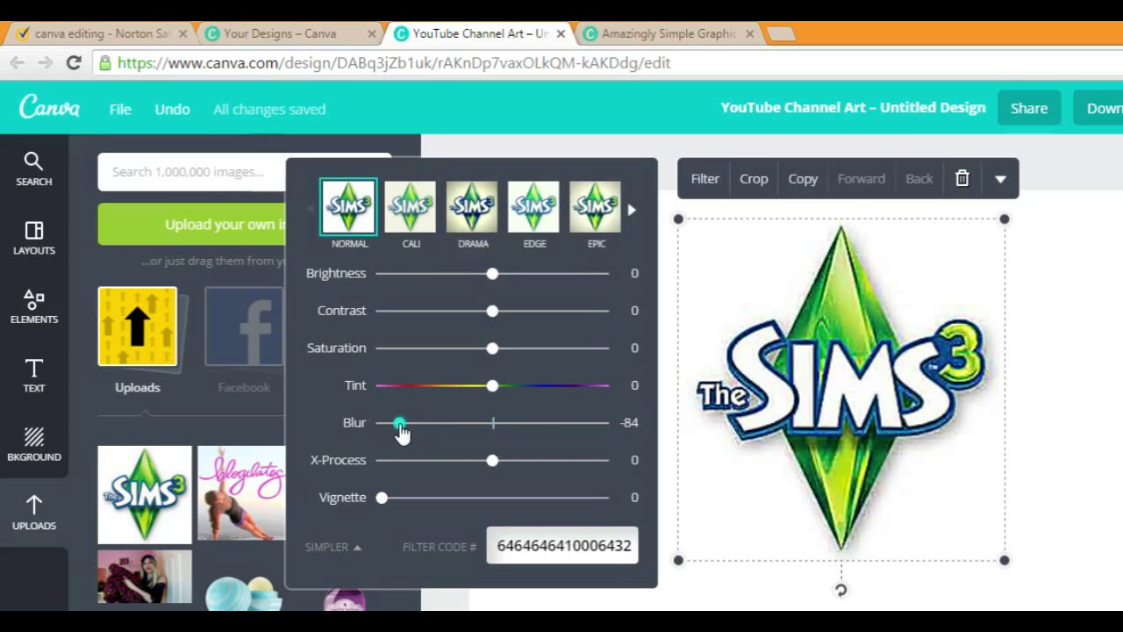
{"action": "left_click_drag", "start_coordinate": [401, 422], "coordinate": [384, 422]}
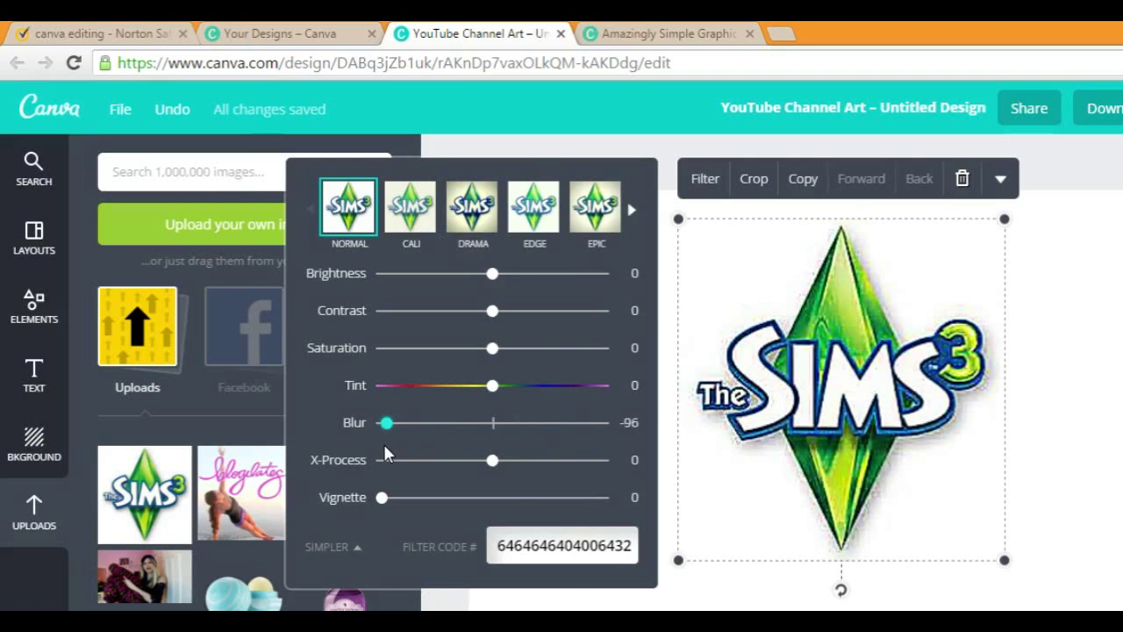
{"action": "left_click_drag", "start_coordinate": [492, 460], "coordinate": [401, 460]}
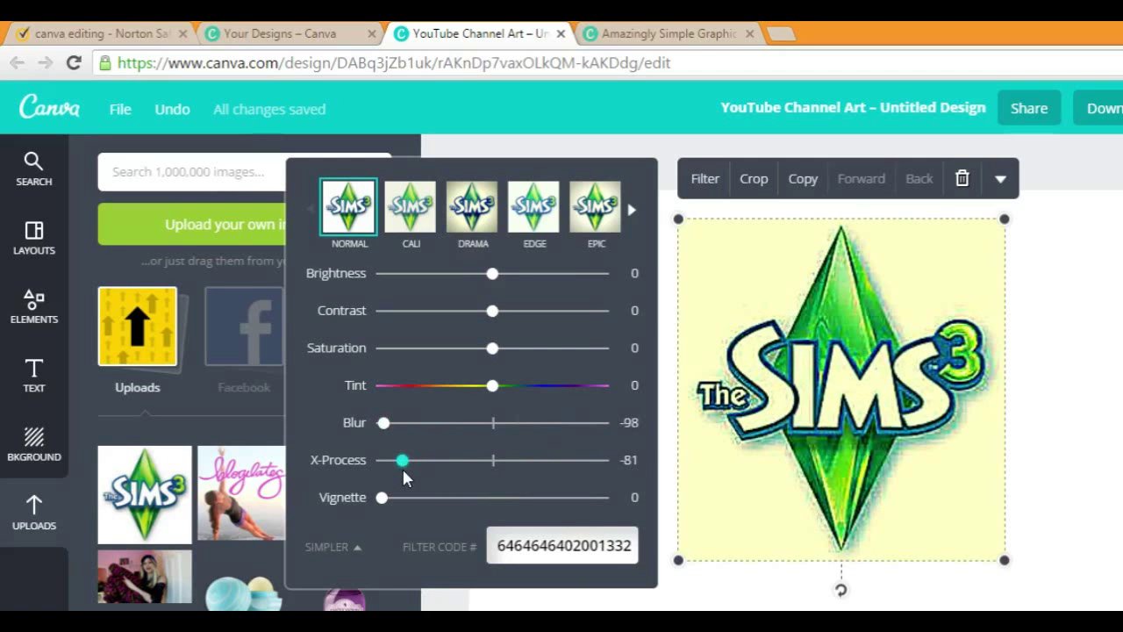
{"action": "left_click_drag", "start_coordinate": [402, 460], "coordinate": [464, 460]}
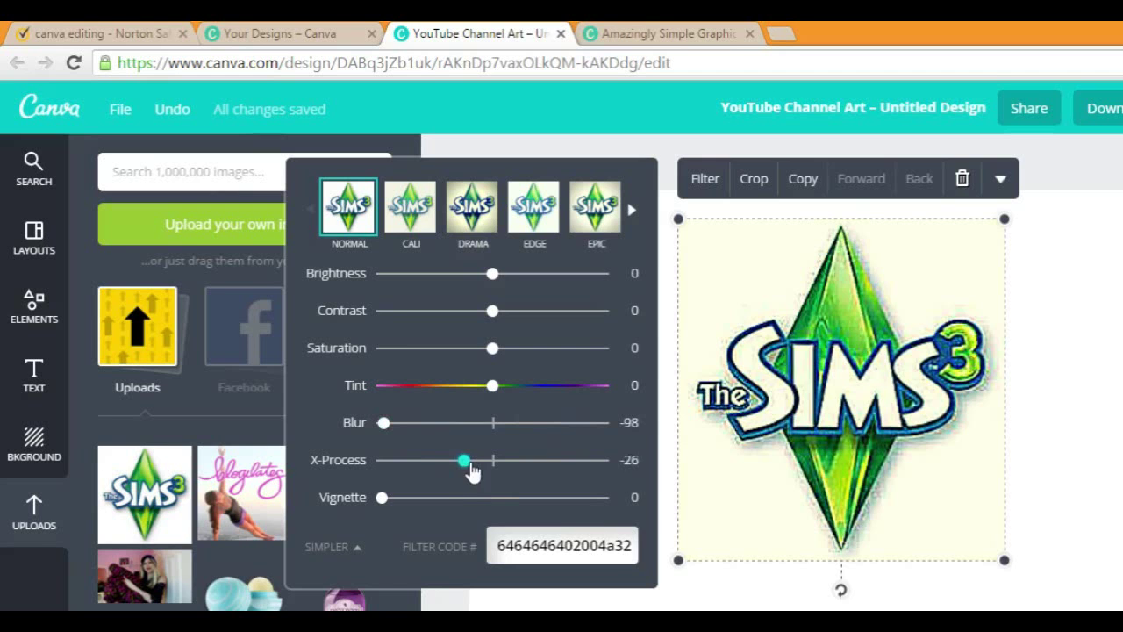
{"action": "left_click_drag", "start_coordinate": [381, 497], "coordinate": [500, 497]}
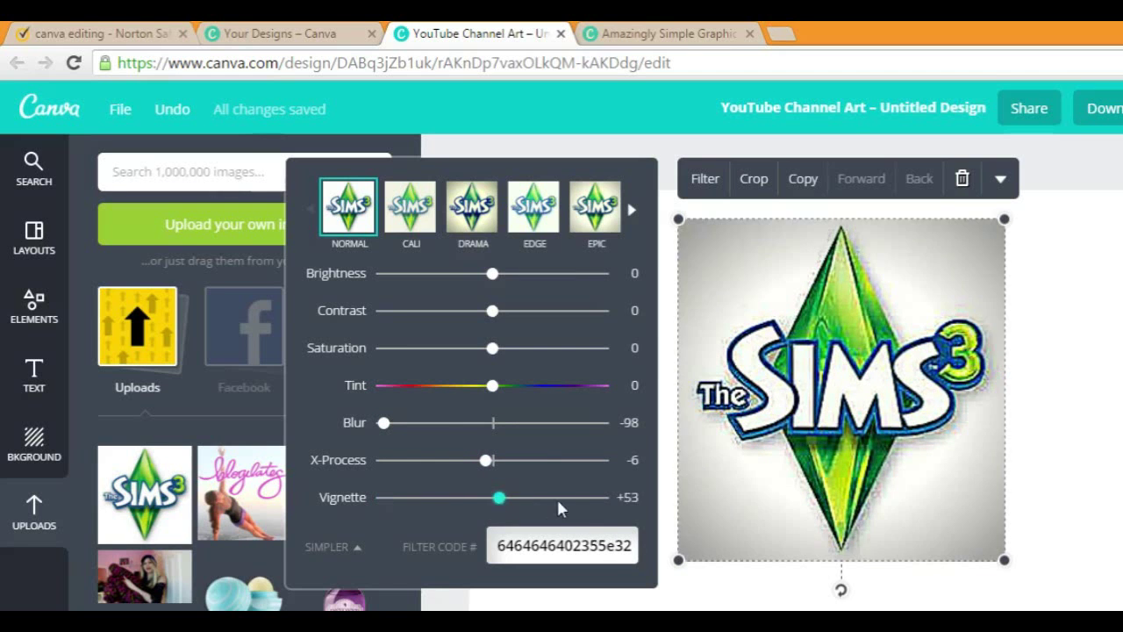
{"action": "left_click_drag", "start_coordinate": [500, 498], "coordinate": [614, 498]}
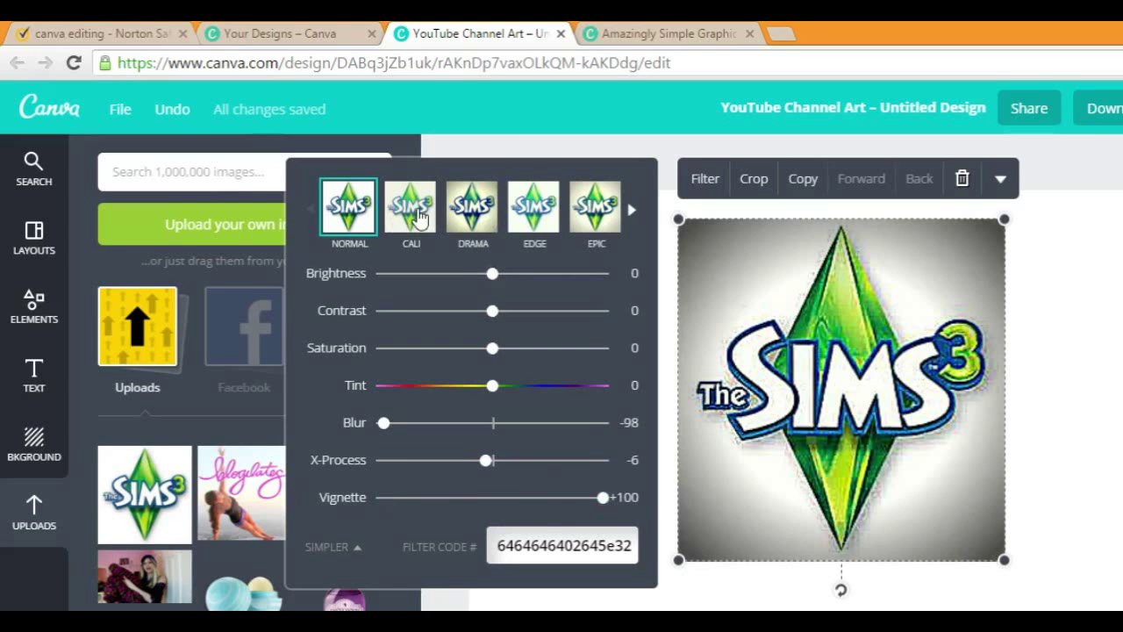
{"action": "left_click", "coordinate": [632, 209]}
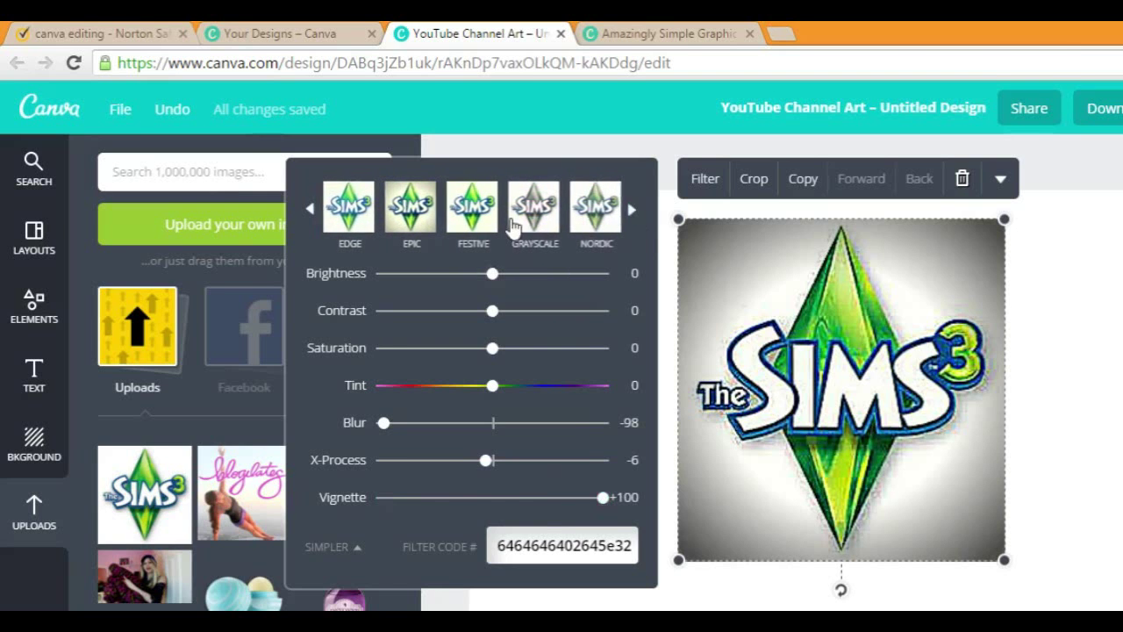
{"action": "left_click", "coordinate": [632, 209]}
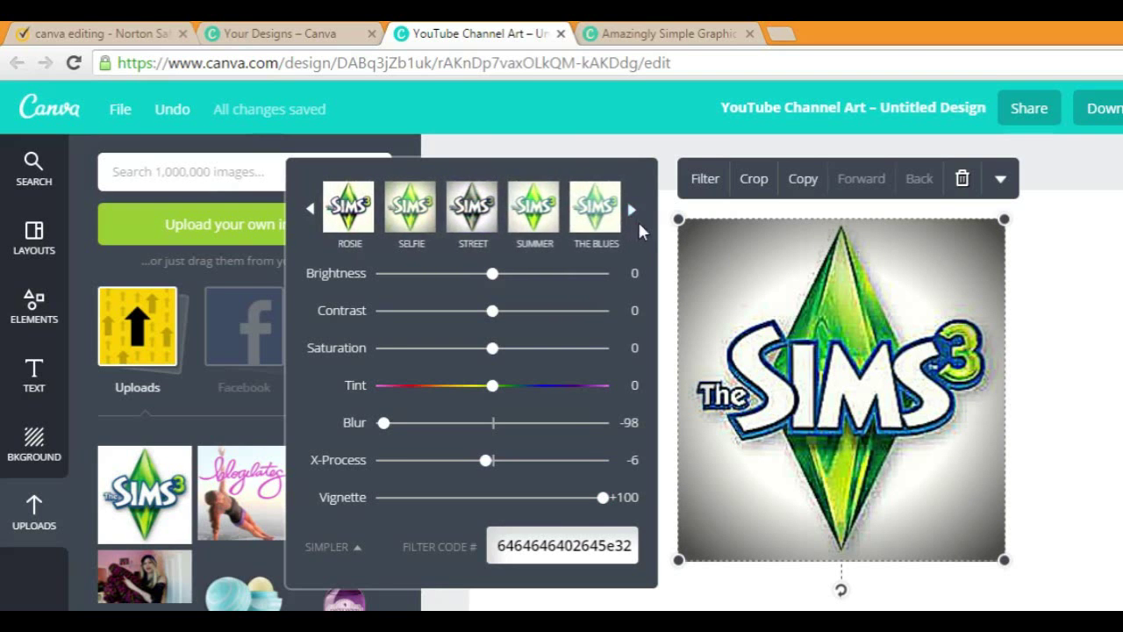
{"action": "left_click", "coordinate": [630, 209]}
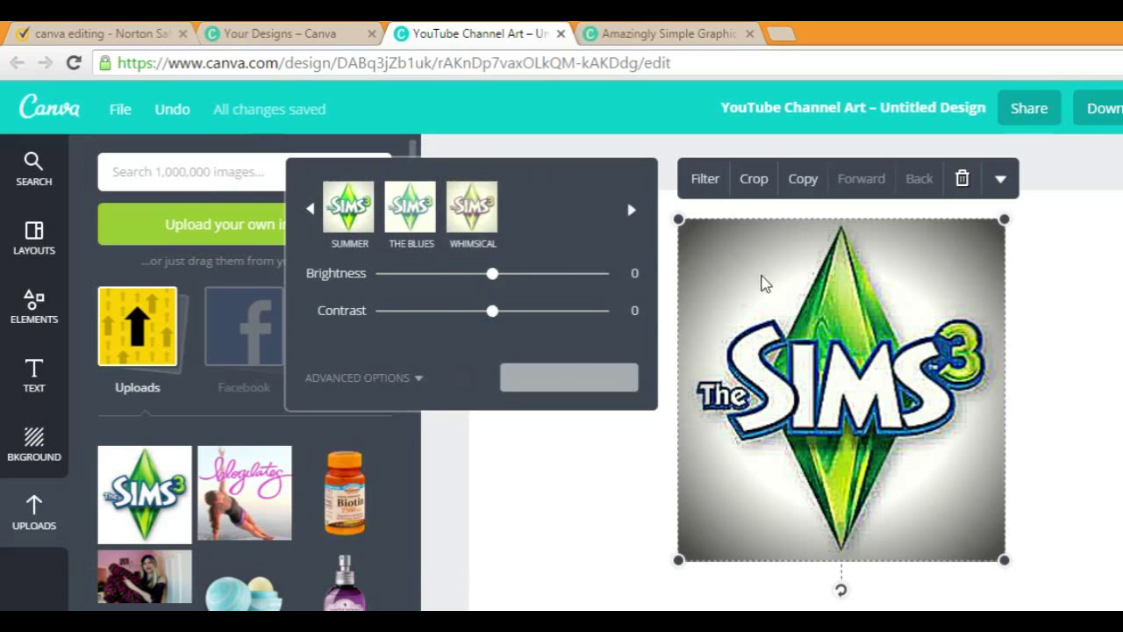
{"action": "left_click", "coordinate": [1000, 178]}
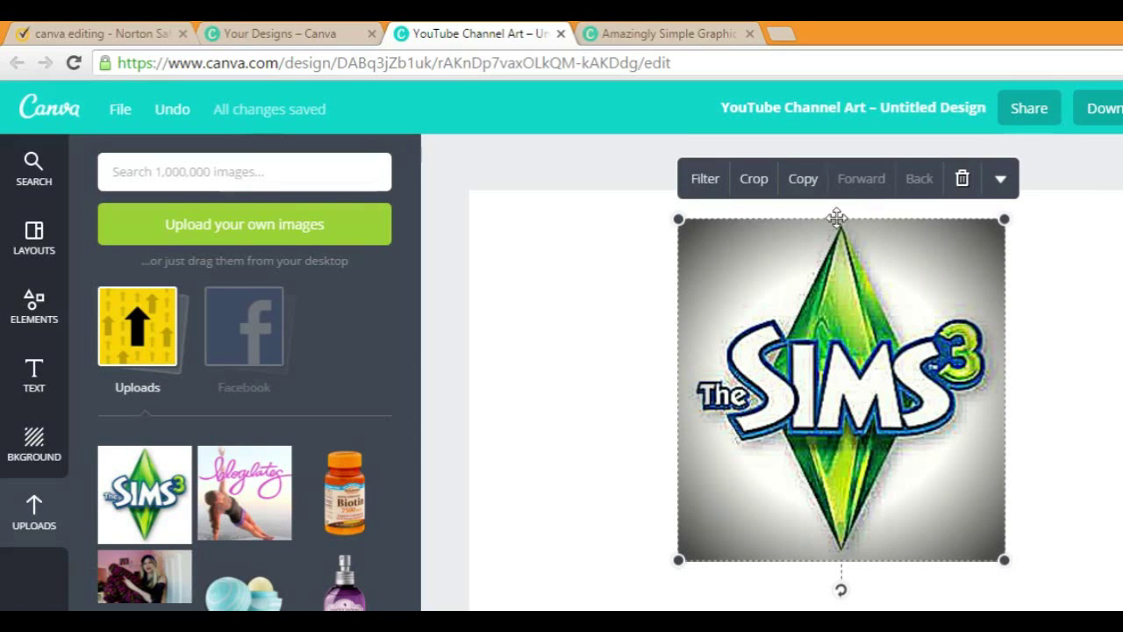
Step: Move the Sims 3 logo right, duplicate it, and crop the copy
{"action": "left_click_drag", "start_coordinate": [837, 386], "coordinate": [965, 404]}
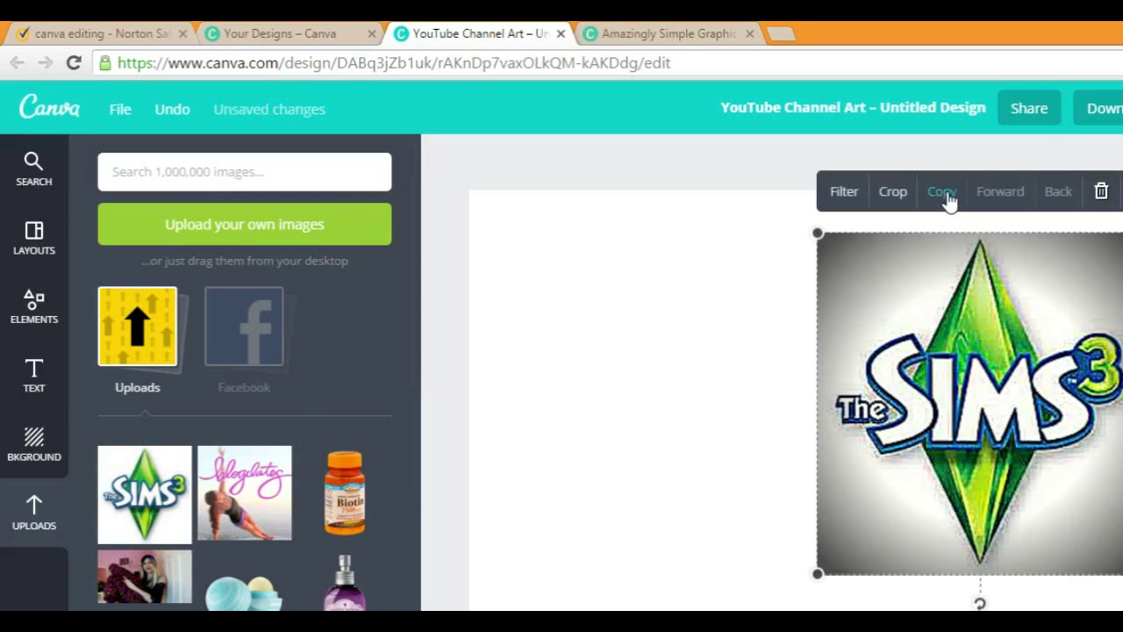
{"action": "left_click", "coordinate": [942, 191]}
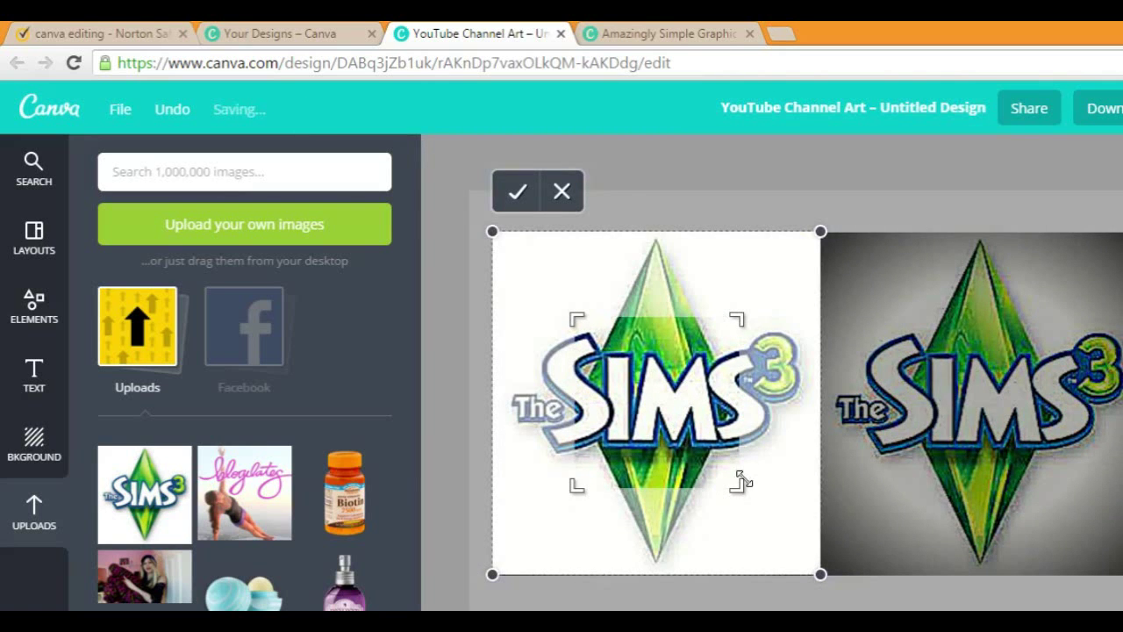
{"action": "left_click_drag", "start_coordinate": [655, 401], "coordinate": [691, 386]}
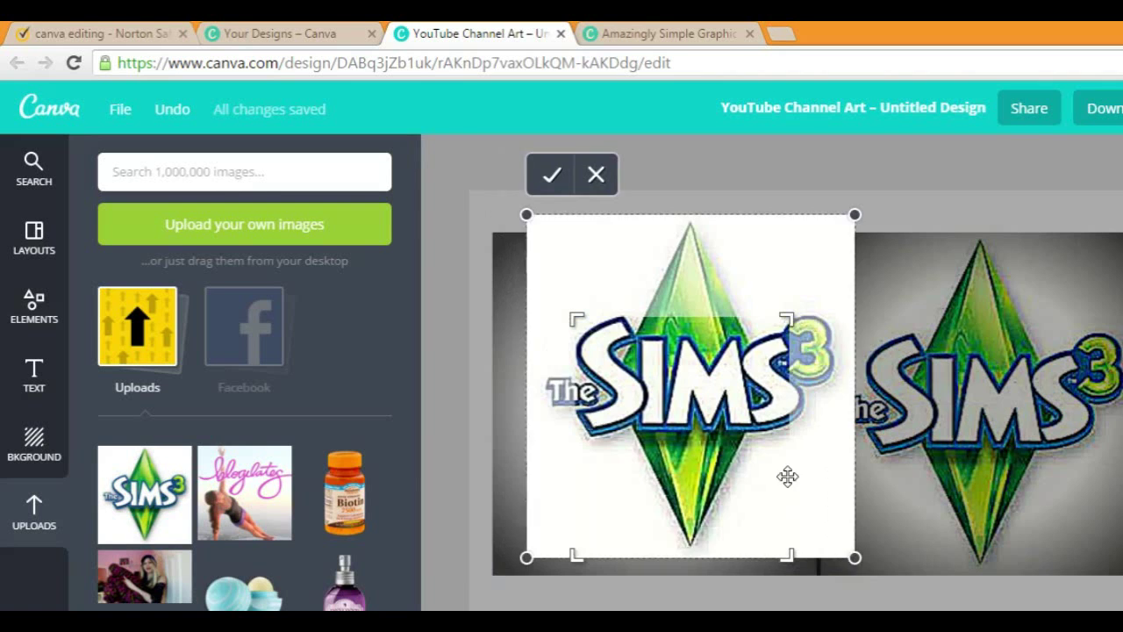
{"action": "left_click", "coordinate": [550, 174]}
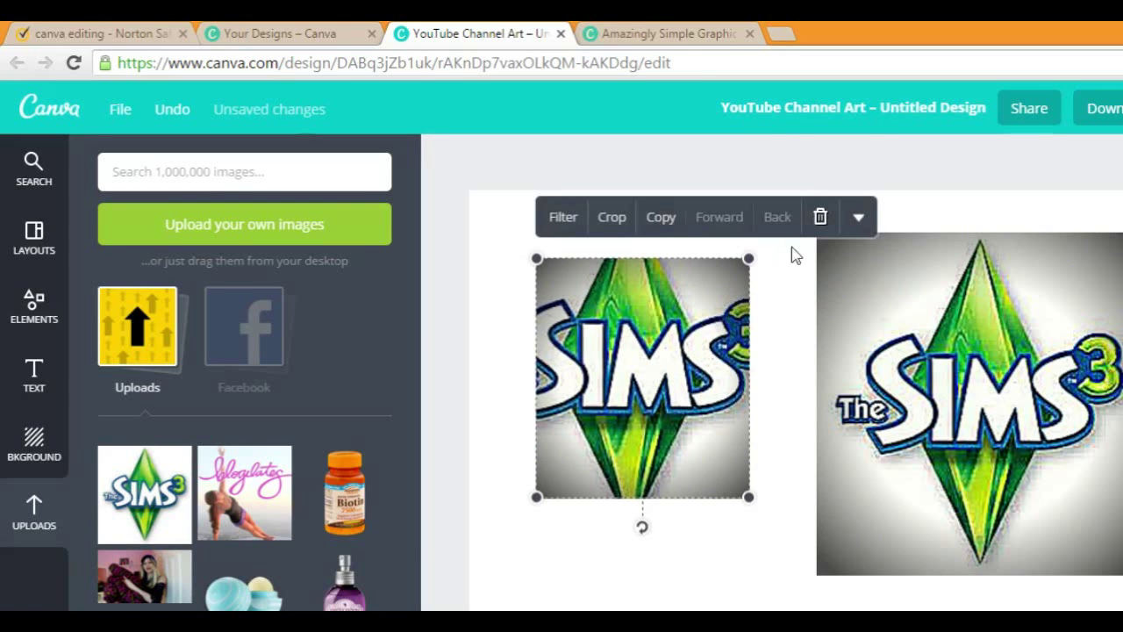
Step: Try transparency on the logos and delete both logo images
{"action": "left_click", "coordinate": [858, 217]}
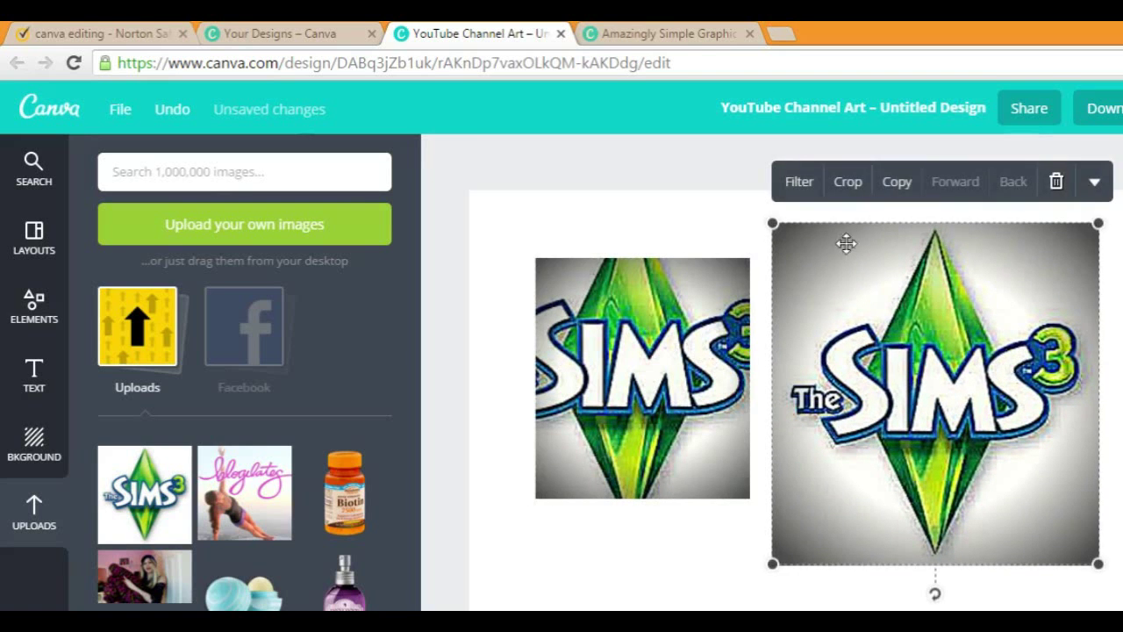
{"action": "left_click", "coordinate": [1093, 182]}
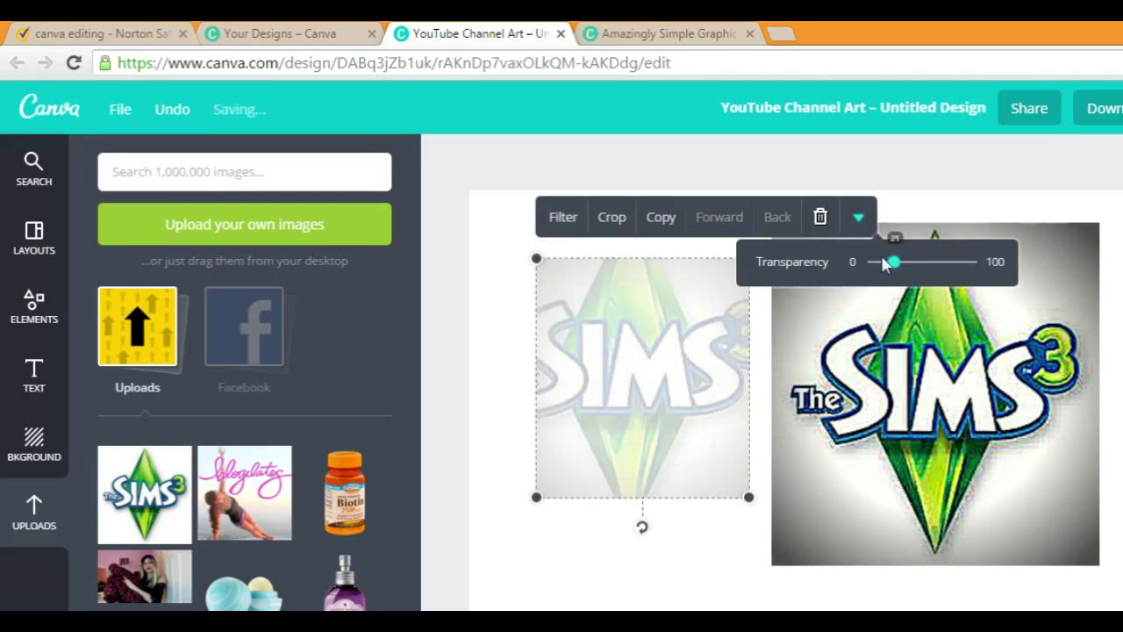
{"action": "left_click_drag", "start_coordinate": [897, 261], "coordinate": [961, 262]}
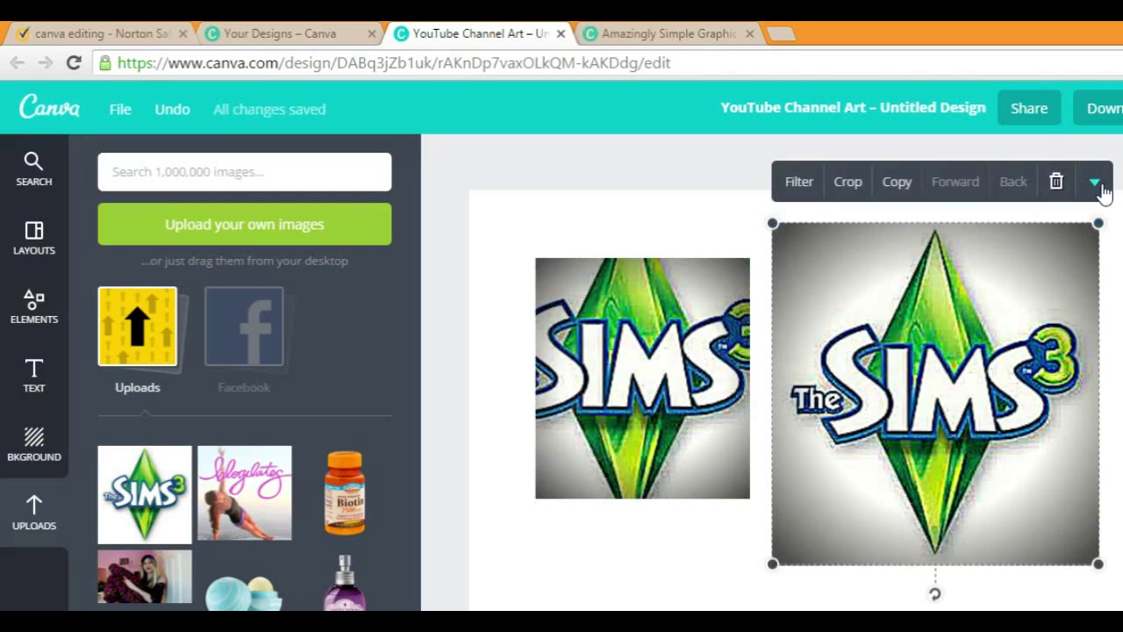
{"action": "left_click", "coordinate": [1094, 182]}
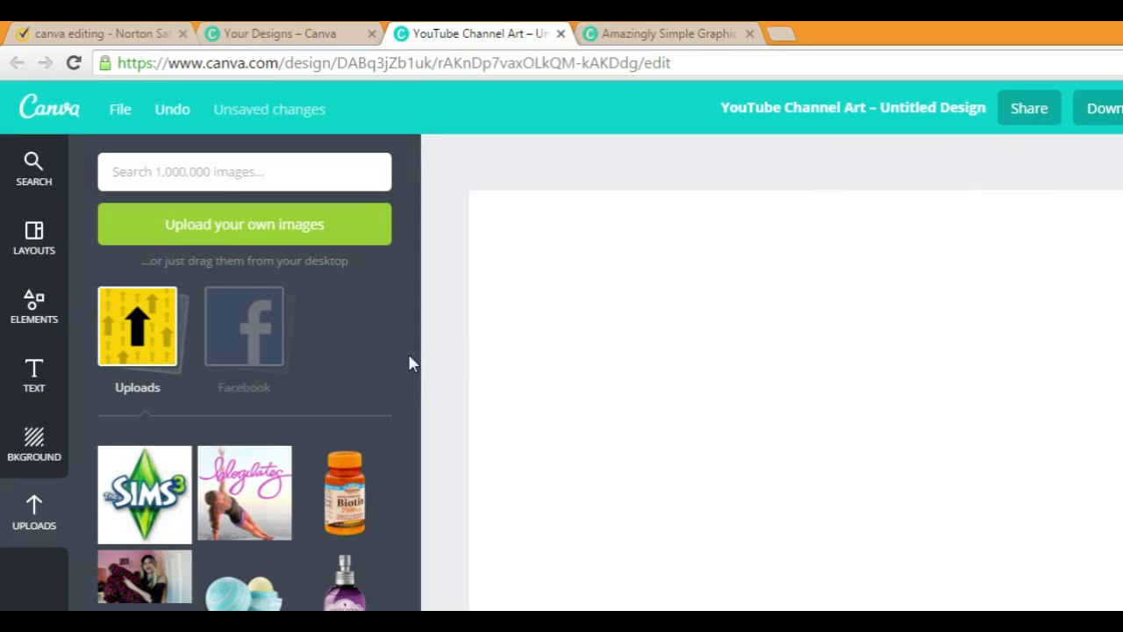
Step: Add the blogilates photo, set the background to black, and enlarge the photo
{"action": "left_click", "coordinate": [244, 493]}
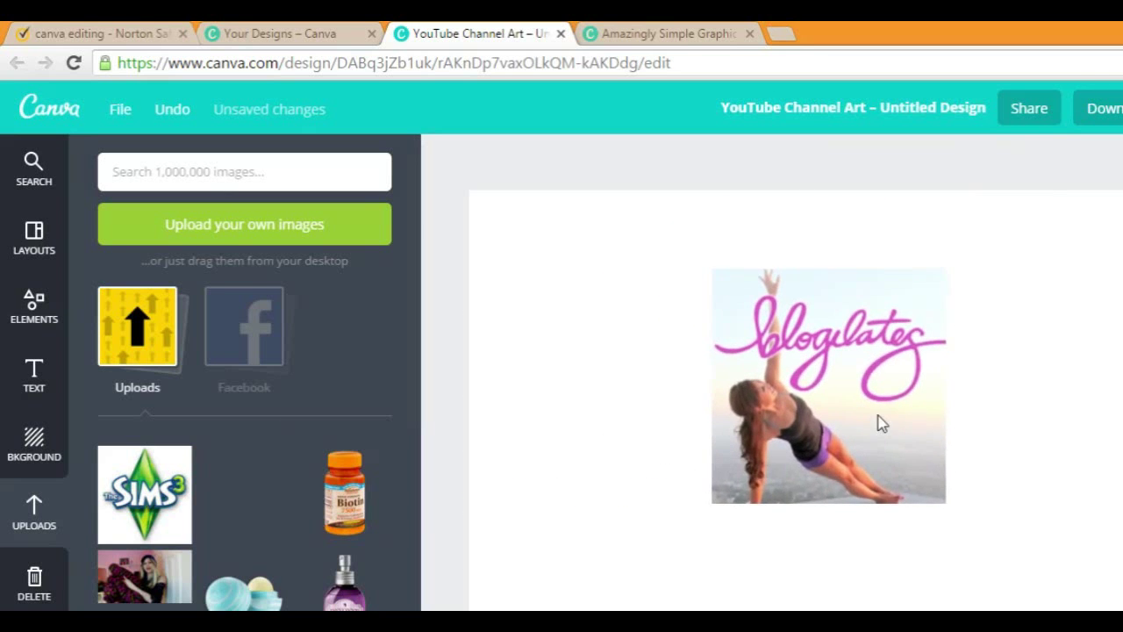
{"action": "left_click", "coordinate": [33, 443]}
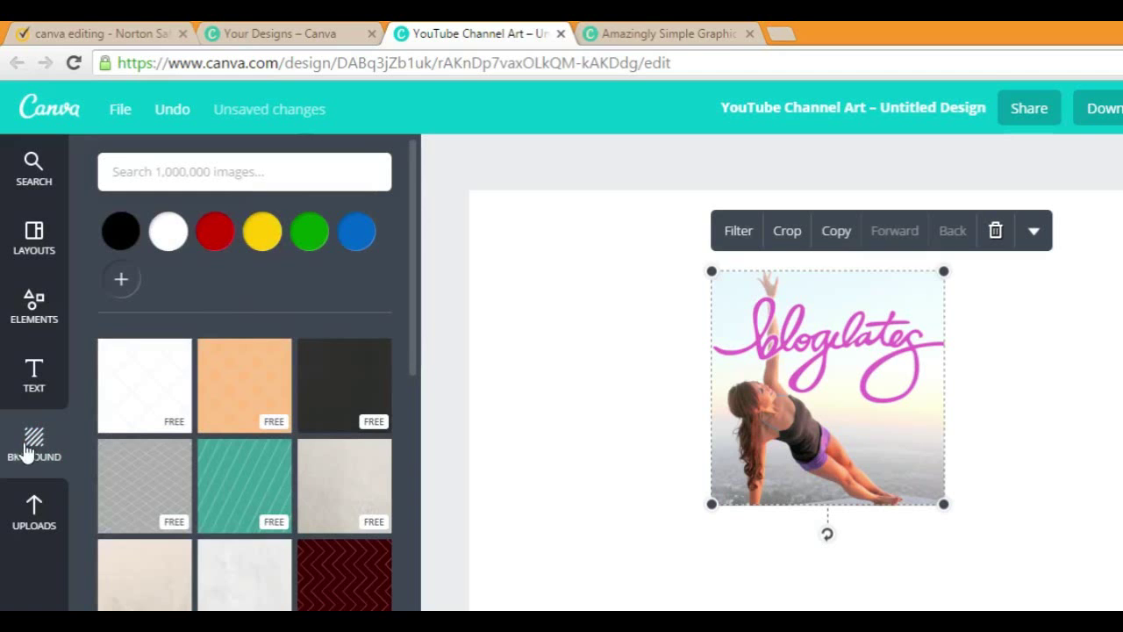
{"action": "left_click", "coordinate": [215, 231]}
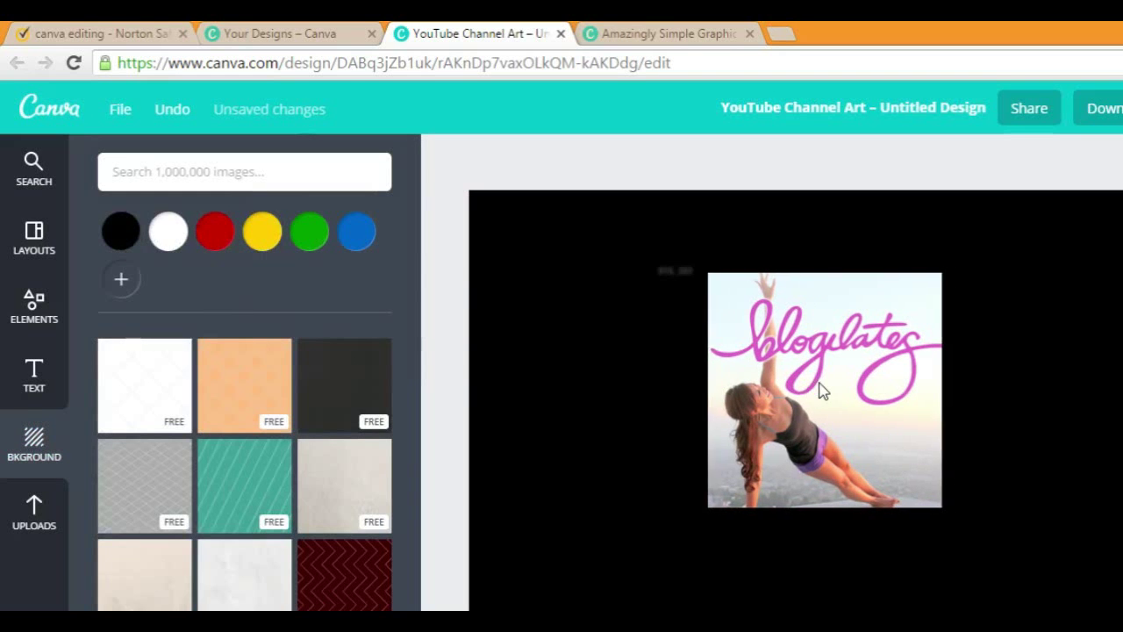
{"action": "left_click", "coordinate": [823, 390]}
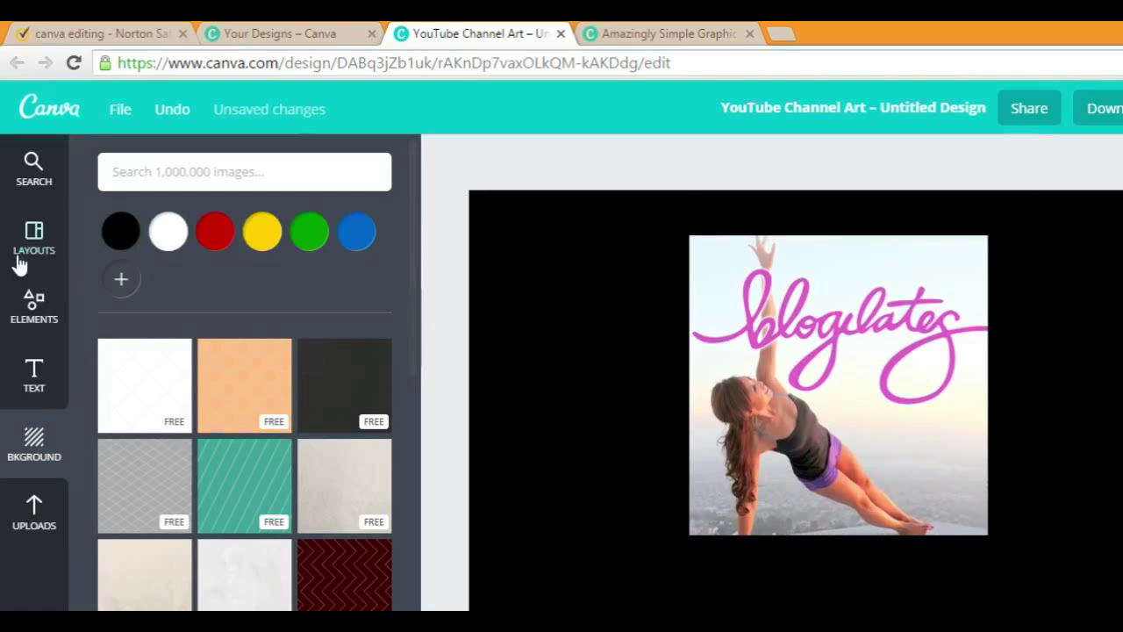
{"action": "scroll", "scroll_direction": "down", "scroll_amount": 3}
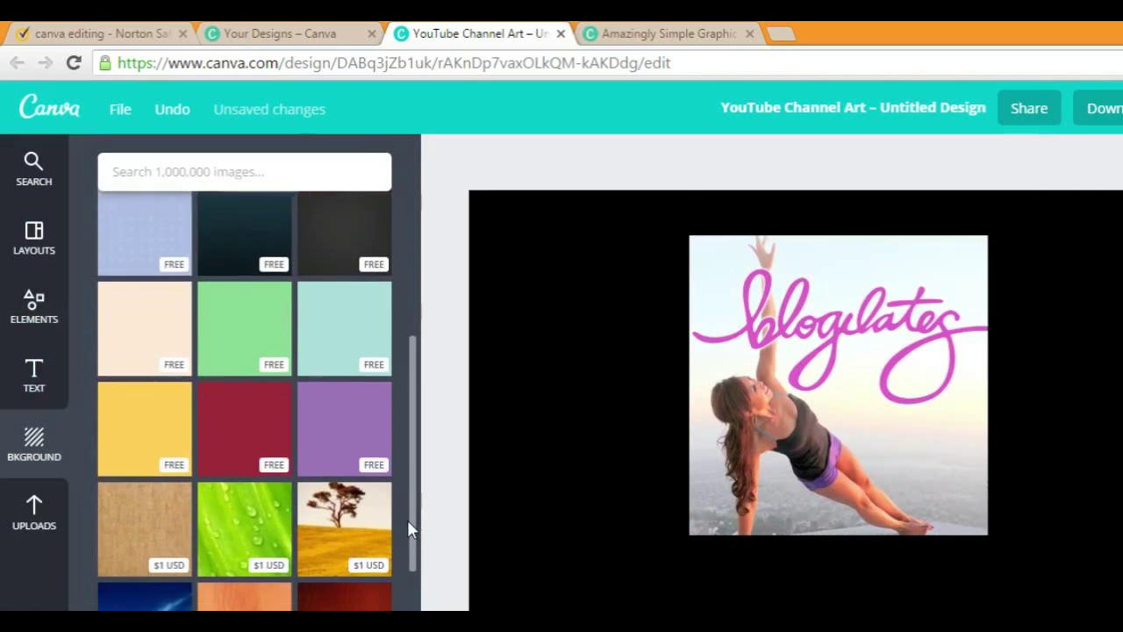
{"action": "scroll", "scroll_direction": "down", "scroll_amount": 3}
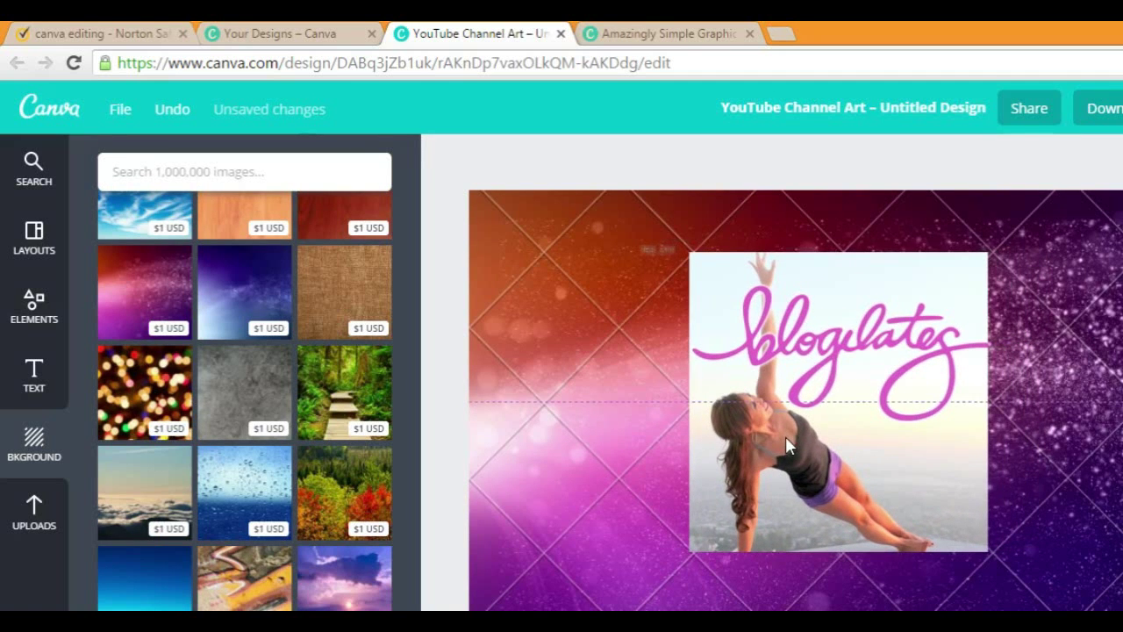
{"action": "scroll", "scroll_direction": "down", "scroll_amount": 3}
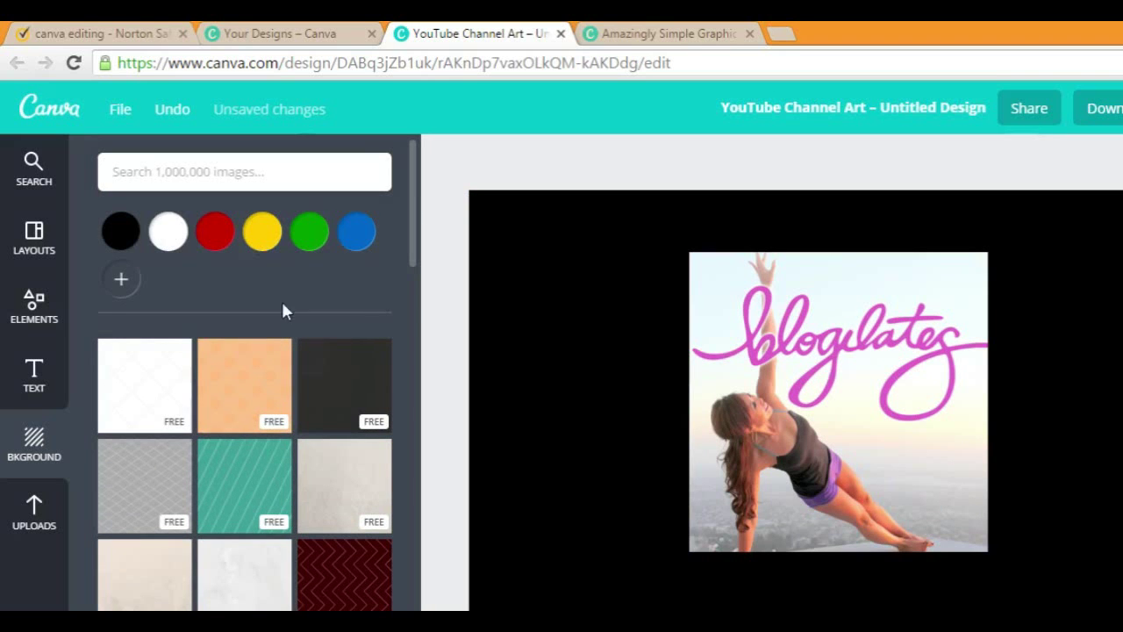
Step: Add a text box, switch the heading to Allura and type 'adgdgf'
{"action": "left_click", "coordinate": [33, 375]}
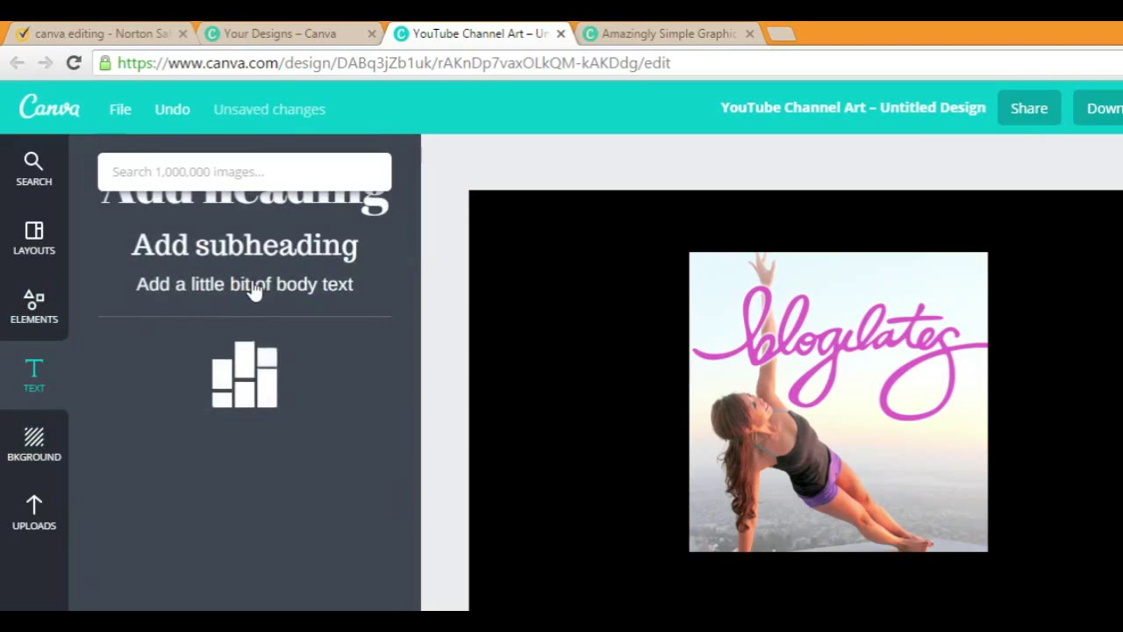
{"action": "left_click", "coordinate": [34, 373]}
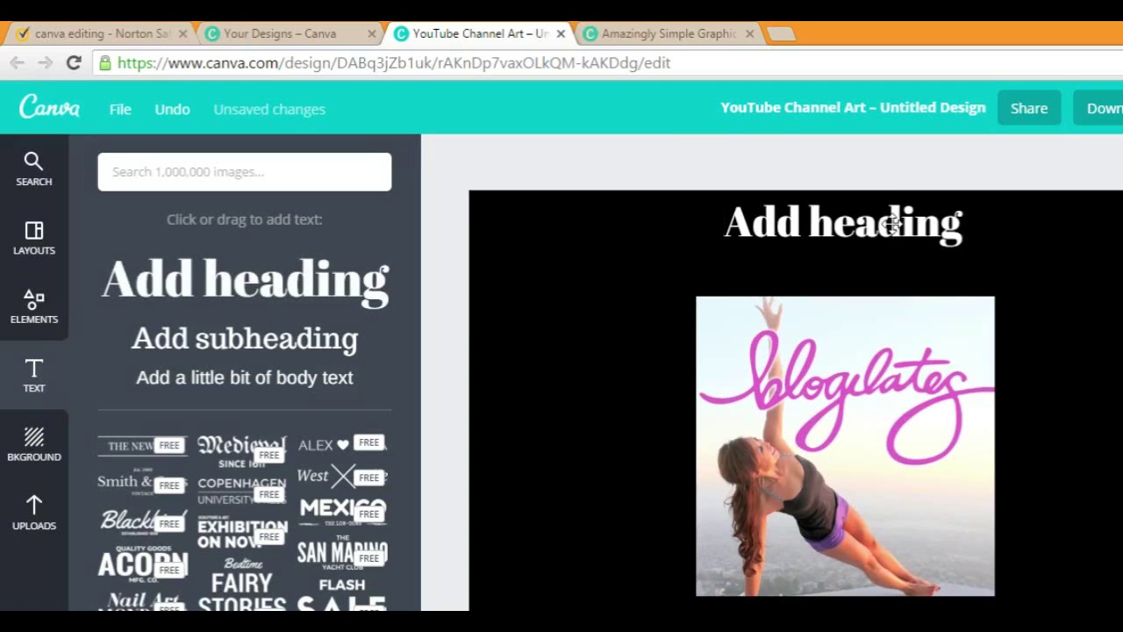
{"action": "left_click", "coordinate": [840, 222]}
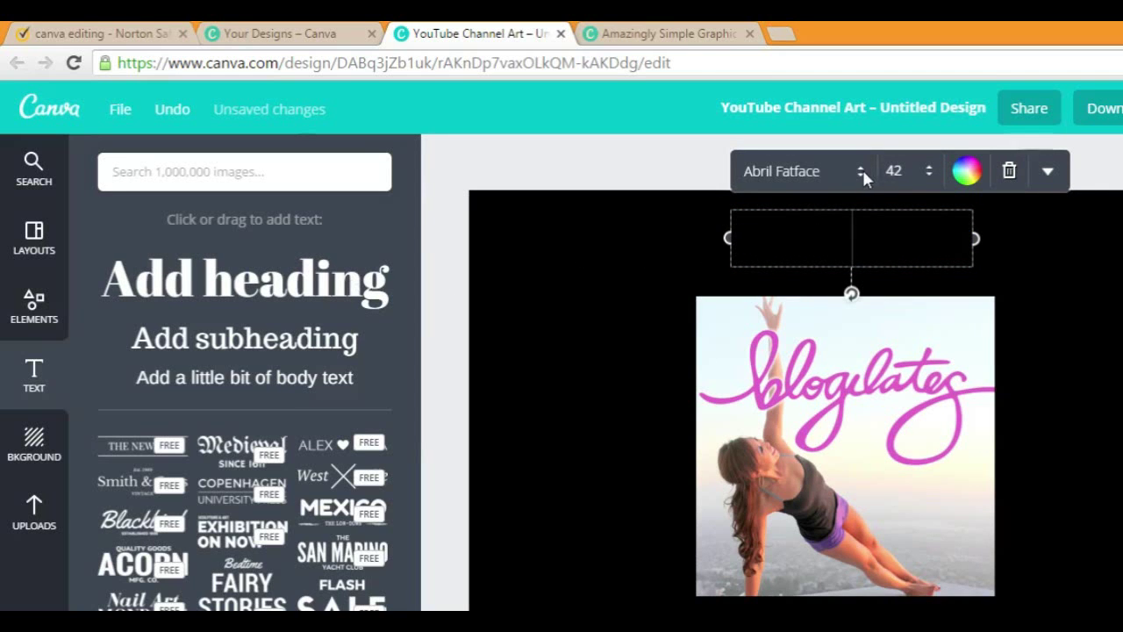
{"action": "left_click", "coordinate": [781, 171]}
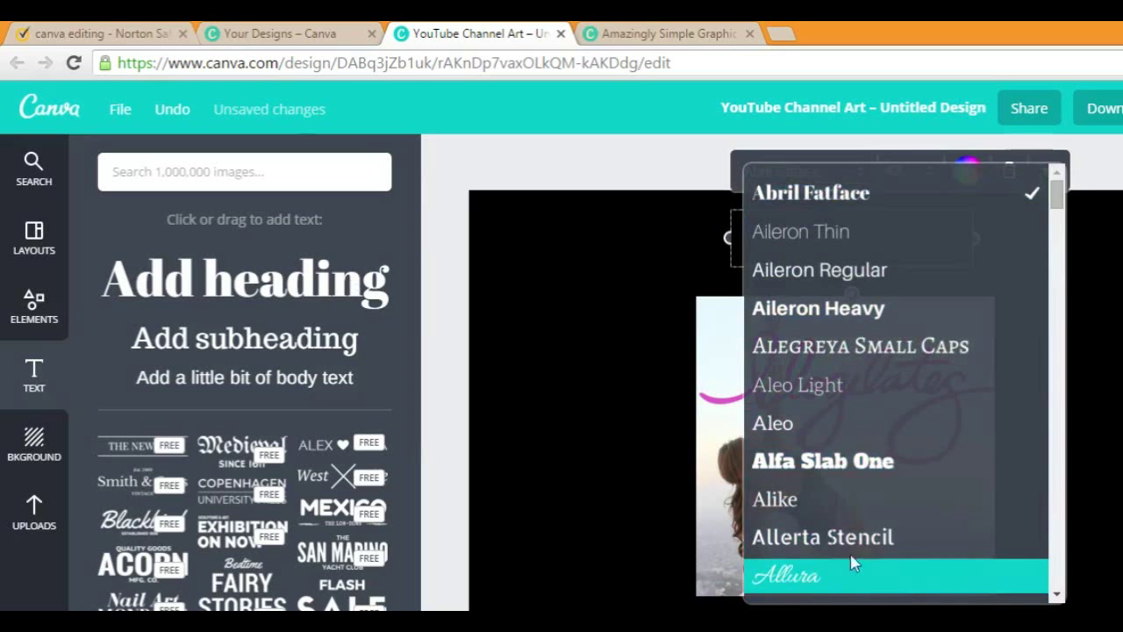
{"action": "left_click", "coordinate": [784, 575]}
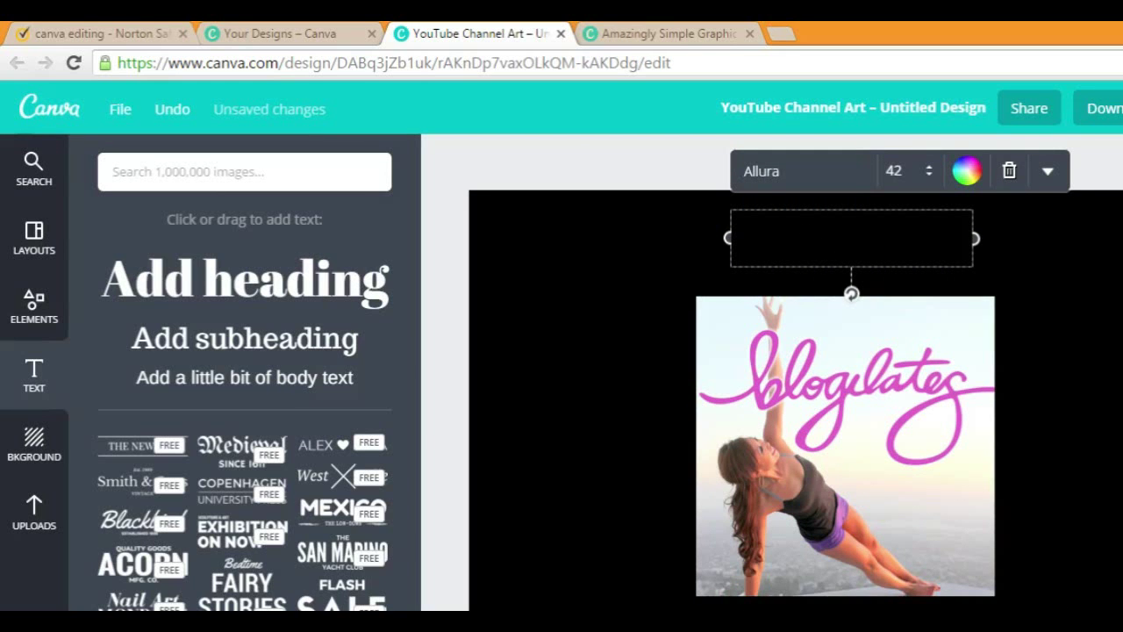
{"action": "type", "text": "adgdgfghghg"}
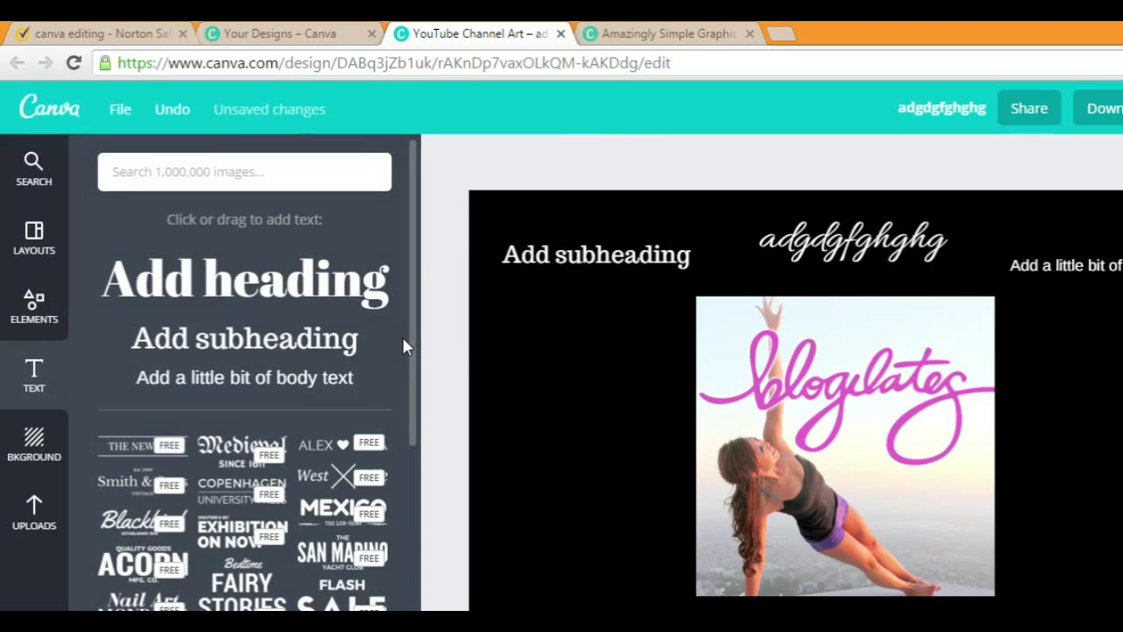
{"action": "scroll", "scroll_direction": "down", "scroll_amount": 3}
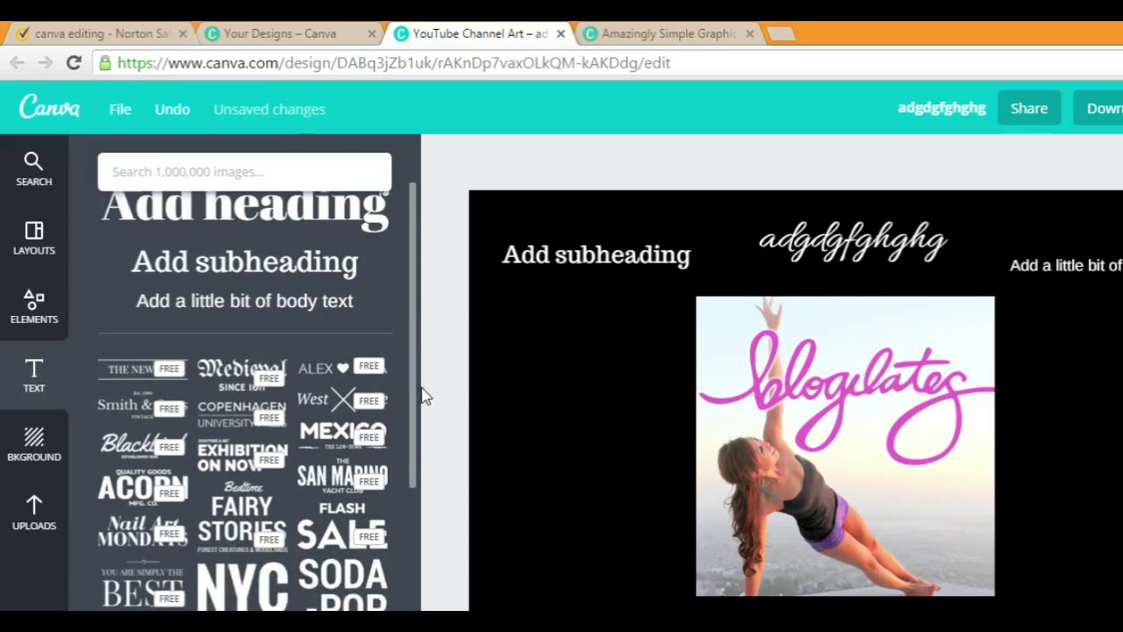
{"action": "scroll", "scroll_direction": "down", "scroll_amount": 3}
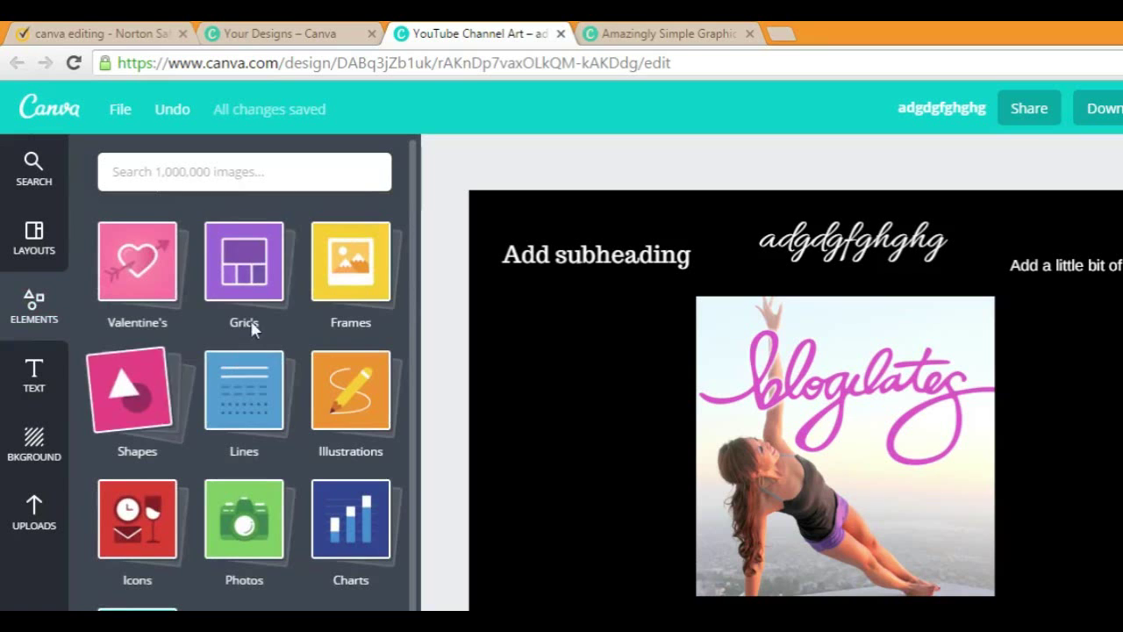
Step: Add a white circle shape, shrink it, then delete it
{"action": "left_click", "coordinate": [137, 391]}
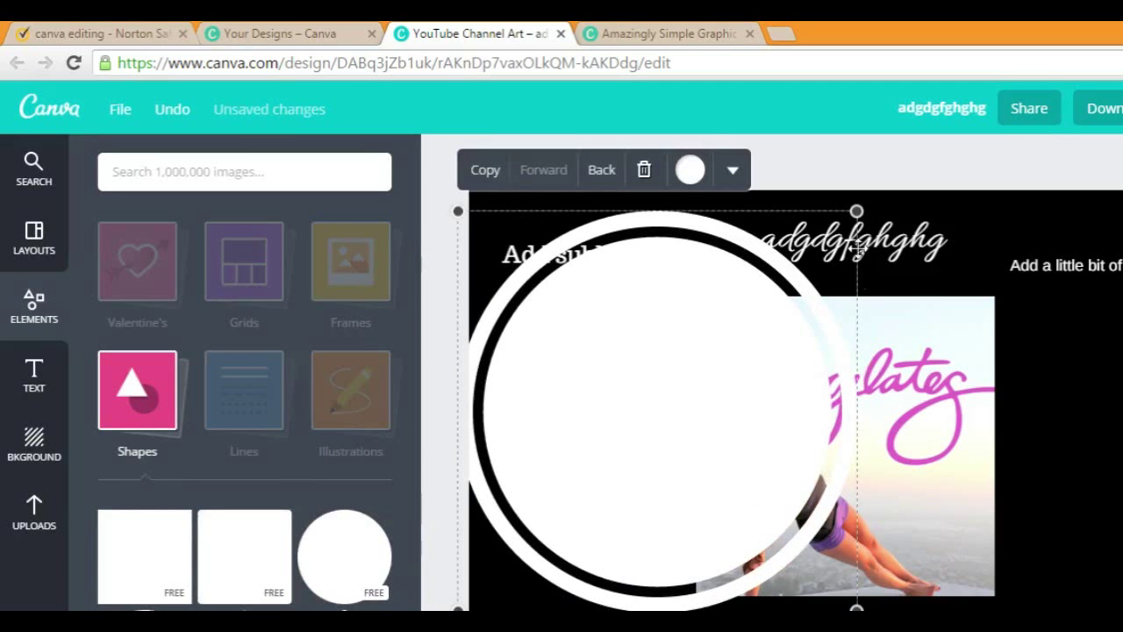
{"action": "left_click_drag", "start_coordinate": [667, 412], "coordinate": [570, 509]}
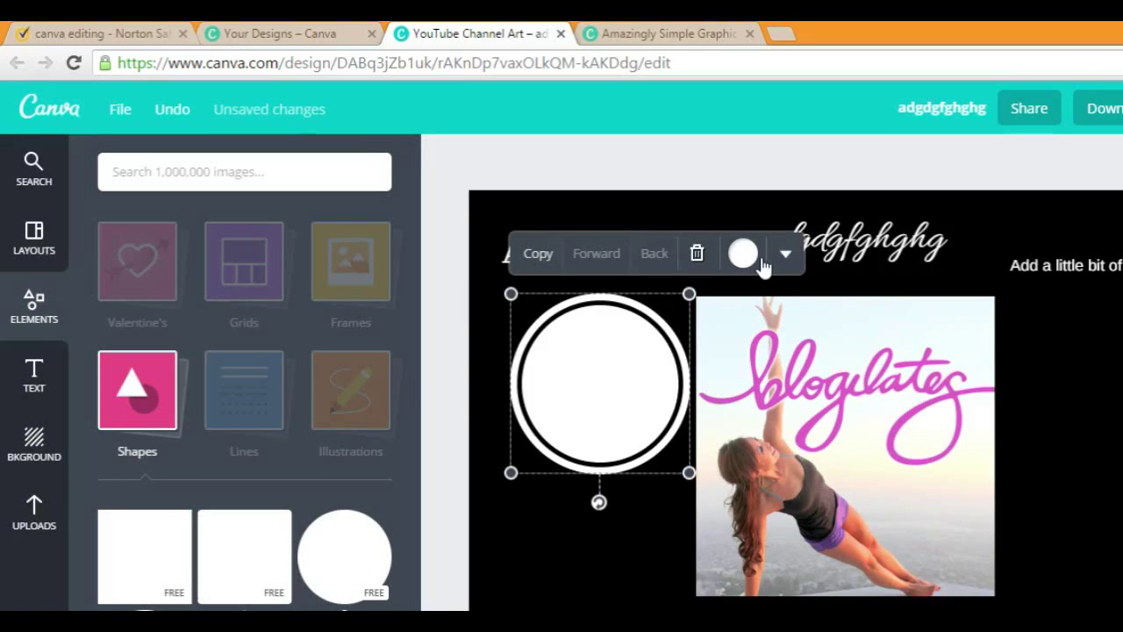
{"action": "left_click", "coordinate": [742, 253]}
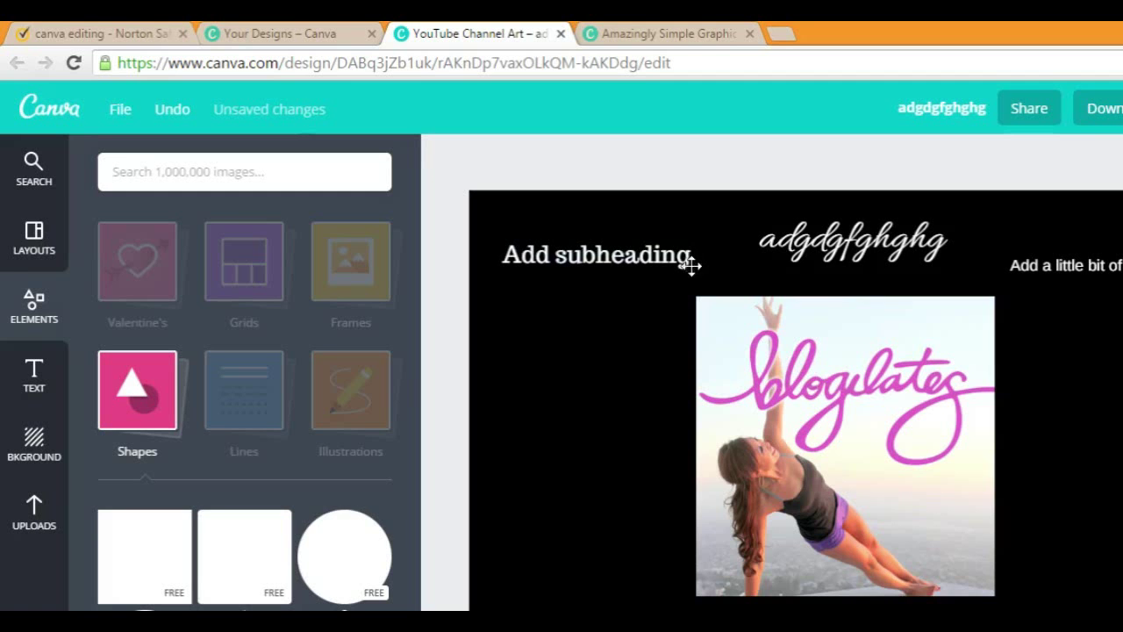
Step: Make the script text blue at size 72 and move it left of the photo
{"action": "left_click", "coordinate": [851, 239]}
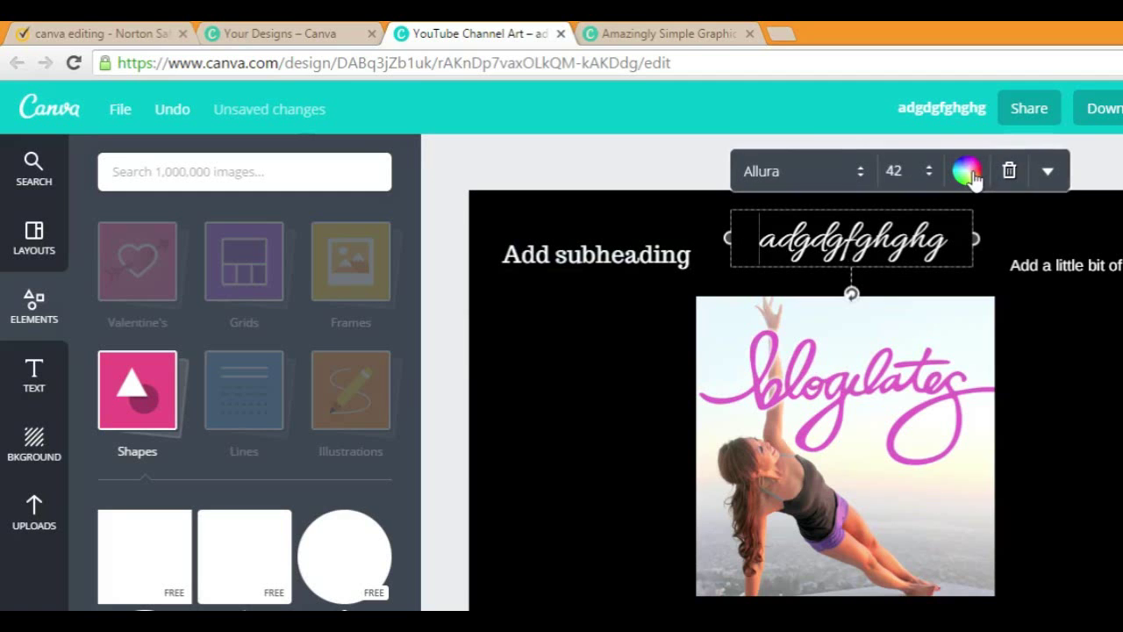
{"action": "left_click", "coordinate": [966, 170]}
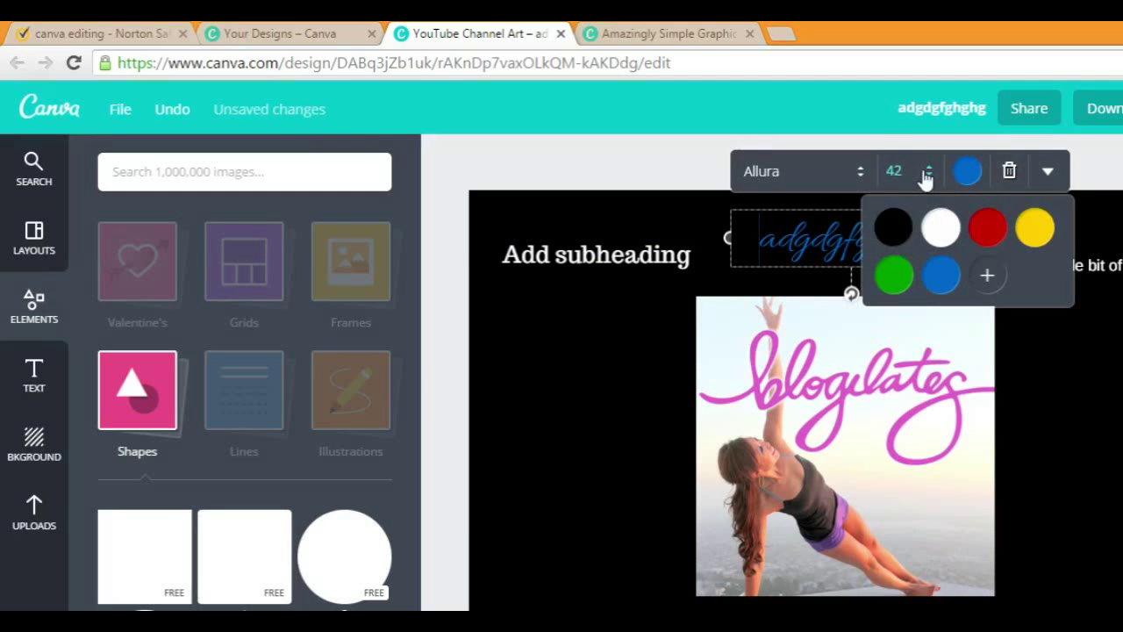
{"action": "left_click", "coordinate": [928, 165]}
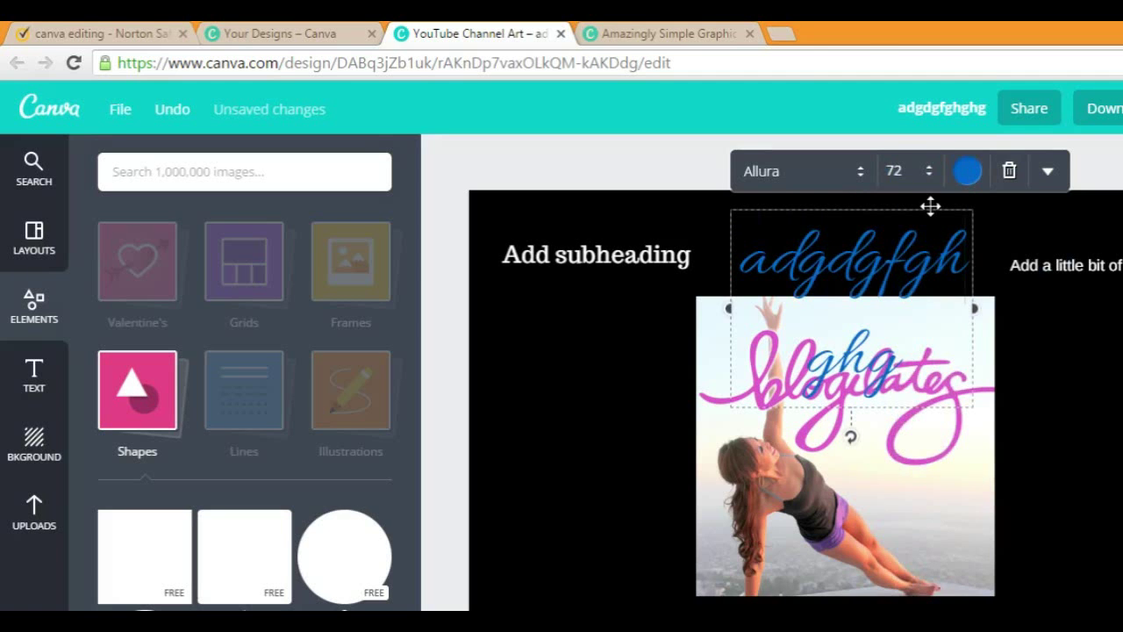
{"action": "left_click_drag", "start_coordinate": [930, 206], "coordinate": [662, 307]}
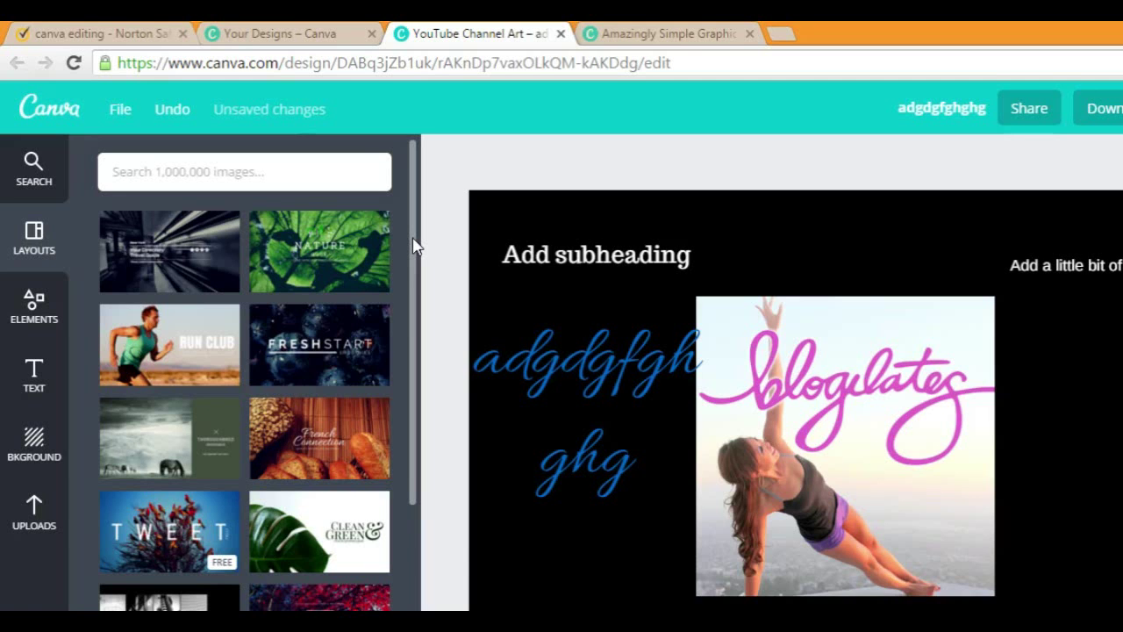
Step: Search the image library for 'love', then undo the last design change
{"action": "scroll", "scroll_direction": "down", "scroll_amount": 3}
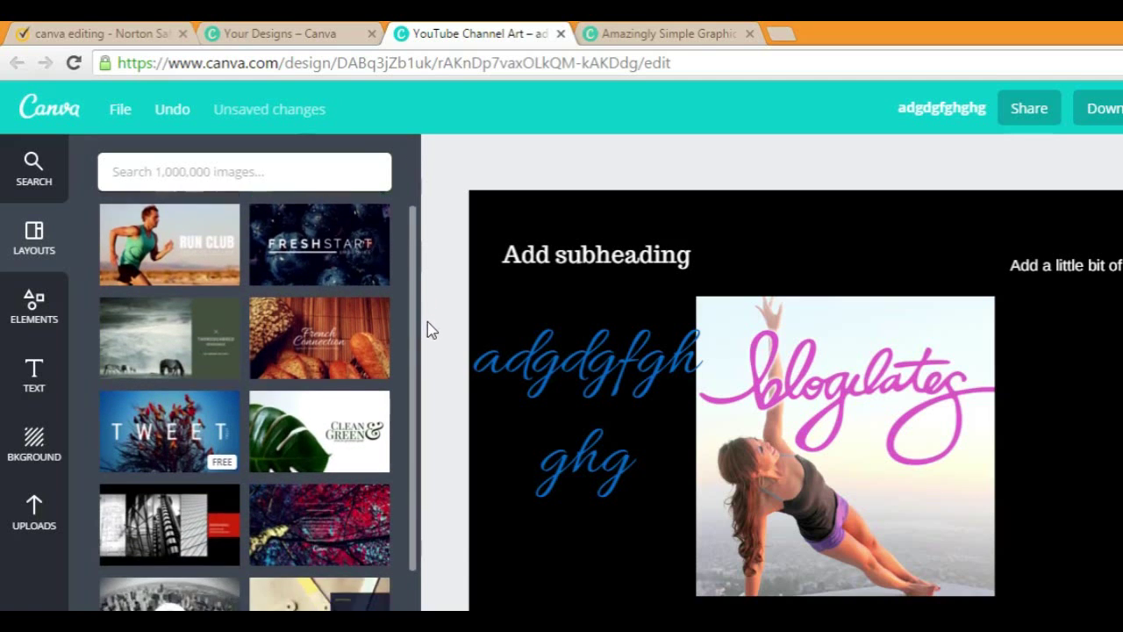
{"action": "scroll", "scroll_direction": "down", "scroll_amount": 3}
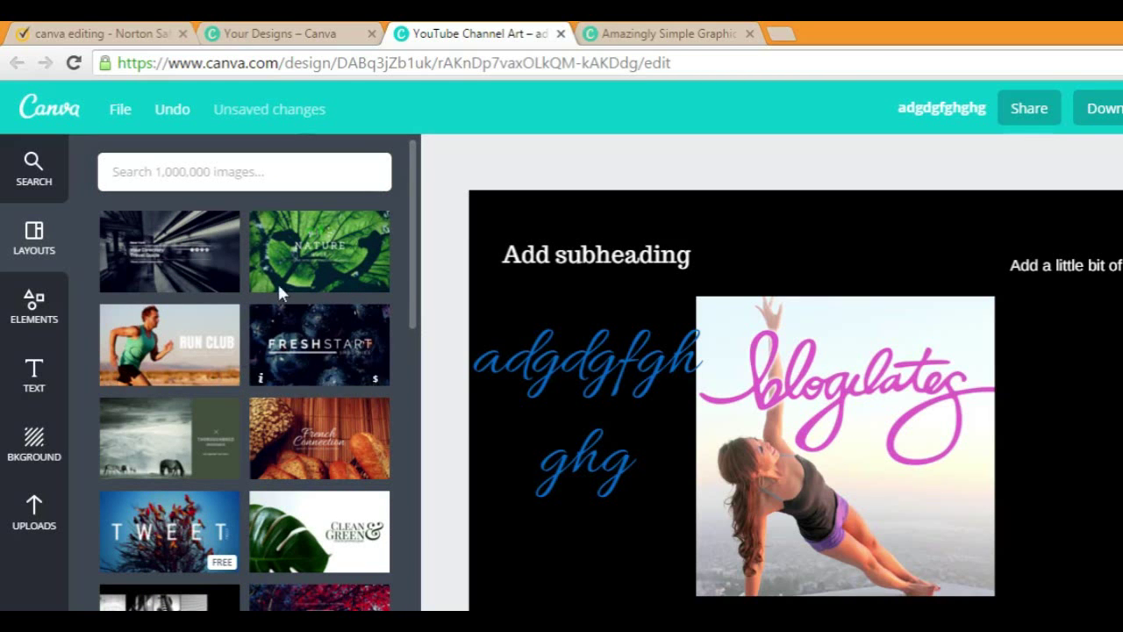
{"action": "scroll", "scroll_direction": "down", "scroll_amount": 3}
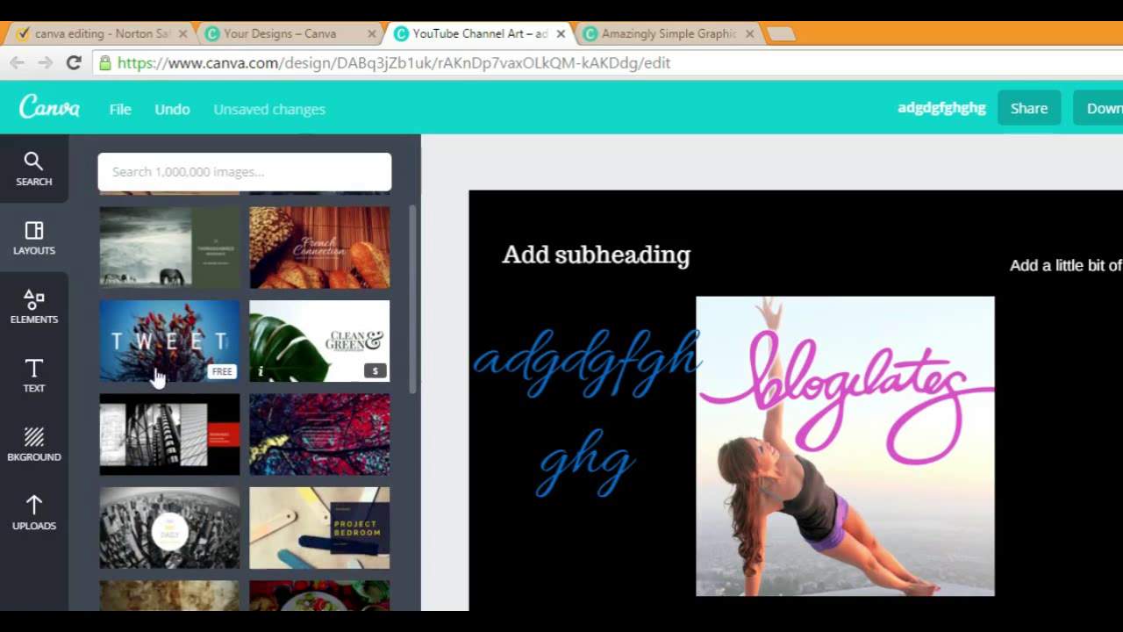
{"action": "mouse_move", "coordinate": [452, 370]}
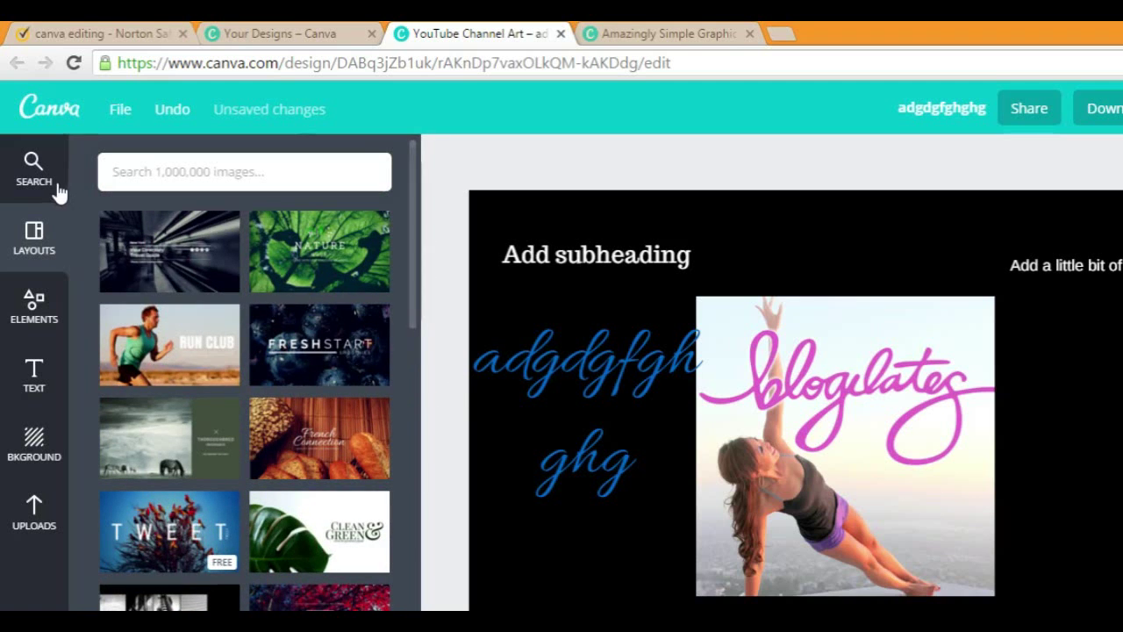
{"action": "left_click", "coordinate": [244, 171]}
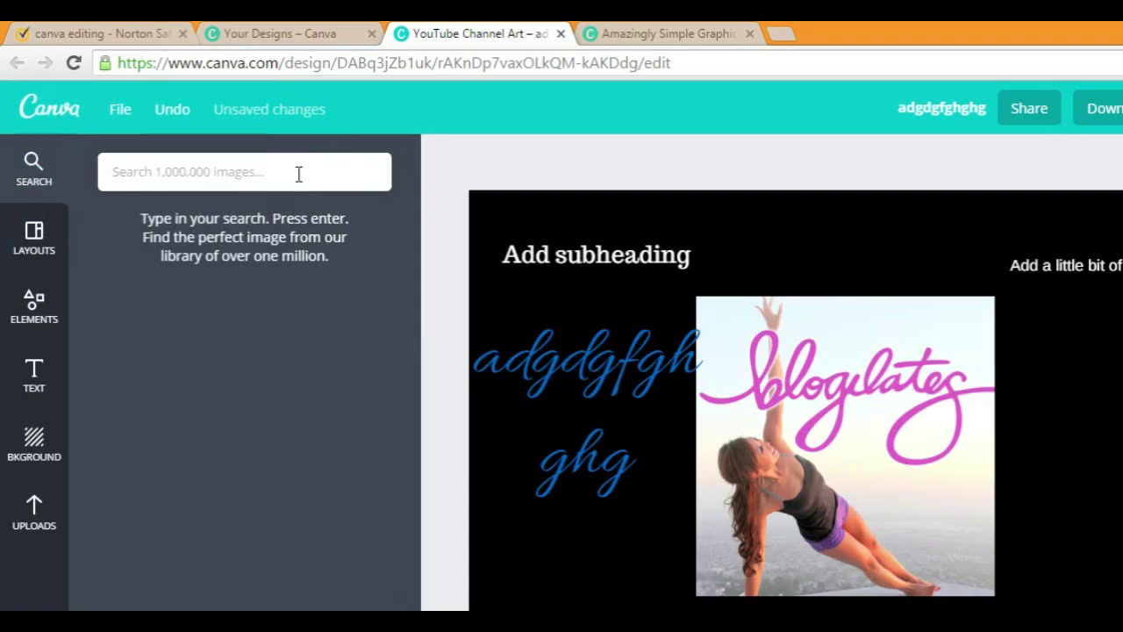
{"action": "left_click", "coordinate": [244, 171]}
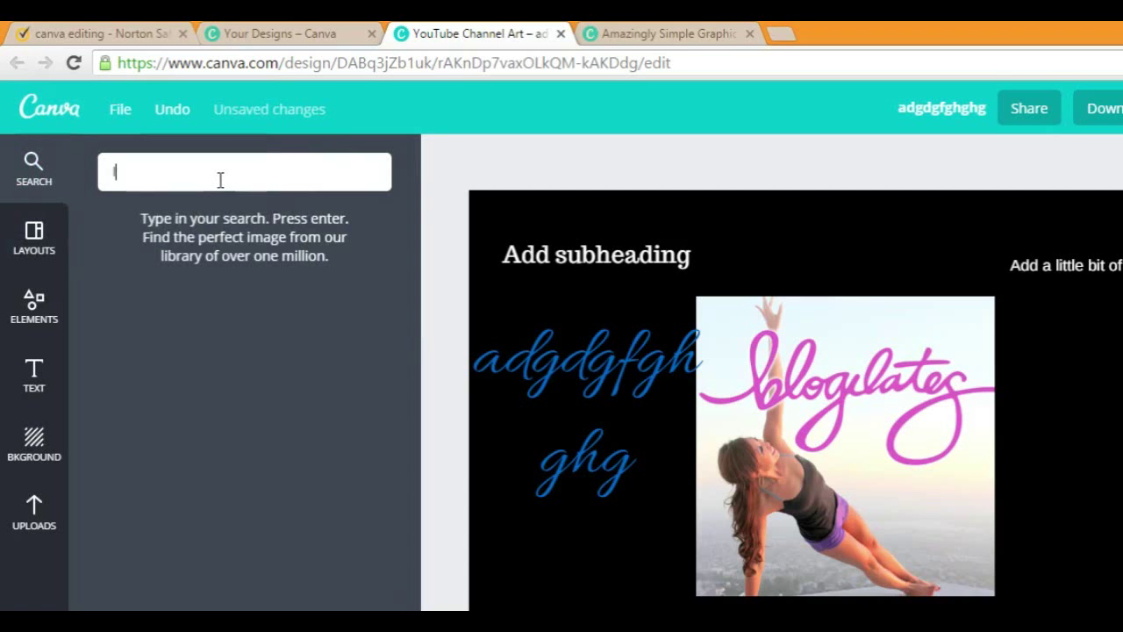
{"action": "type", "text": "love"}
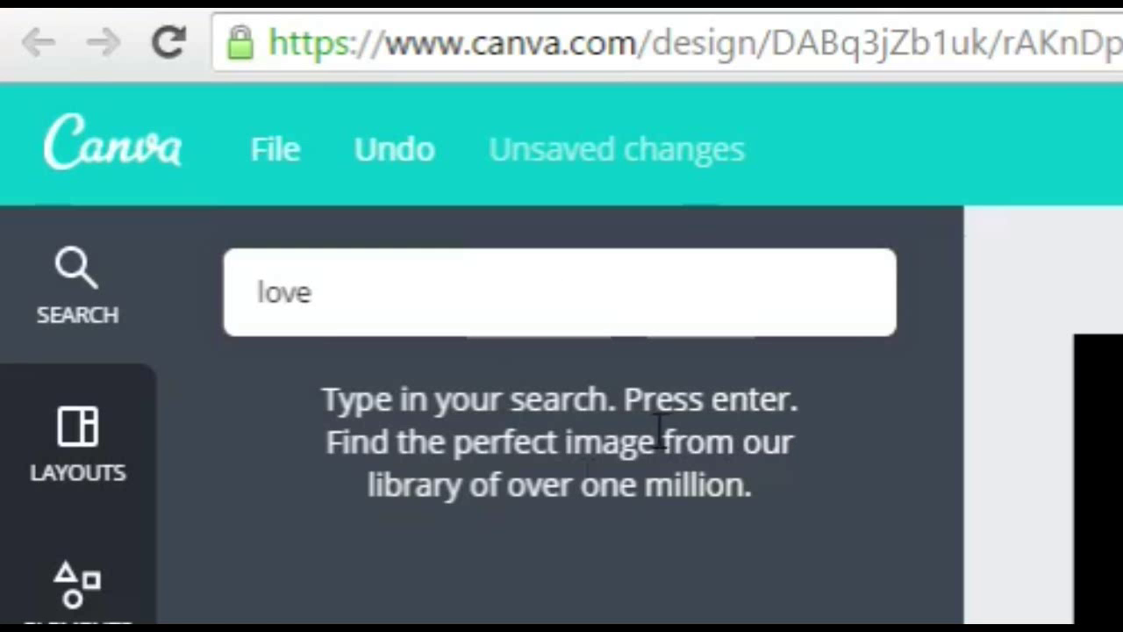
{"action": "key", "text": "backspace"}
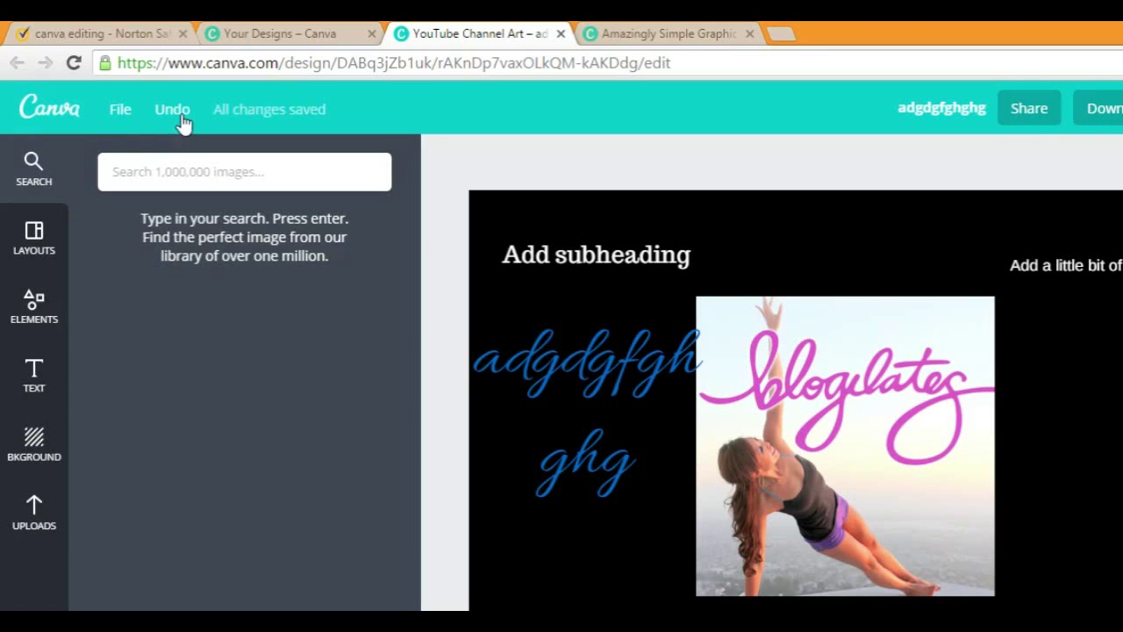
{"action": "mouse_move", "coordinate": [279, 119]}
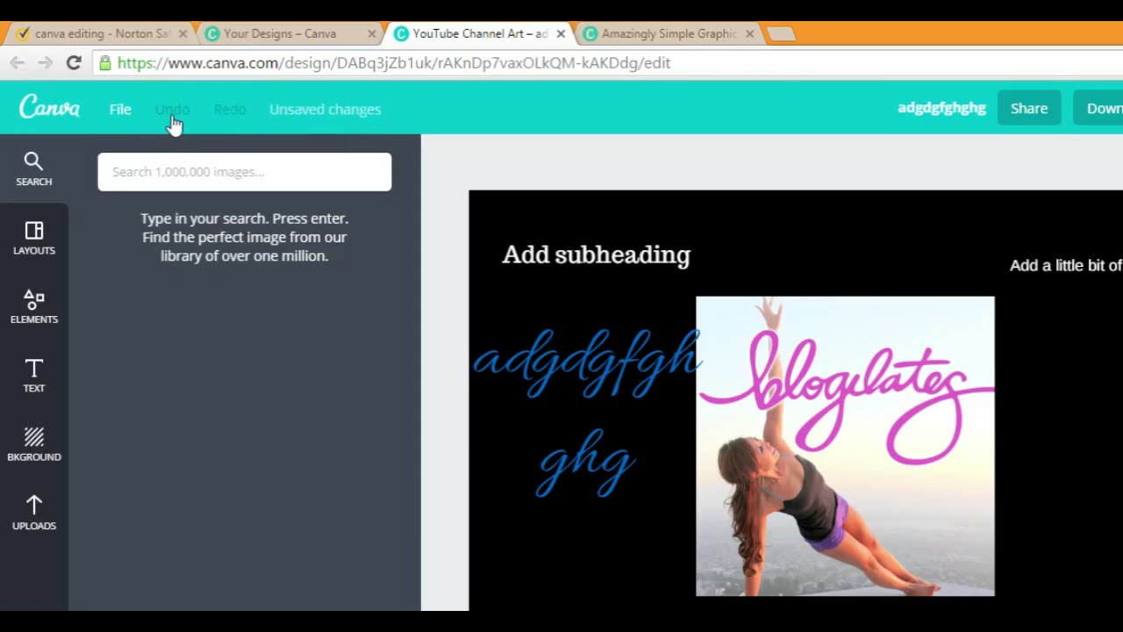
{"action": "left_click", "coordinate": [172, 108]}
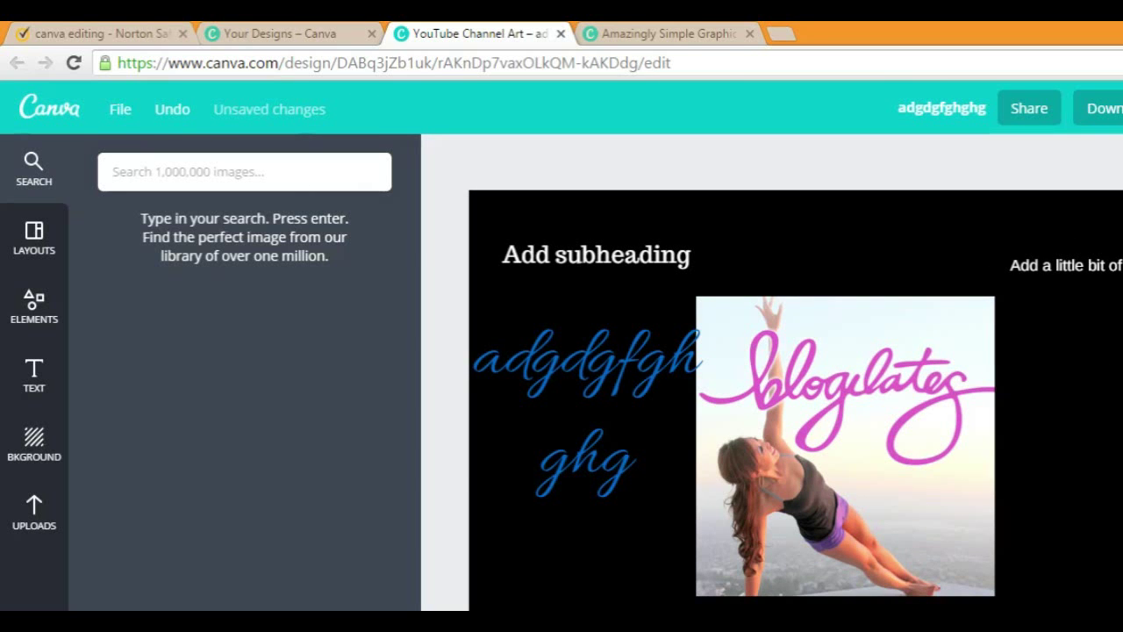
{"action": "mouse_move", "coordinate": [1098, 504]}
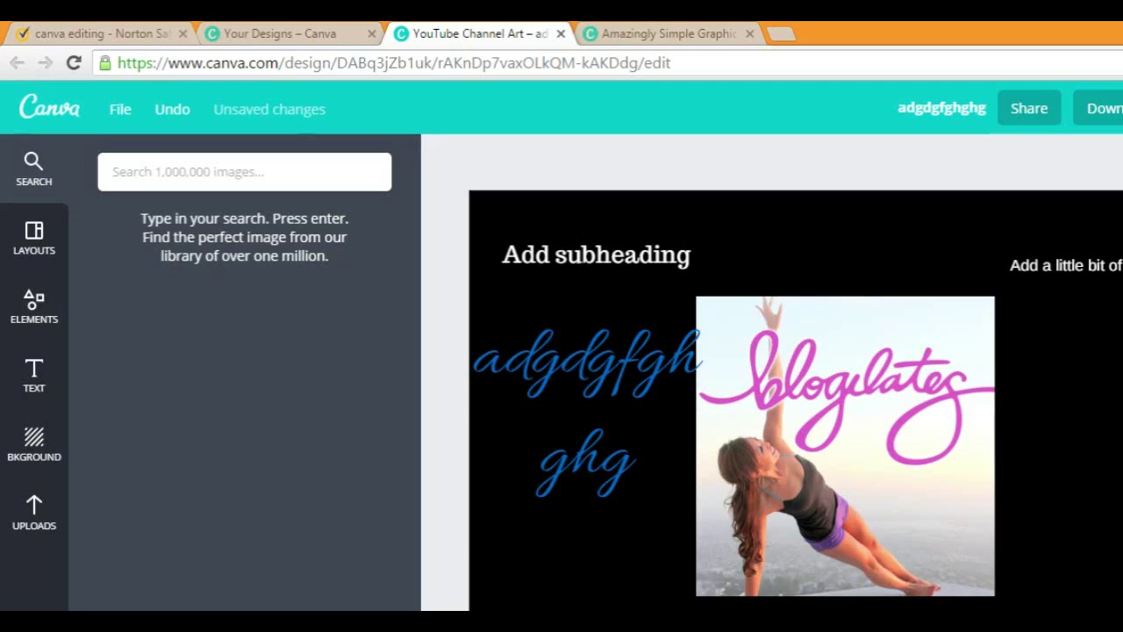
{"action": "mouse_move", "coordinate": [1108, 197]}
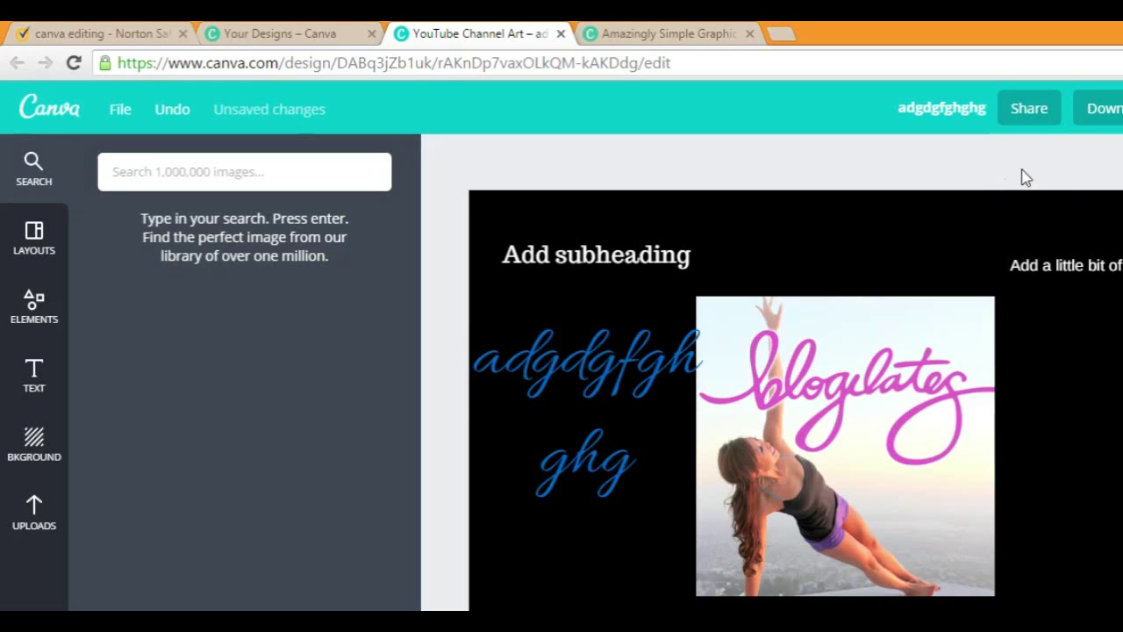
Step: Download the channel art and bring up its image and PDF format options
{"action": "left_click", "coordinate": [1104, 108]}
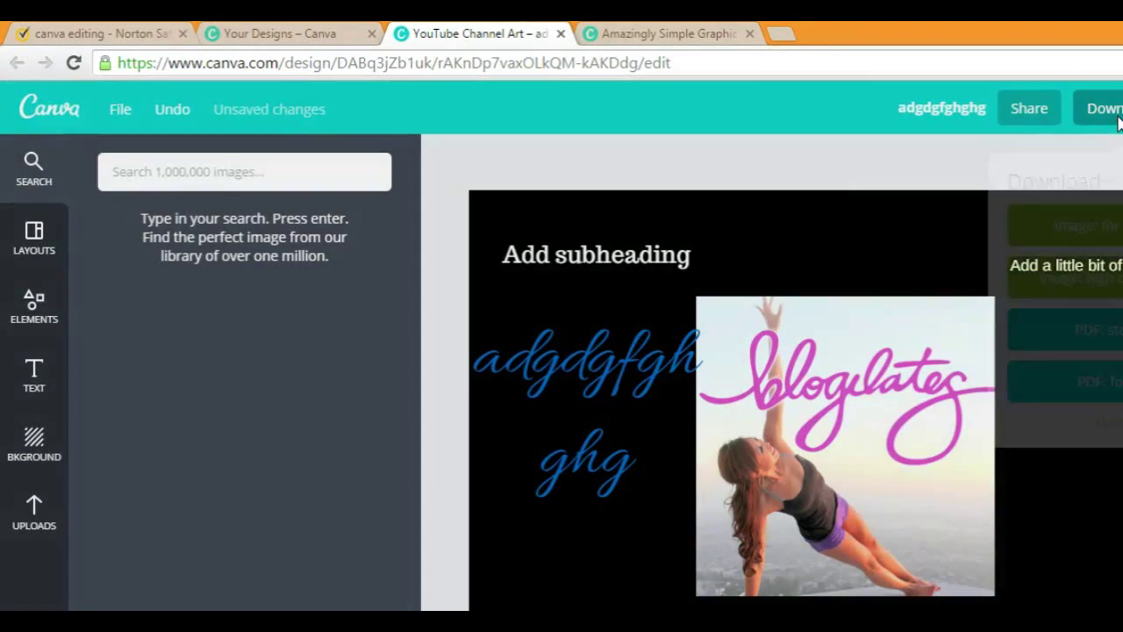
{"action": "left_click", "coordinate": [1103, 108]}
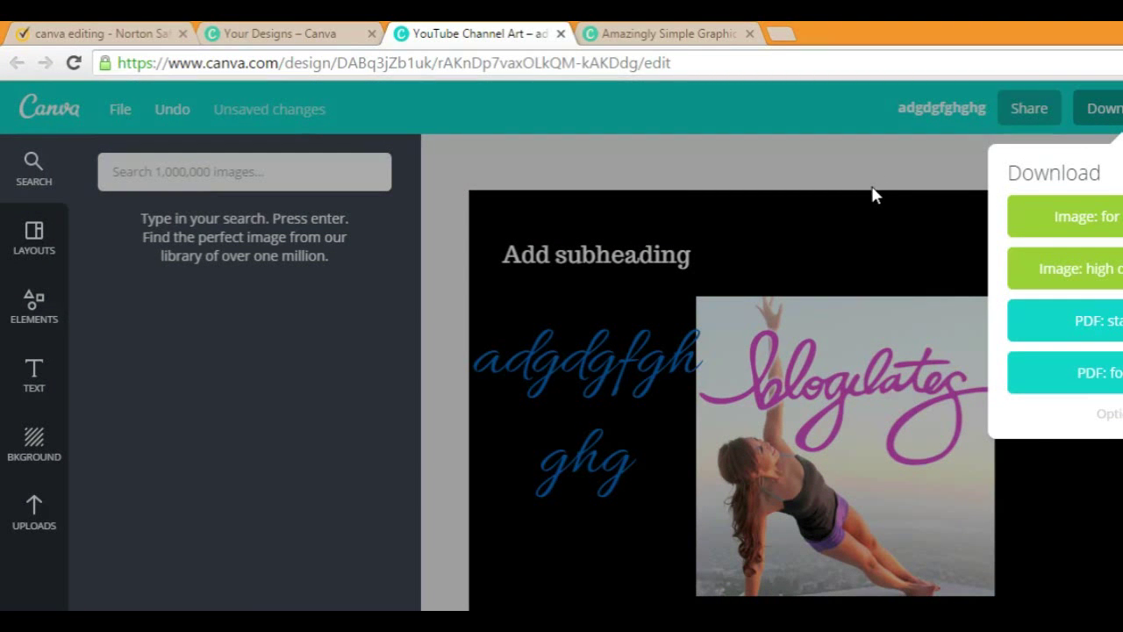
{"action": "mouse_move", "coordinate": [872, 203]}
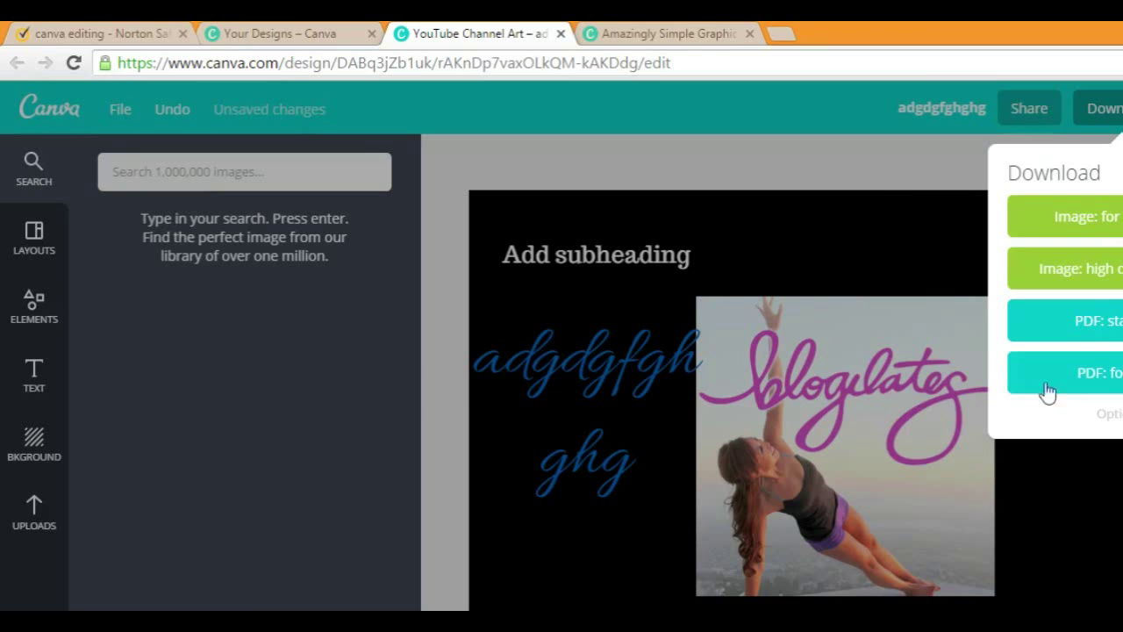
{"action": "mouse_move", "coordinate": [881, 174]}
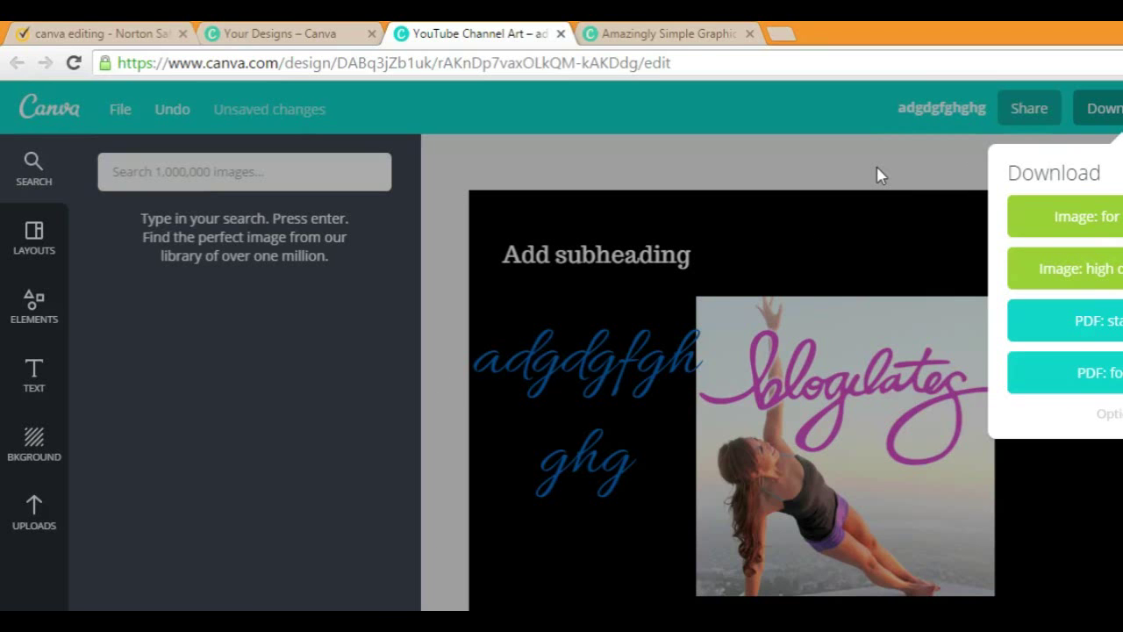
{"action": "mouse_move", "coordinate": [878, 181]}
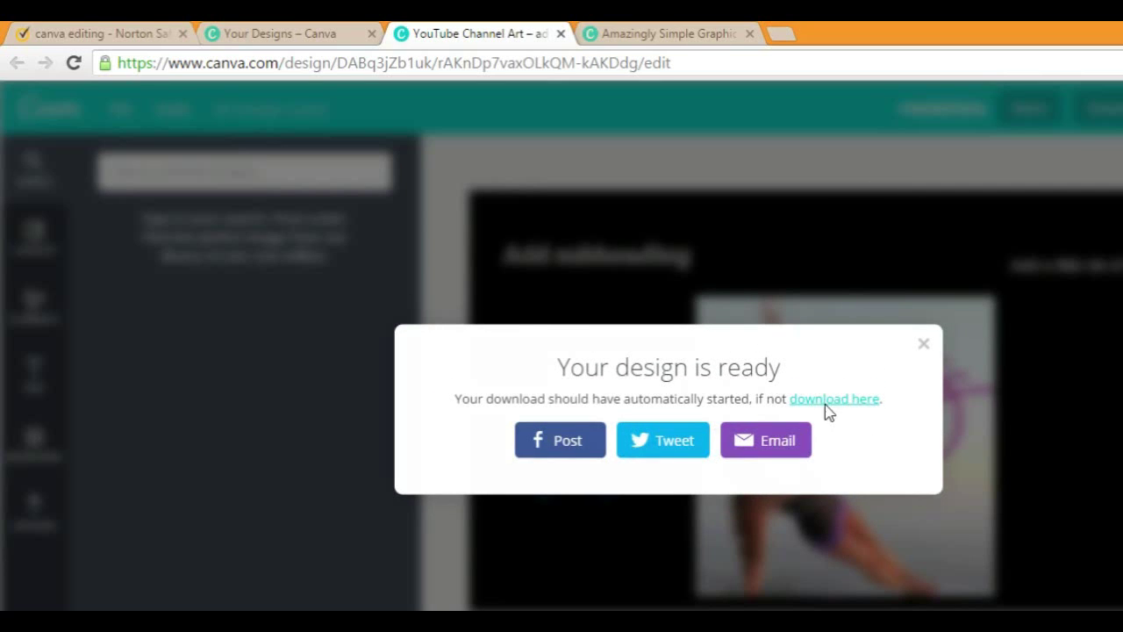
{"action": "mouse_move", "coordinate": [658, 477]}
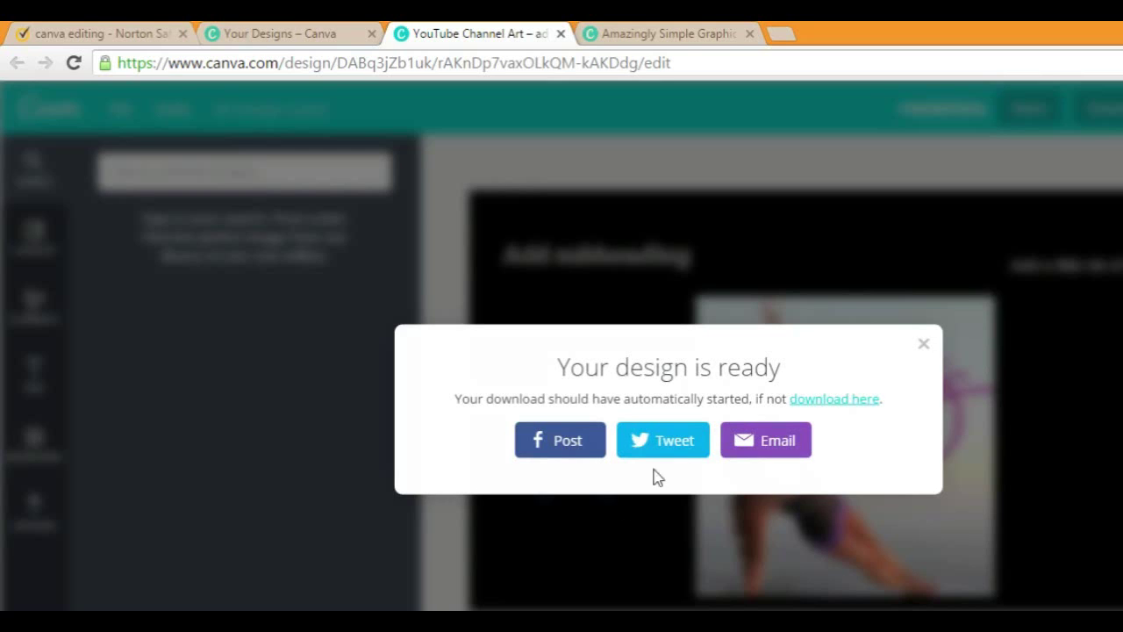
{"action": "mouse_move", "coordinate": [596, 421]}
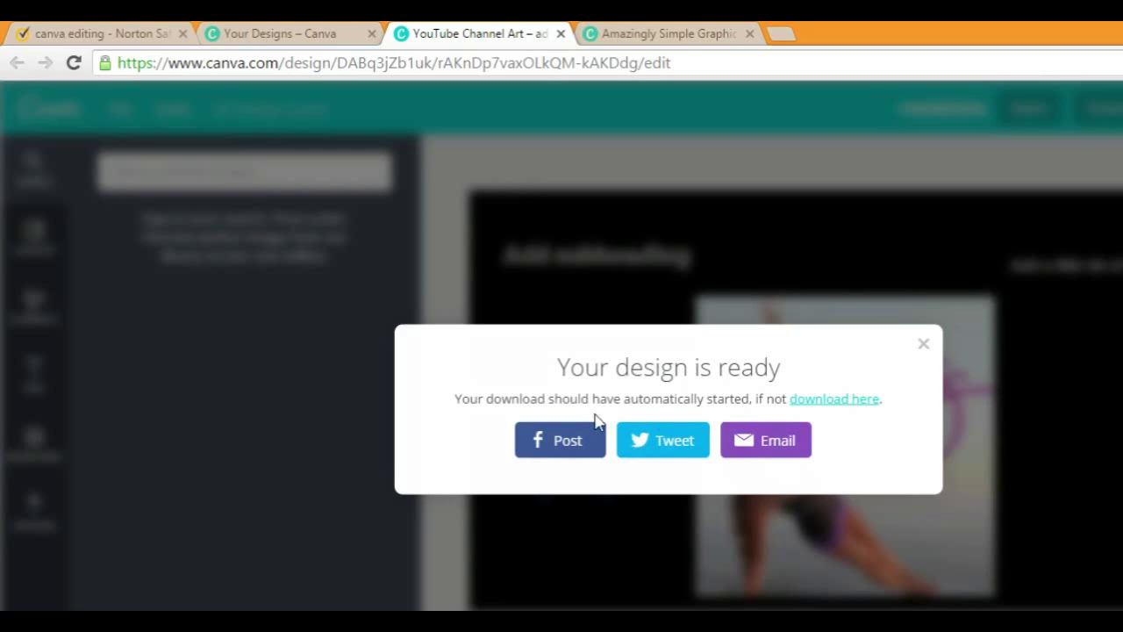
{"action": "mouse_move", "coordinate": [924, 346]}
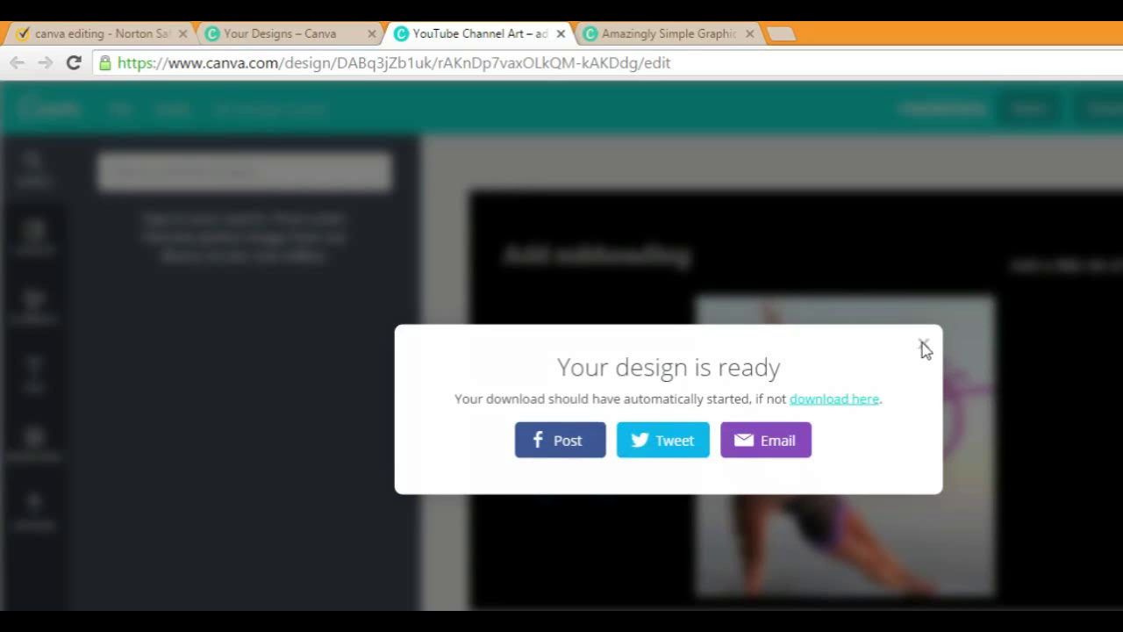
Step: Dismiss the download confirmation to view the JPG with blue script text and Blogilates photo
{"action": "left_click", "coordinate": [923, 345]}
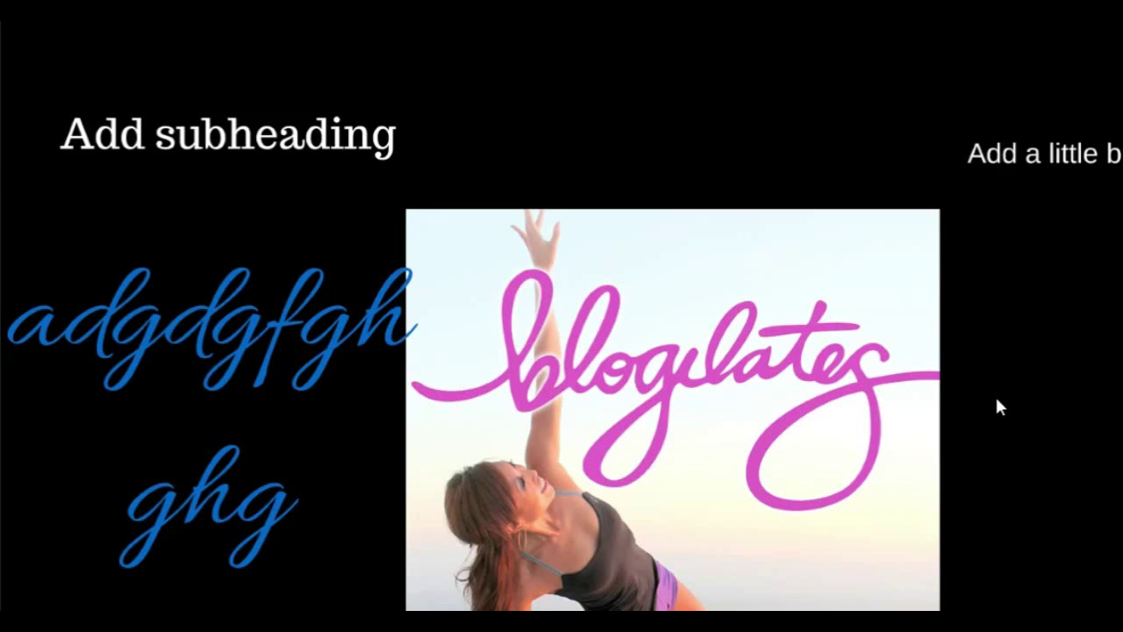
{"action": "mouse_move", "coordinate": [939, 312]}
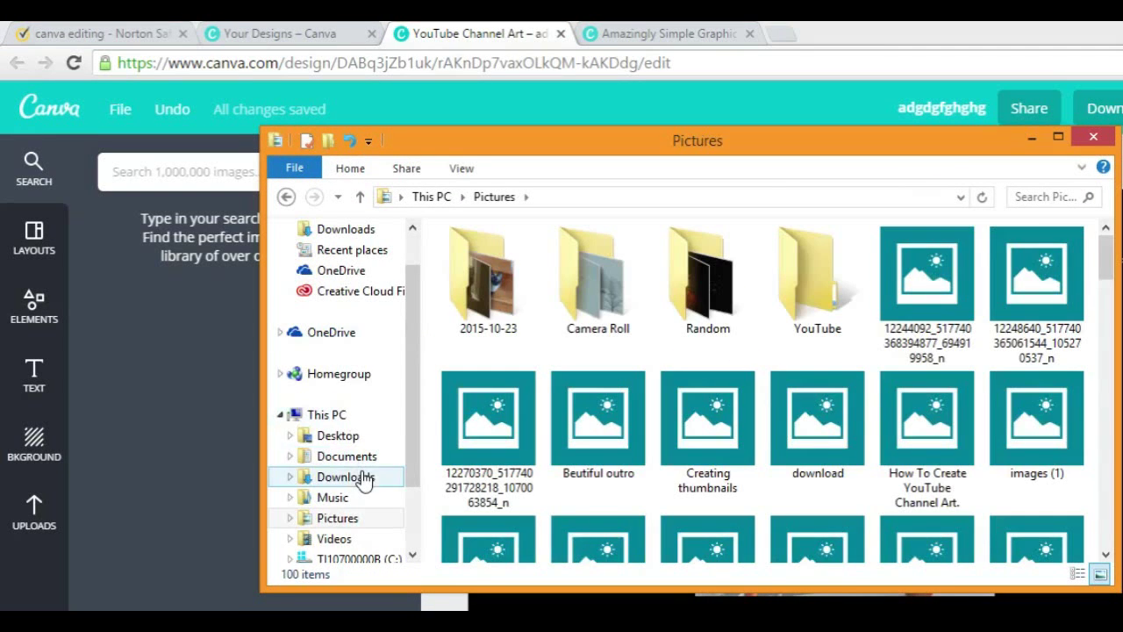
Step: Find the saved adgdgfghghg channel art in Downloads, then close File Explorer
{"action": "left_click", "coordinate": [344, 476]}
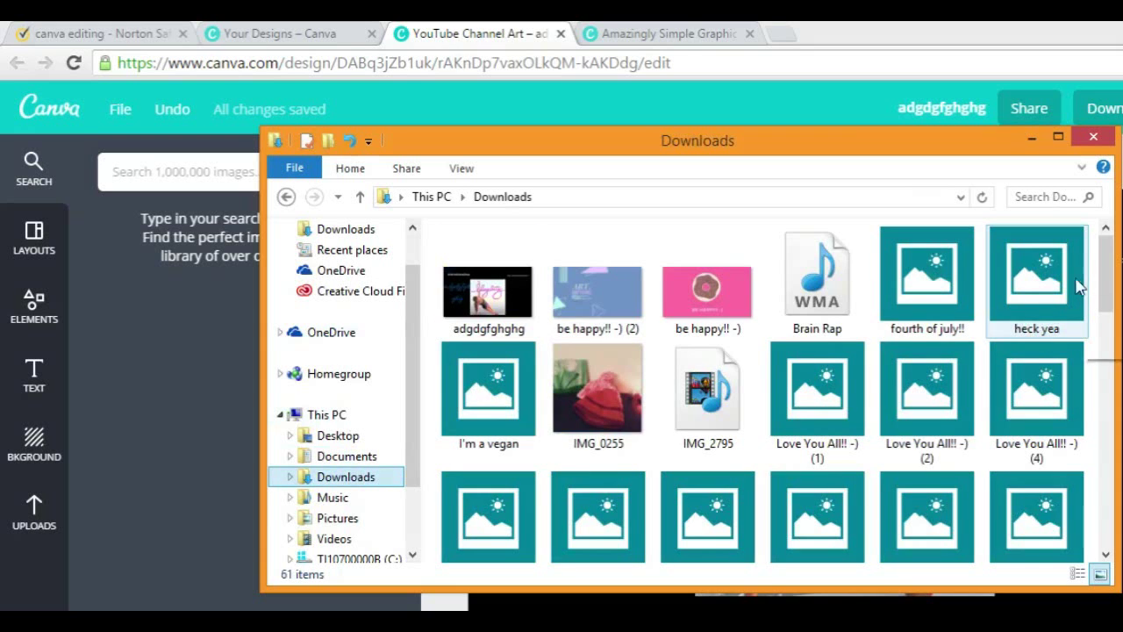
{"action": "left_click", "coordinate": [487, 292]}
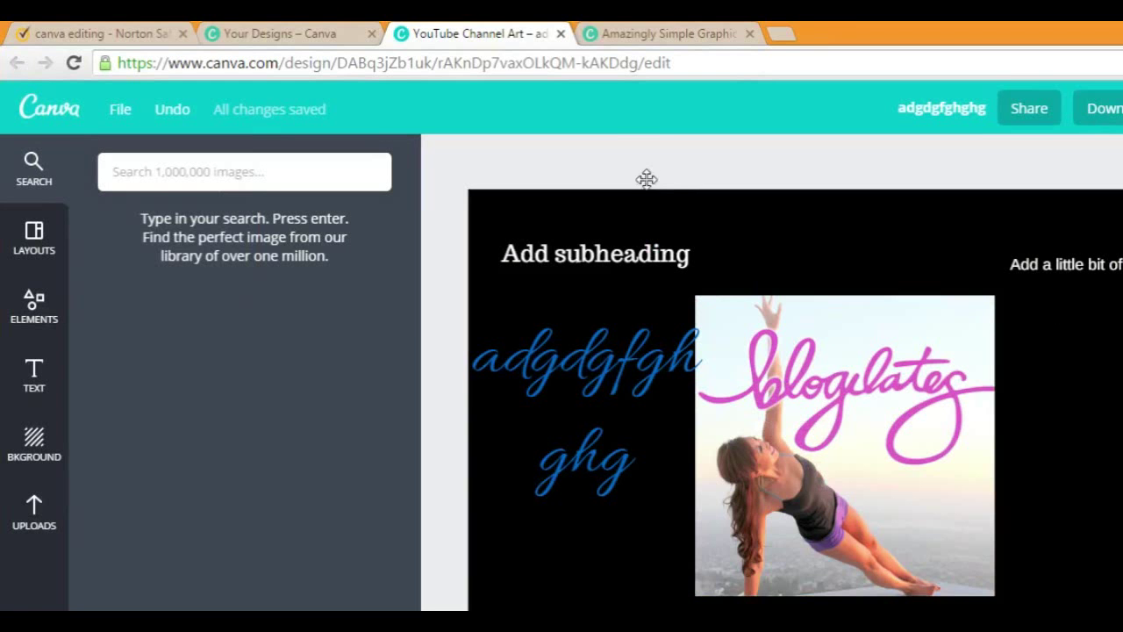
{"action": "mouse_move", "coordinate": [570, 112]}
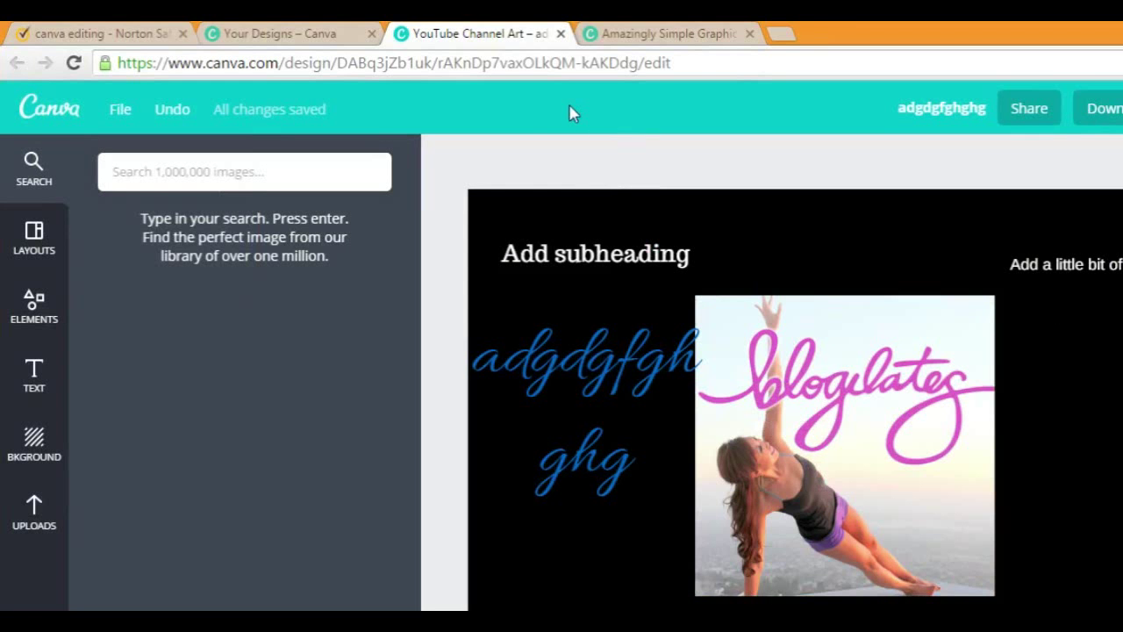
{"action": "mouse_move", "coordinate": [446, 118]}
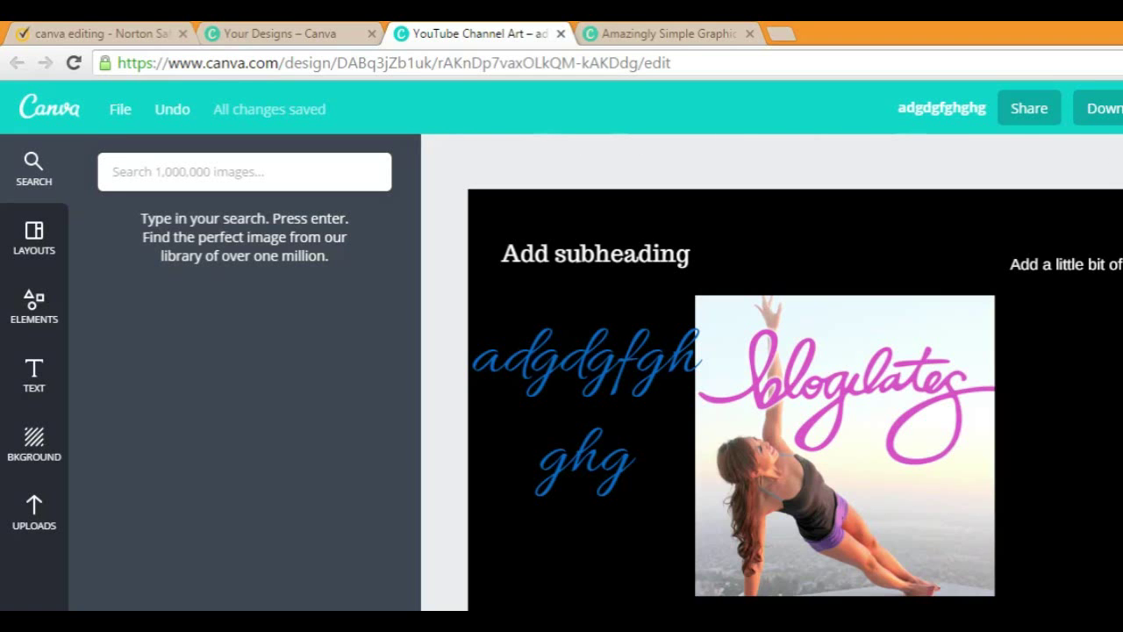
{"action": "mouse_move", "coordinate": [4, 31]}
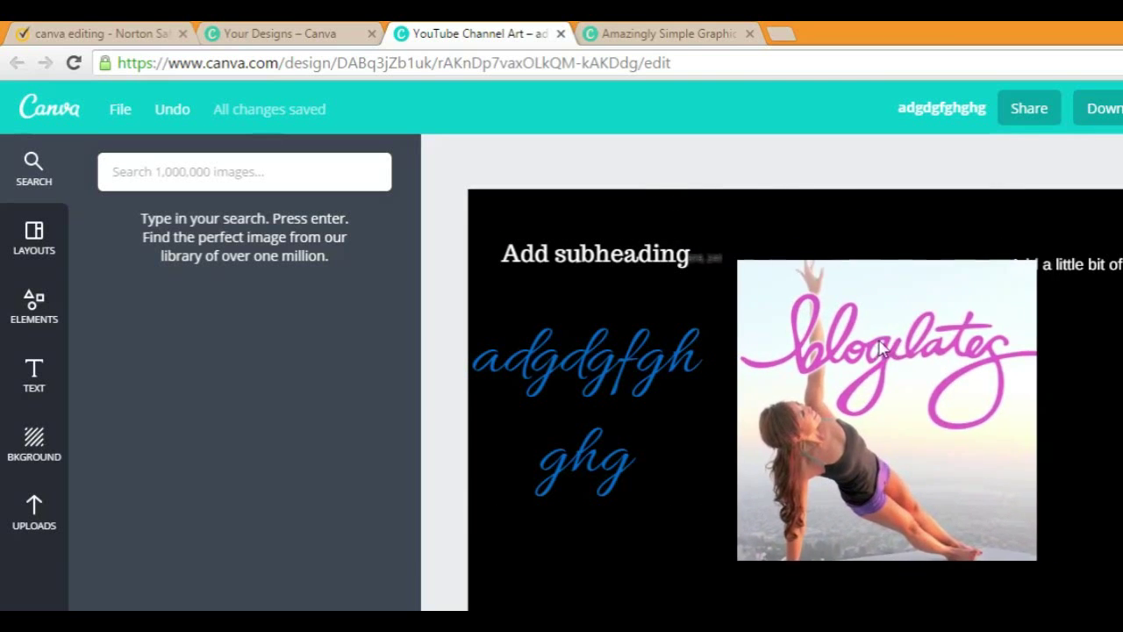
Step: Delete the Blogilates photo and blue script text, then leave for Your Designs
{"action": "left_click", "coordinate": [887, 408]}
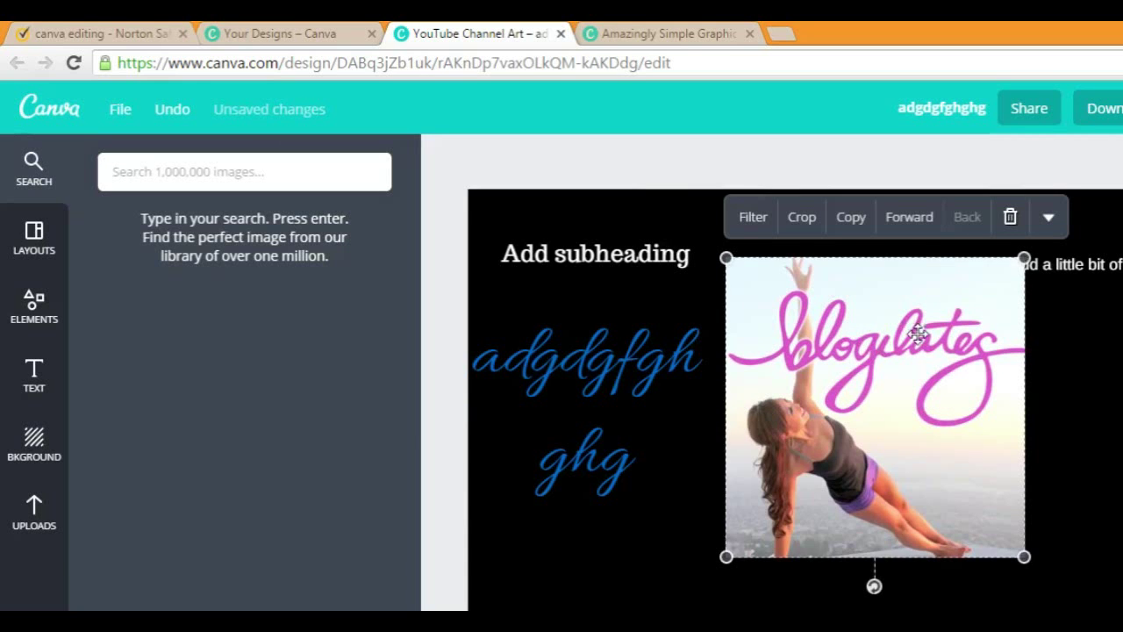
{"action": "left_click", "coordinate": [1010, 217]}
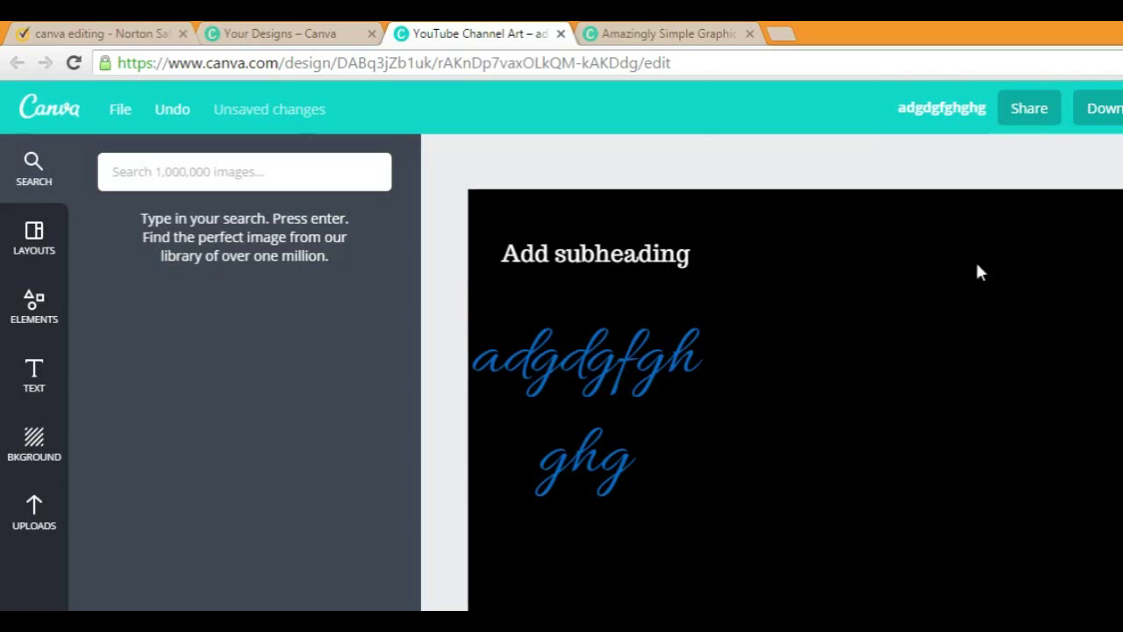
{"action": "left_click", "coordinate": [595, 254]}
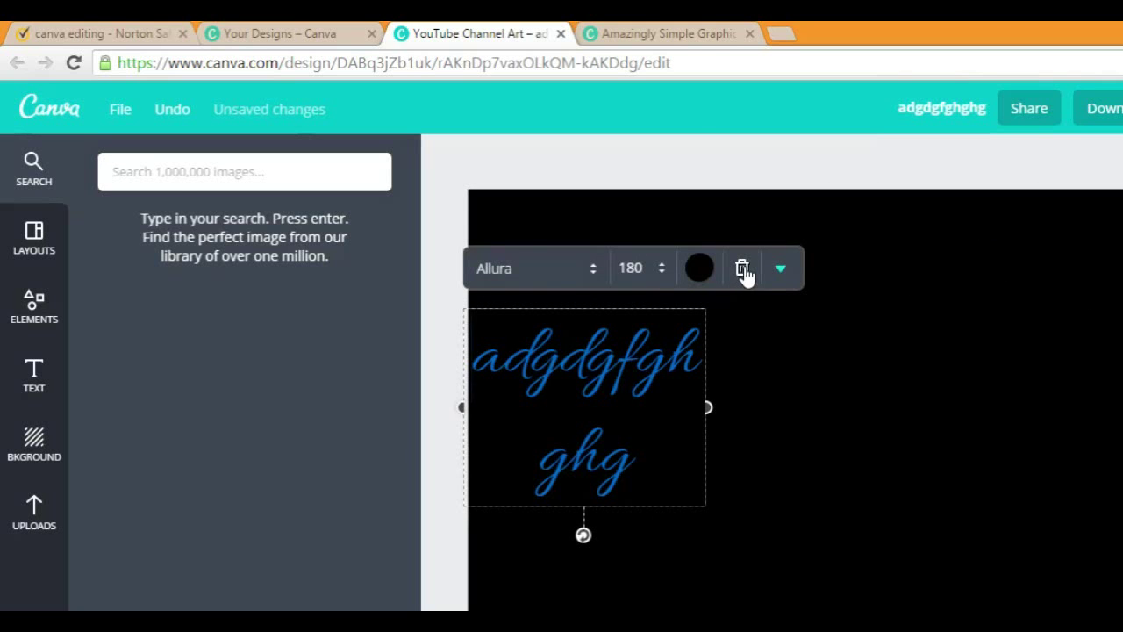
{"action": "left_click", "coordinate": [743, 269]}
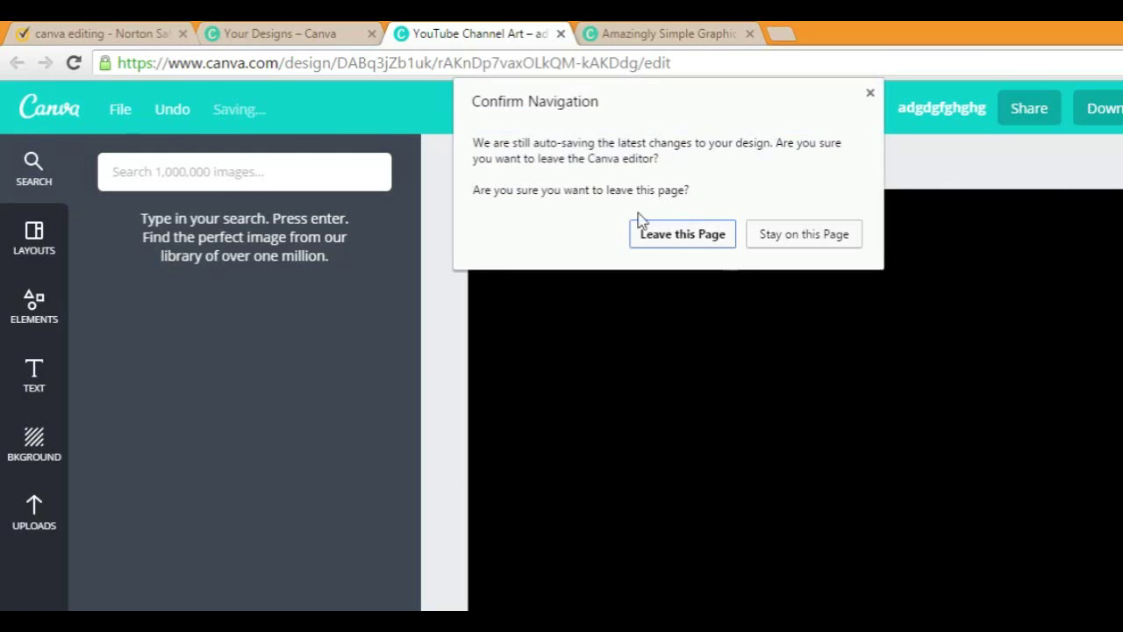
{"action": "left_click", "coordinate": [682, 233]}
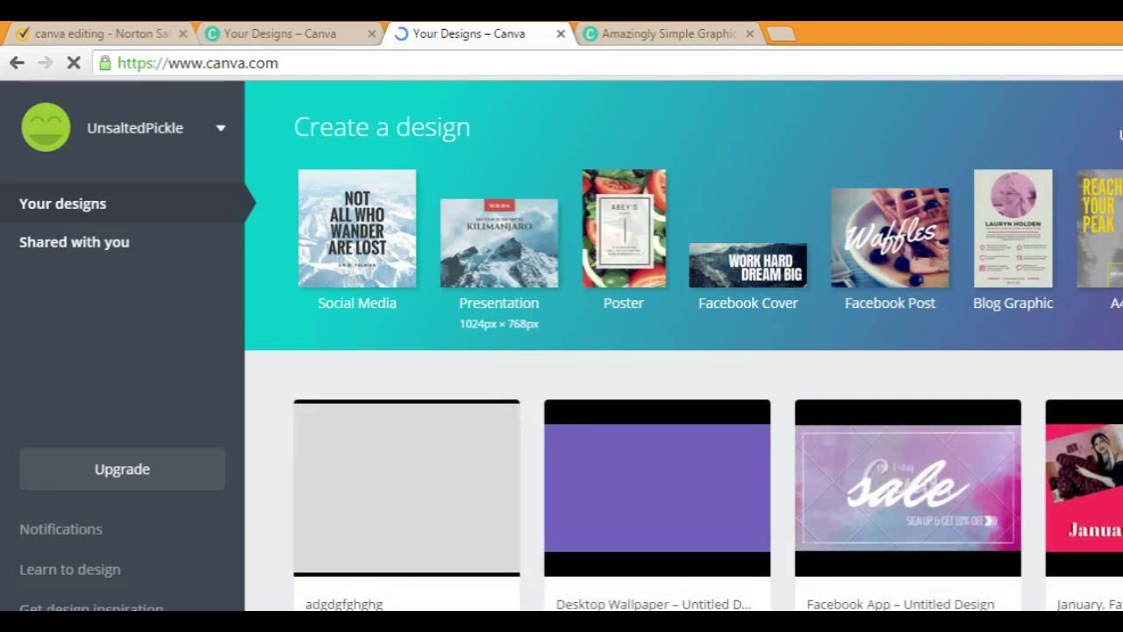
Step: Delete the adgdgfghghg design and browse the full design-type catalogue
{"action": "scroll", "scroll_direction": "down", "scroll_amount": 3}
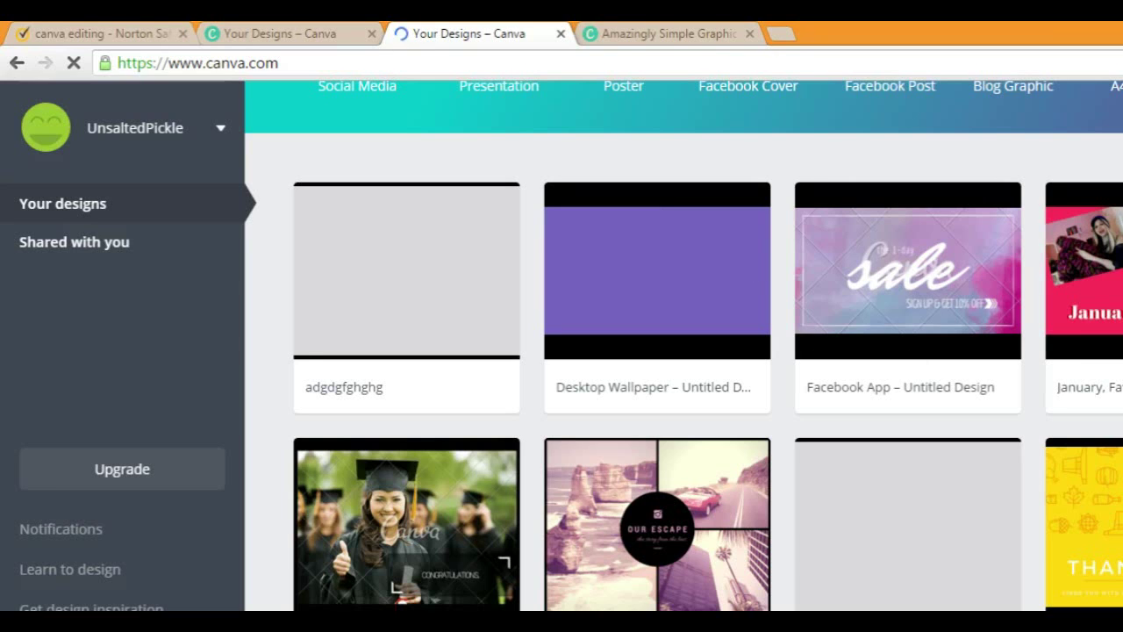
{"action": "mouse_move", "coordinate": [399, 344]}
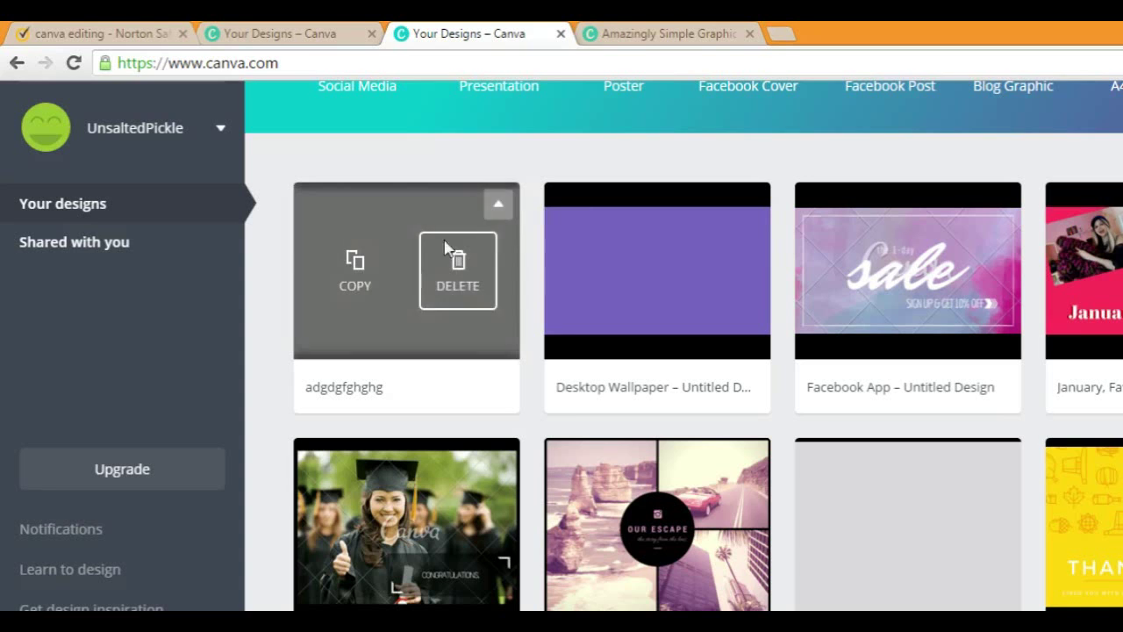
{"action": "left_click", "coordinate": [457, 271]}
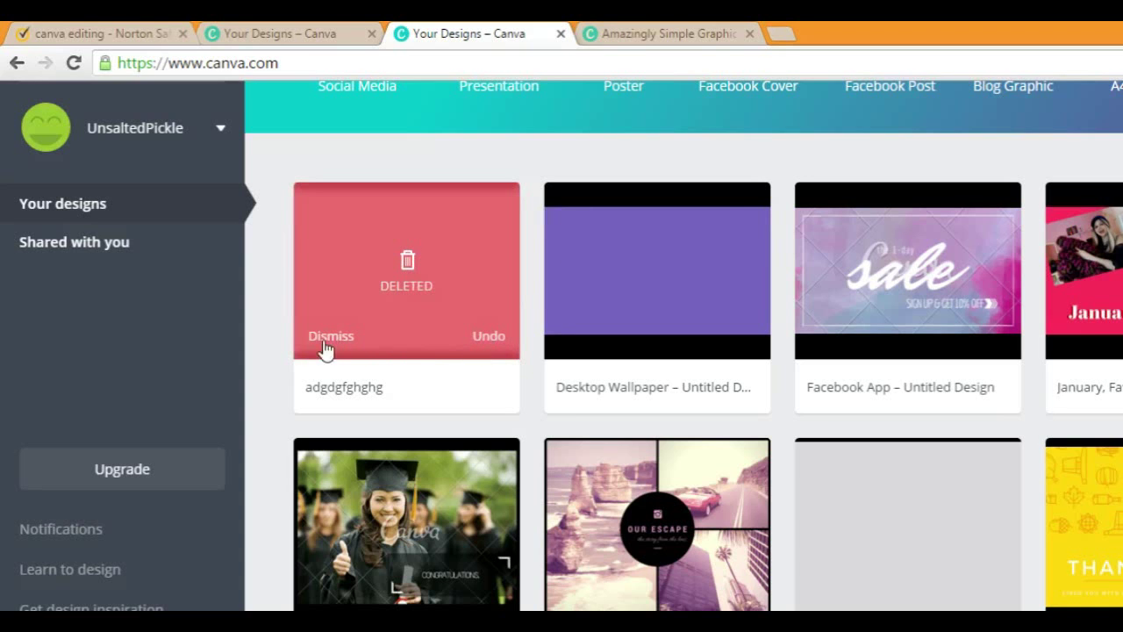
{"action": "mouse_move", "coordinate": [480, 187]}
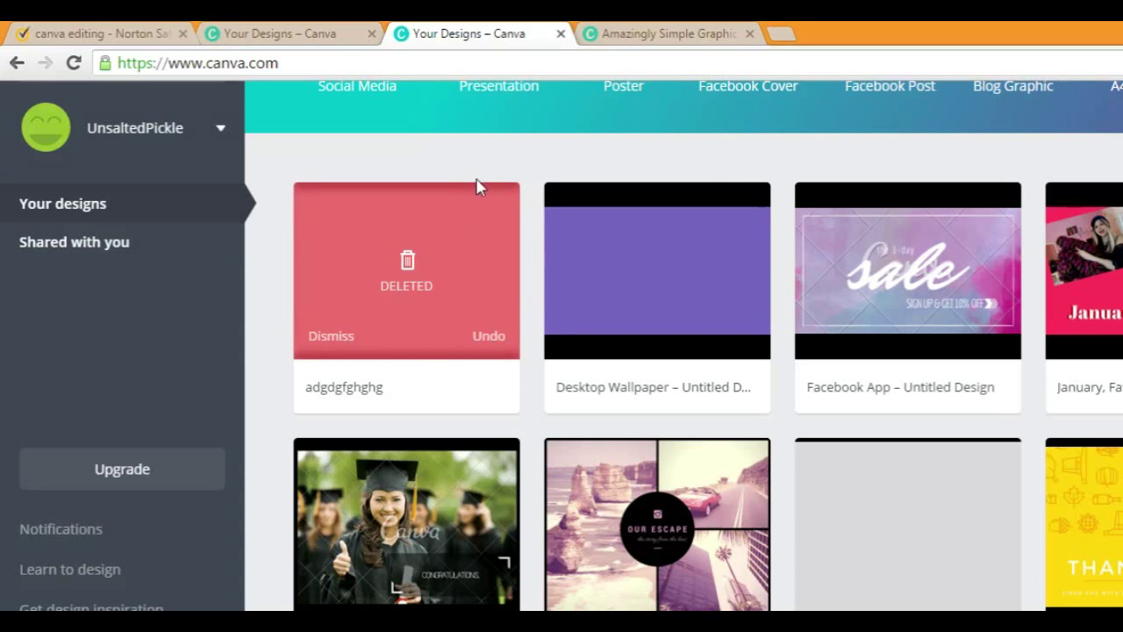
{"action": "scroll", "scroll_direction": "down", "scroll_amount": 3}
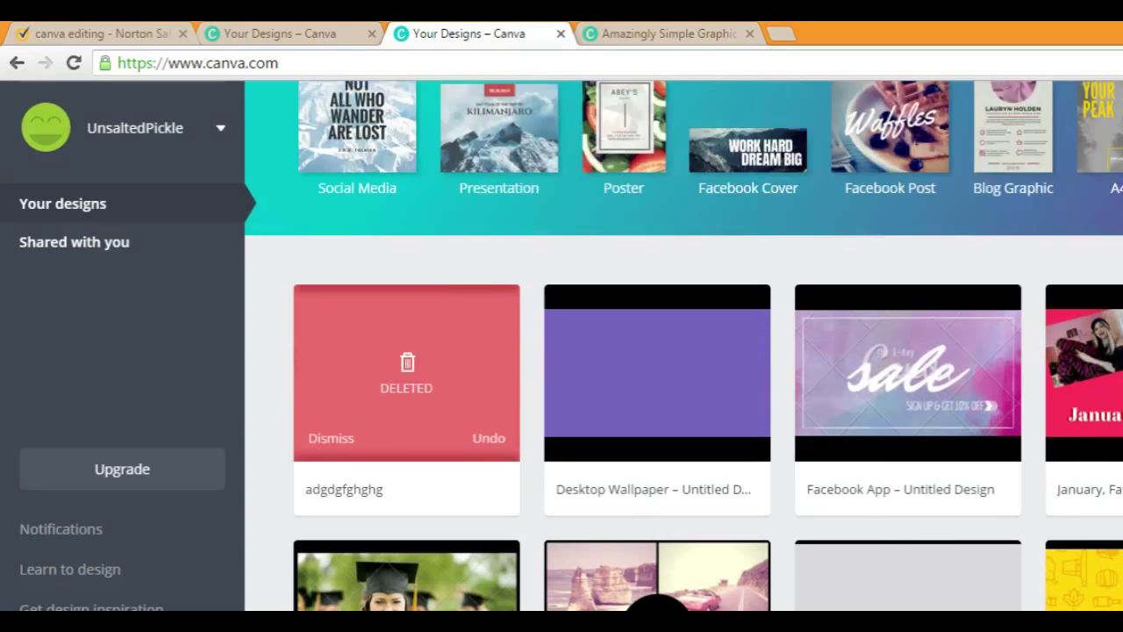
{"action": "scroll", "scroll_direction": "up", "scroll_amount": 3}
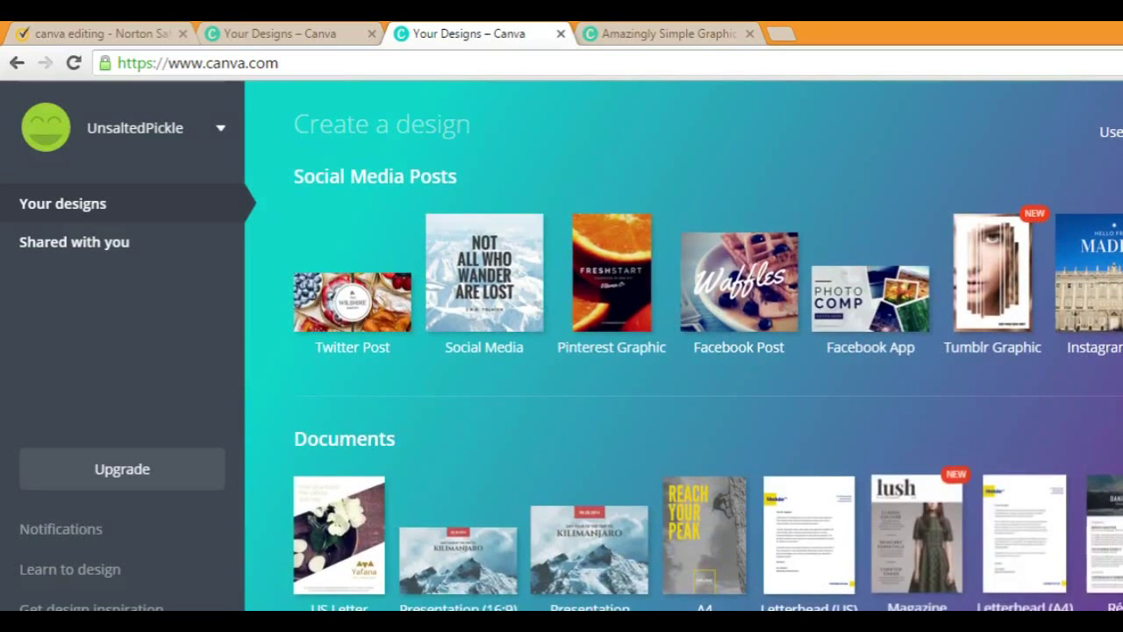
Step: Scroll down the catalogue toward Social Media & Email Headers for YouTube Channel Art
{"action": "scroll", "scroll_direction": "down", "scroll_amount": 3}
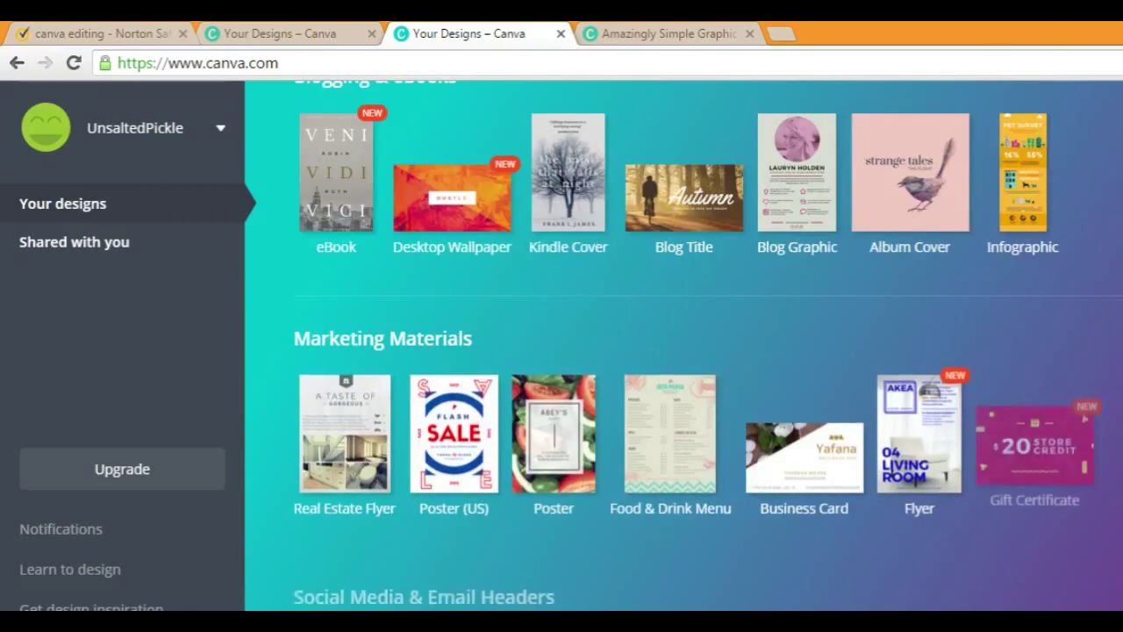
{"action": "scroll", "scroll_direction": "down", "scroll_amount": 3}
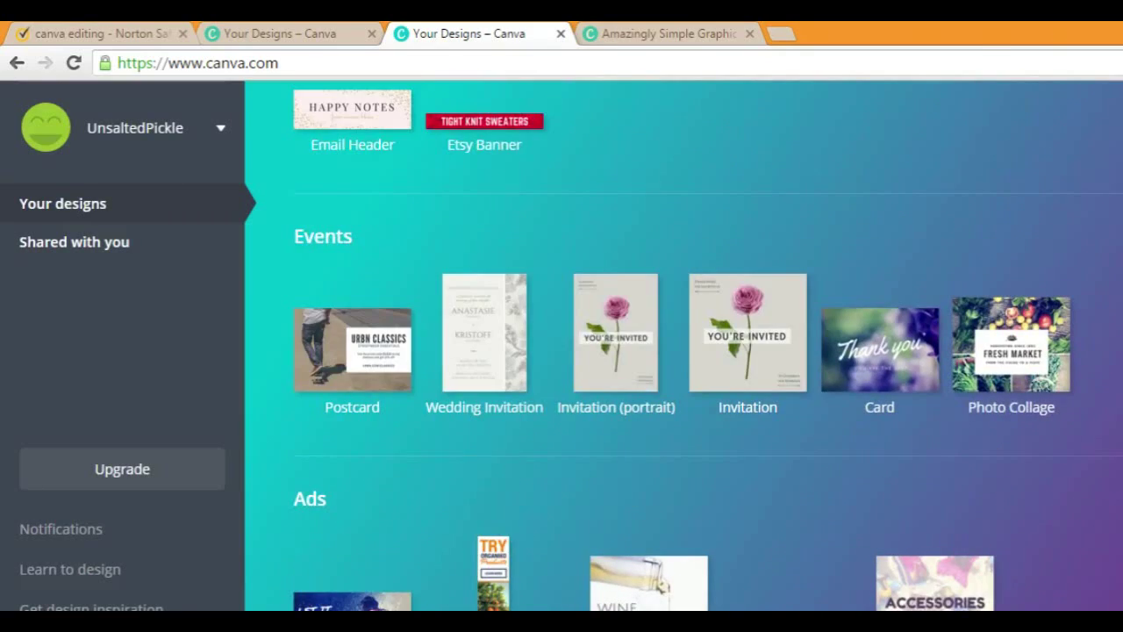
{"action": "scroll", "scroll_direction": "down", "scroll_amount": 3}
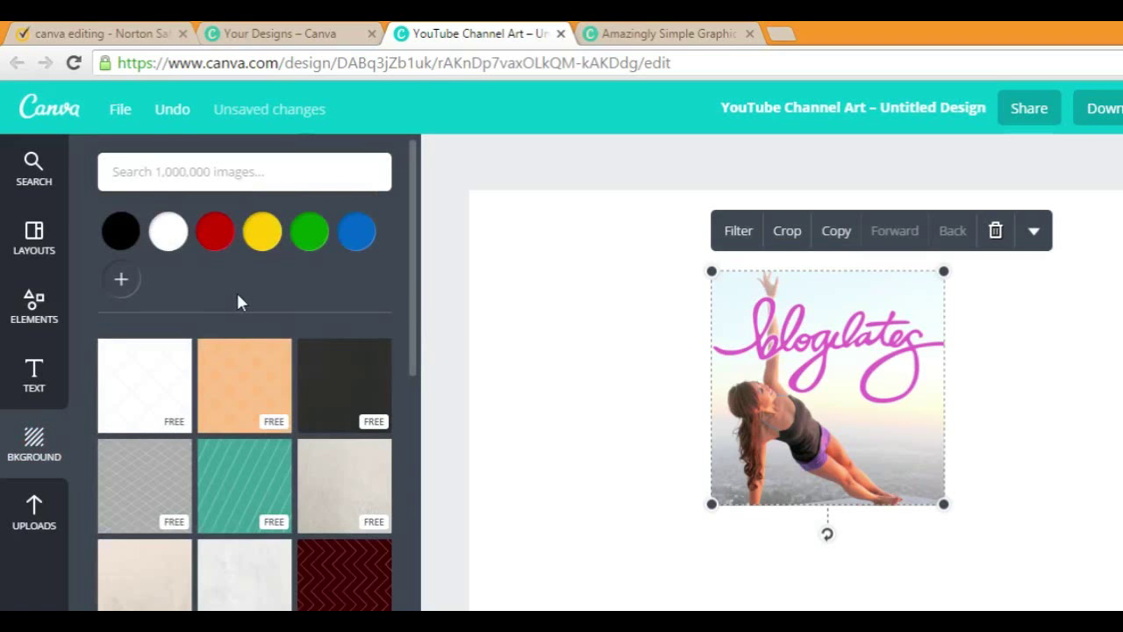
Step: Open the Bkground side panel on the new channel art canvas
{"action": "left_click", "coordinate": [34, 509]}
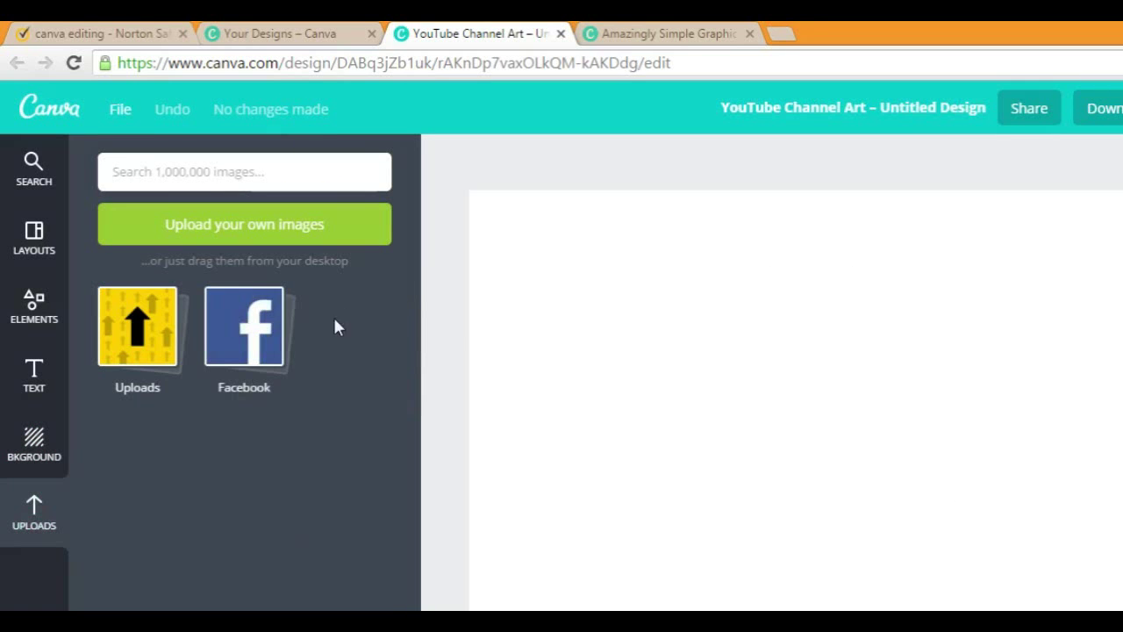
{"action": "mouse_move", "coordinate": [321, 336]}
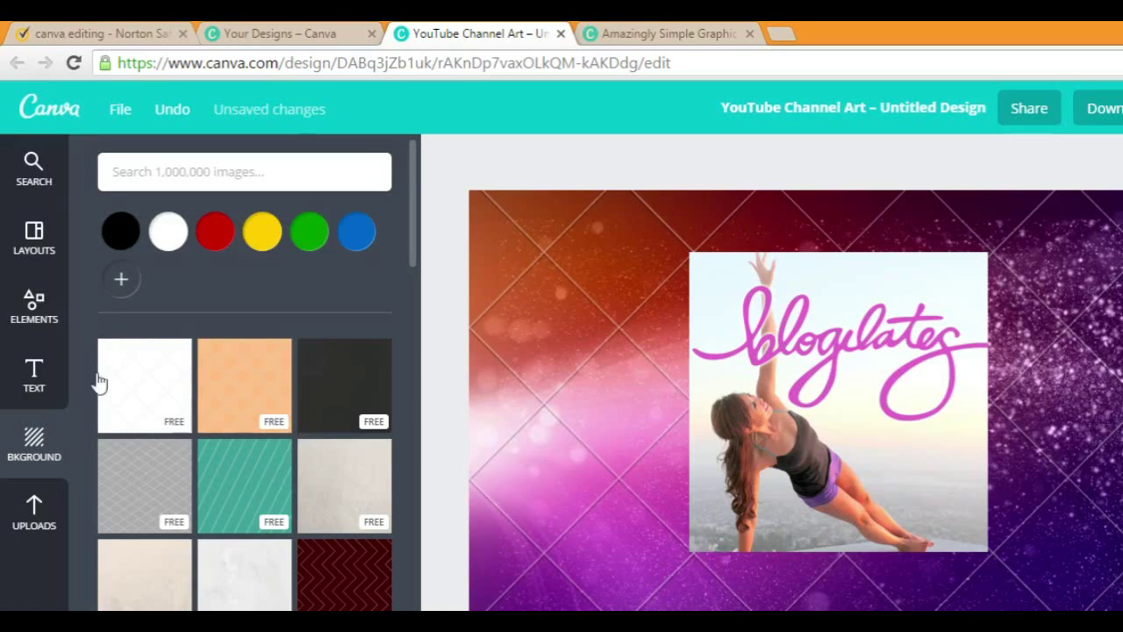
{"action": "mouse_move", "coordinate": [111, 245]}
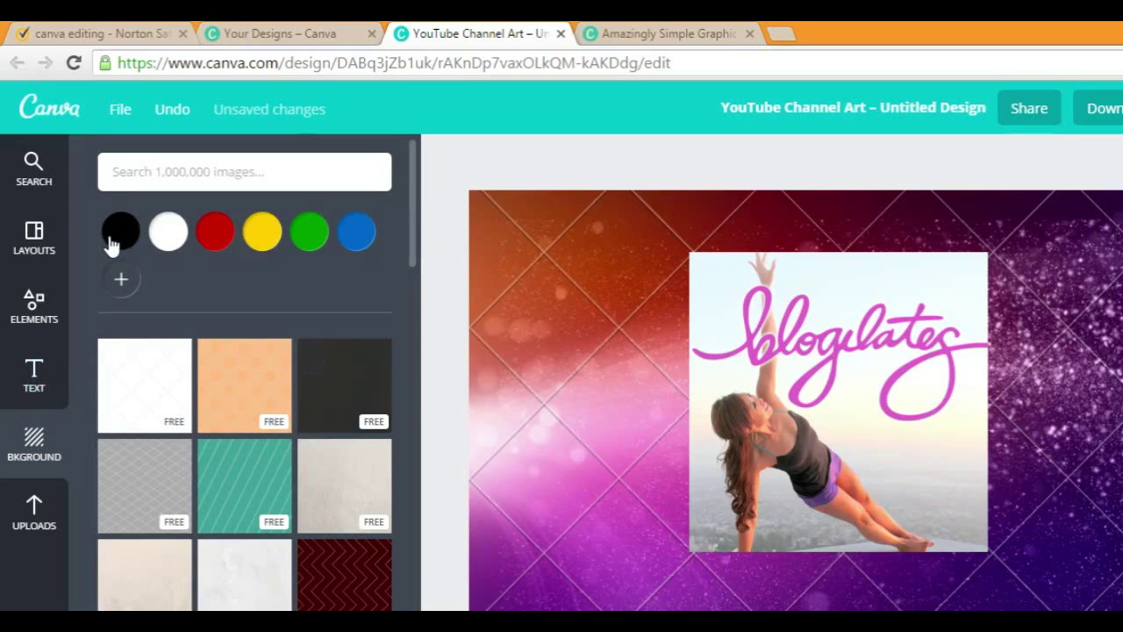
{"action": "mouse_move", "coordinate": [305, 388]}
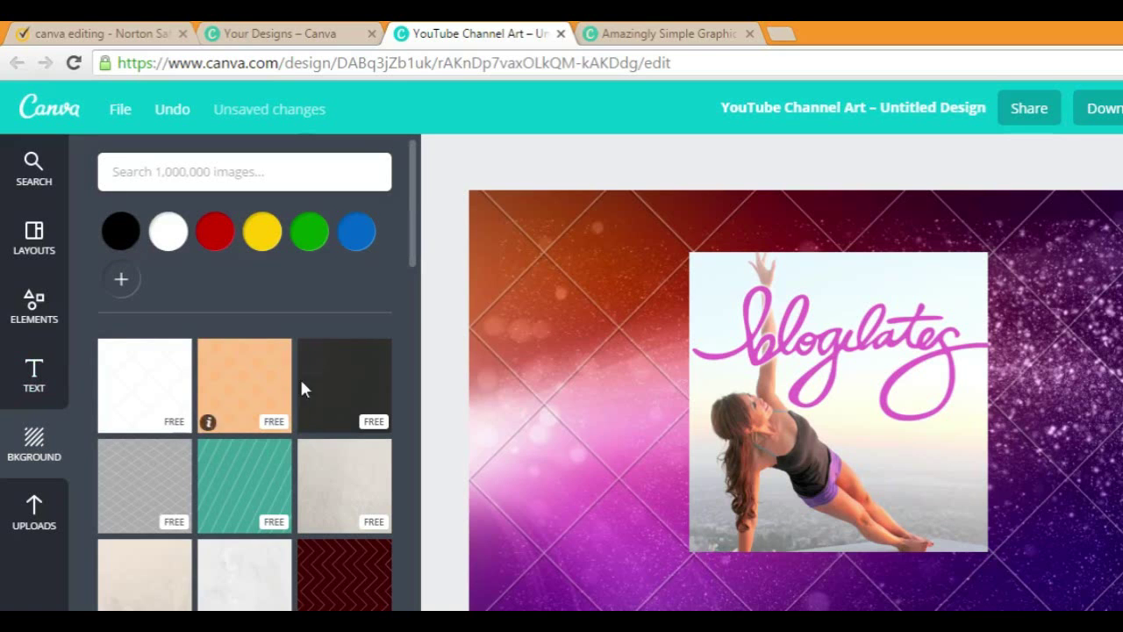